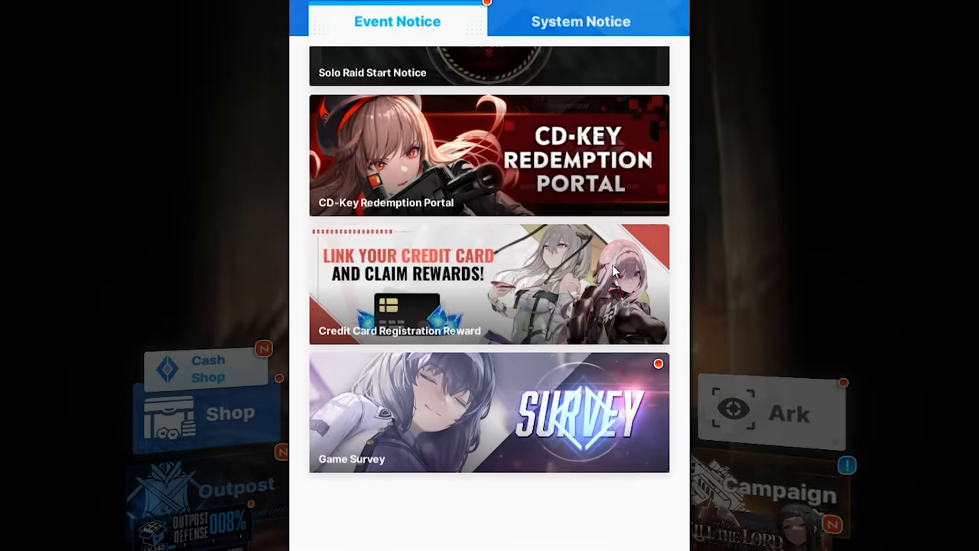
- Open the Game Survey event notice from the Event Notice banner
click(488, 412)
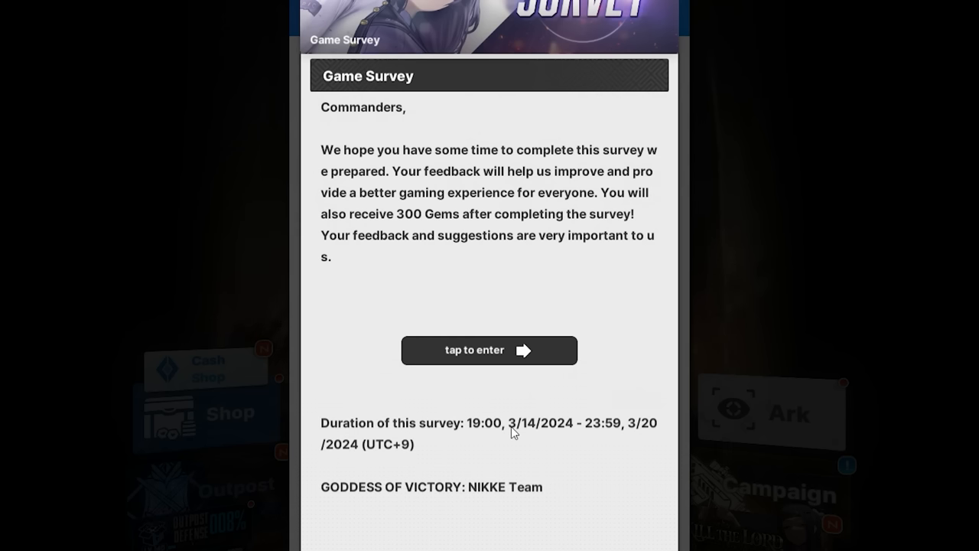
mouse_move(514, 375)
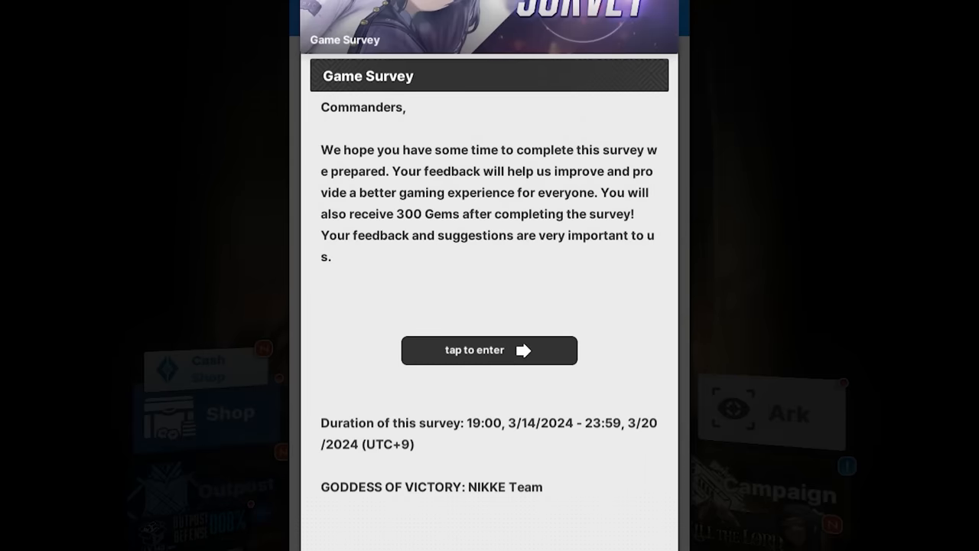
- Enter the survey, choose English, and advance to the opening questions
click(489, 350)
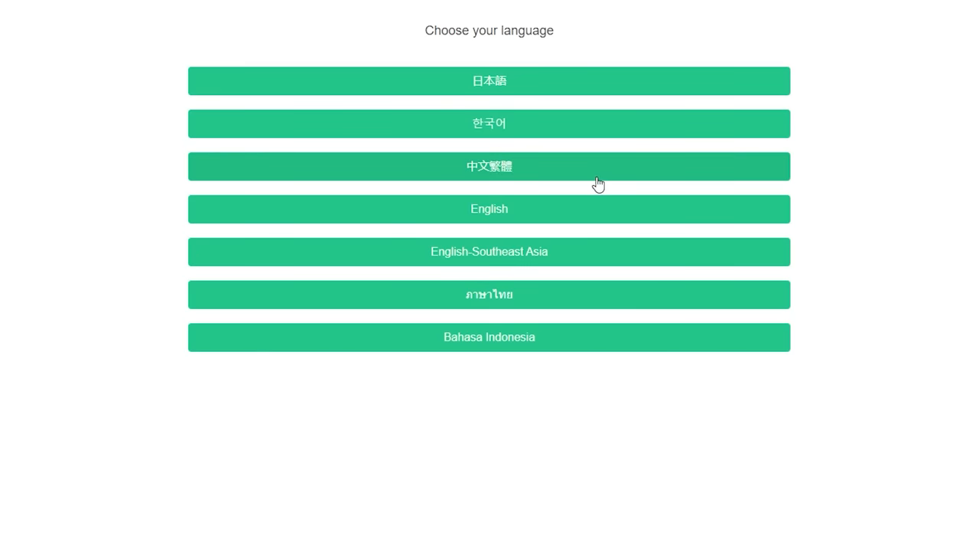
mouse_move(574, 232)
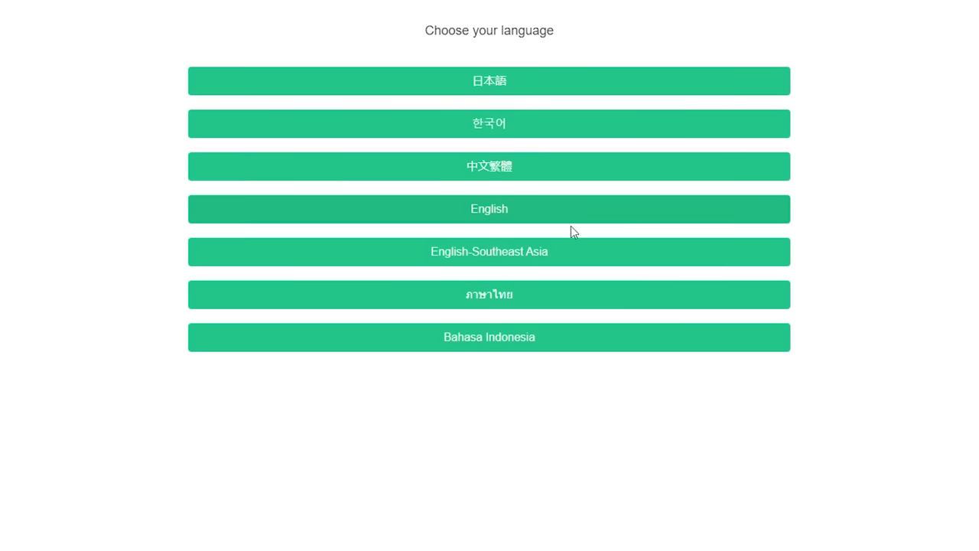
click(489, 209)
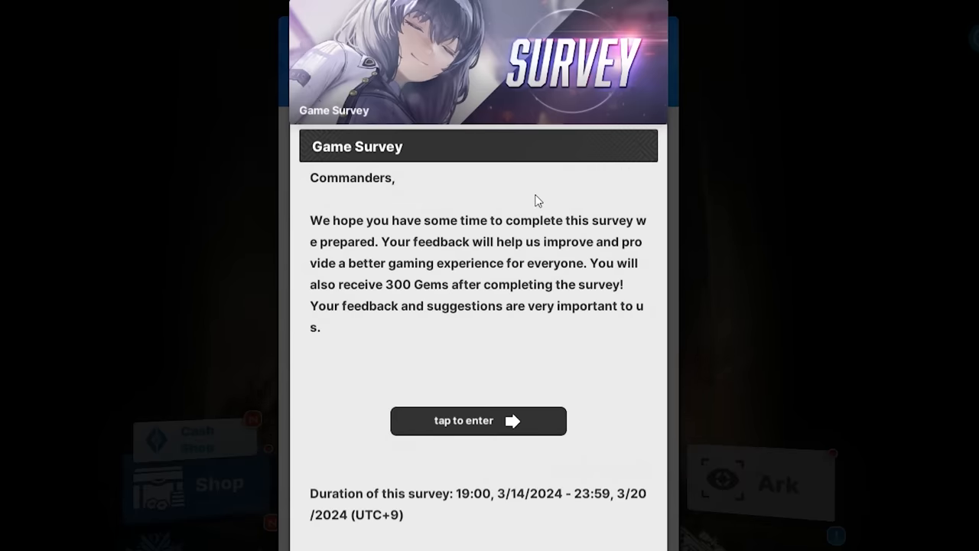
mouse_move(900, 217)
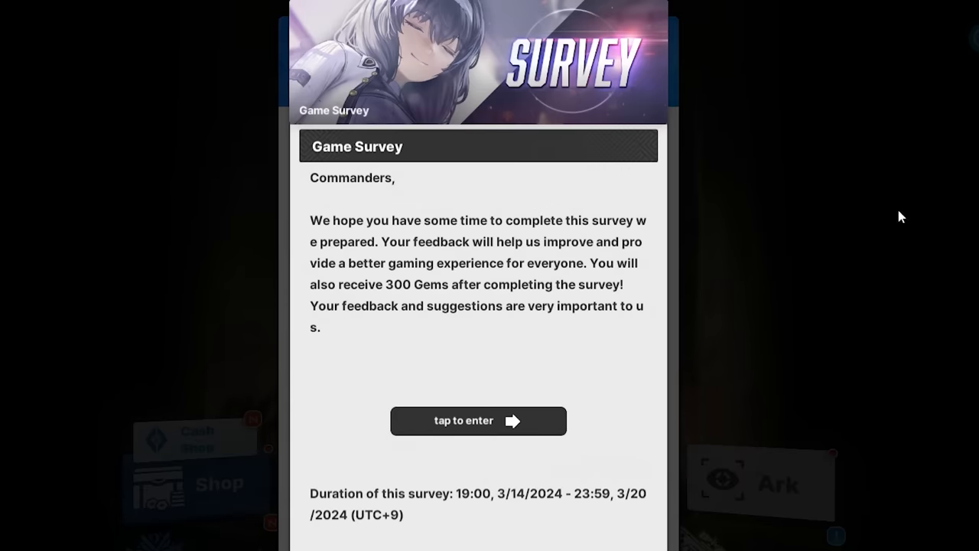
click(478, 421)
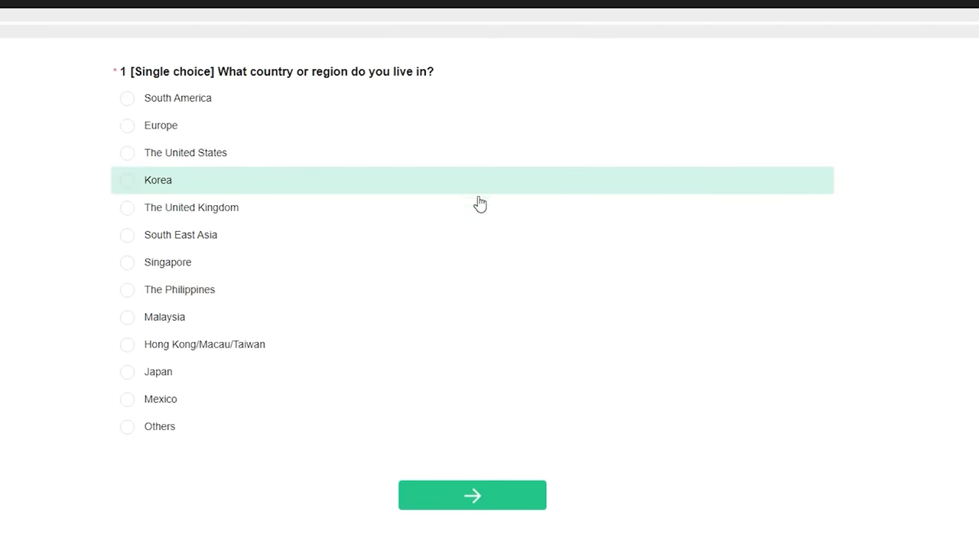
mouse_move(463, 152)
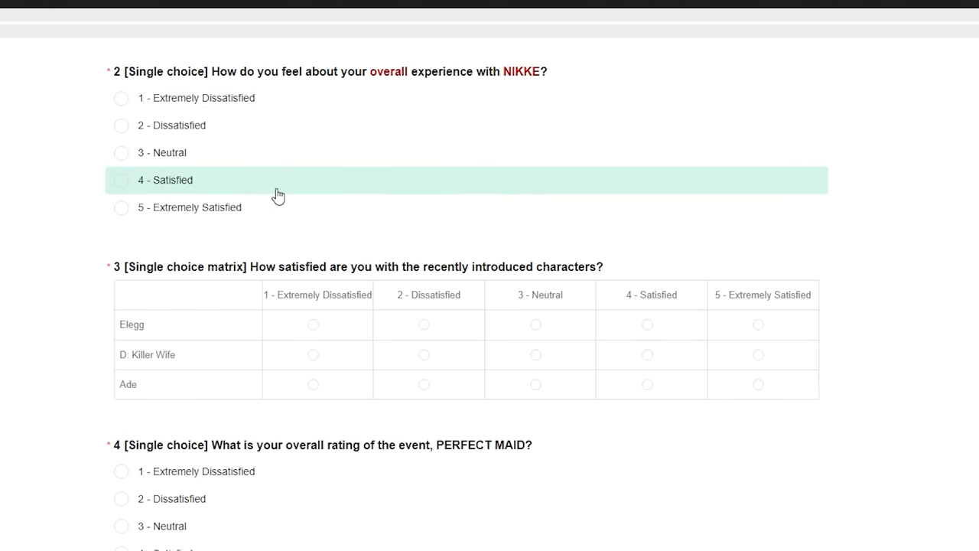
- Rate the overall NIKKE experience in Q2 as 4 - Satisfied
click(121, 180)
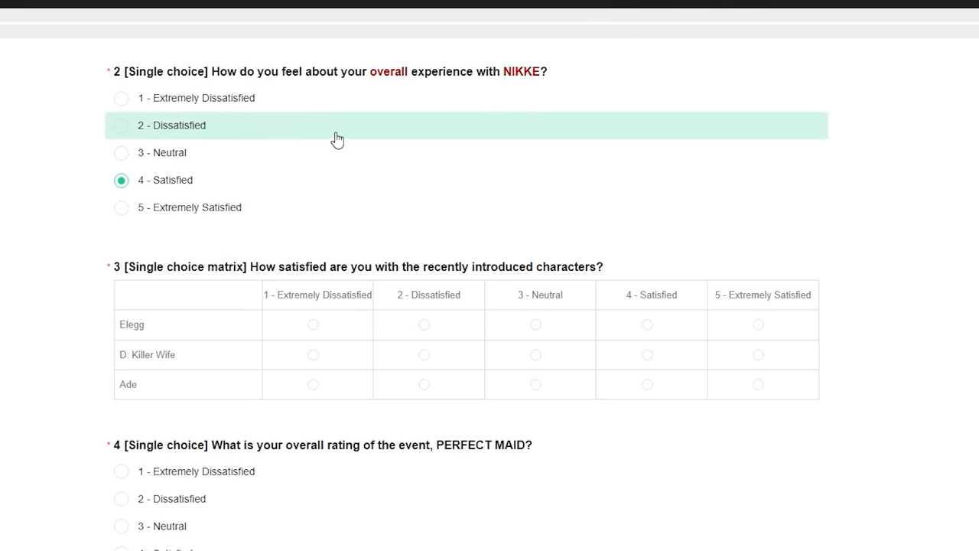
mouse_move(349, 134)
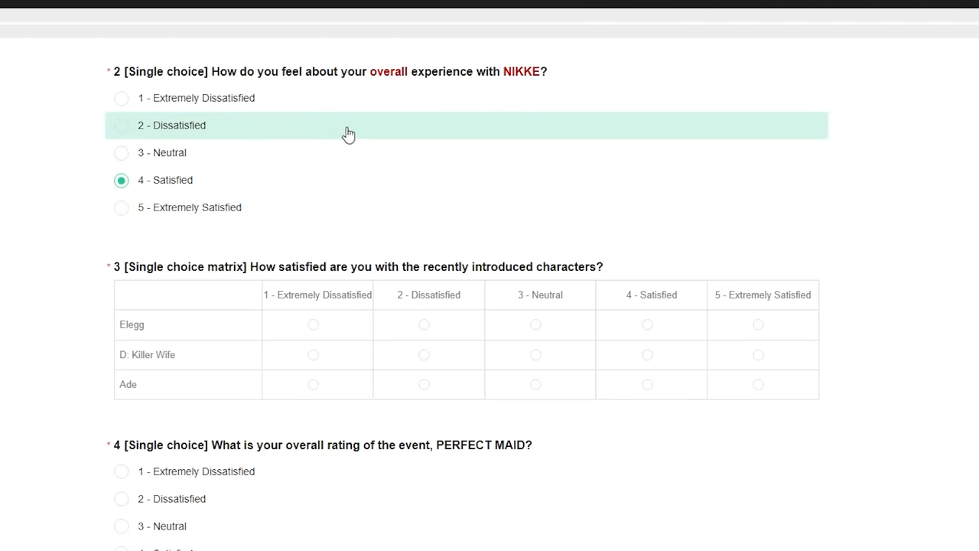
mouse_move(356, 126)
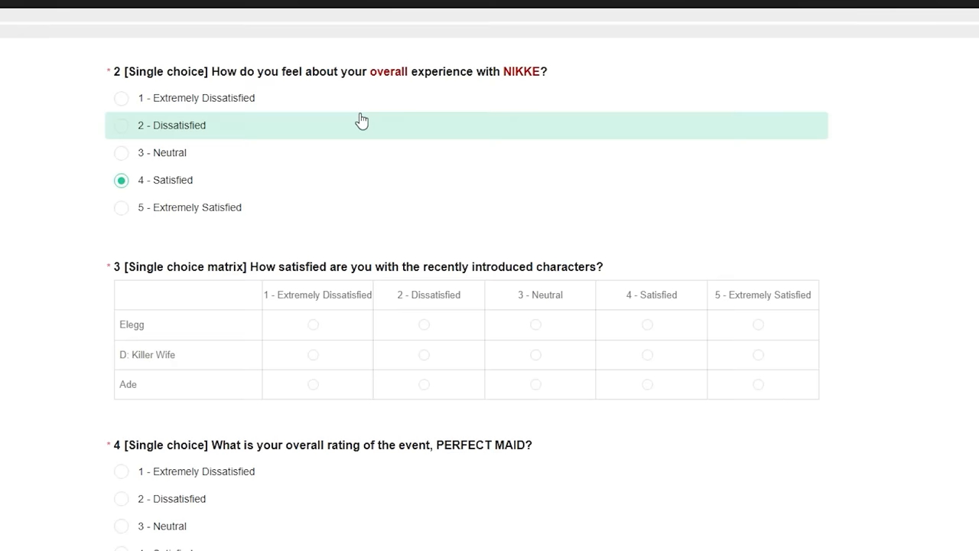
mouse_move(134, 372)
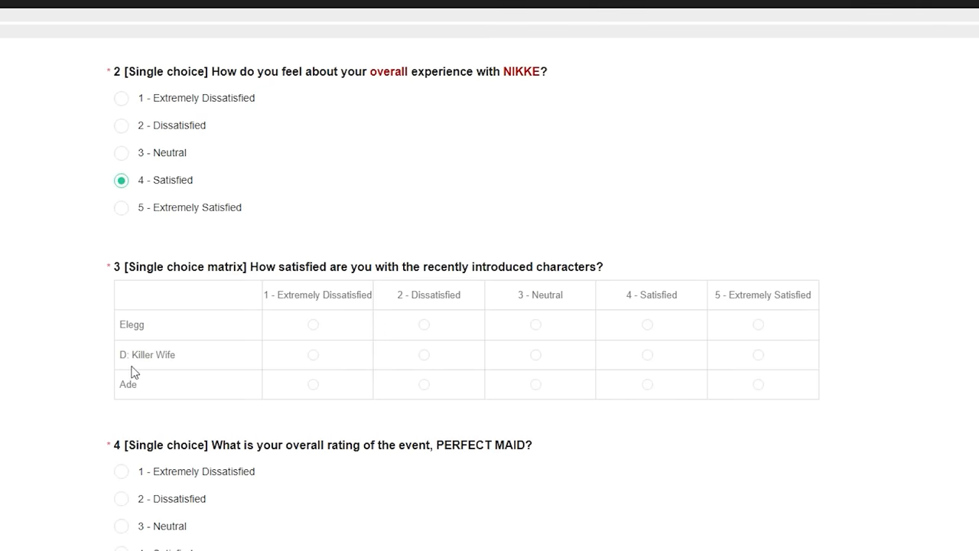
mouse_move(134, 401)
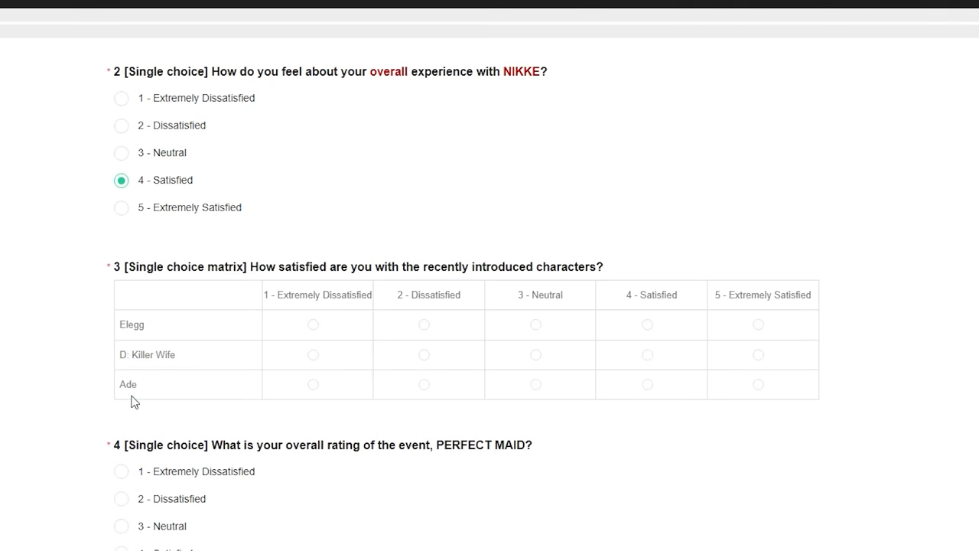
mouse_move(146, 354)
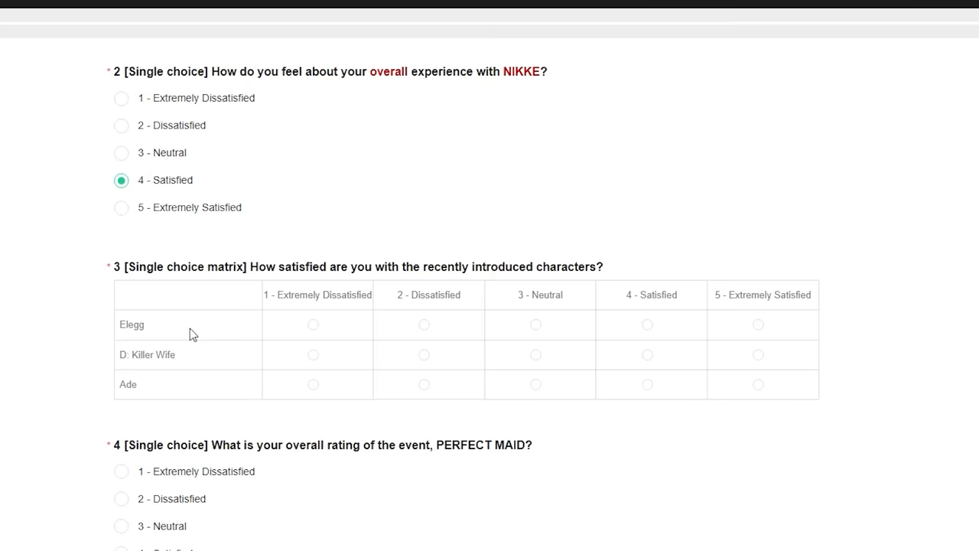
mouse_move(751, 314)
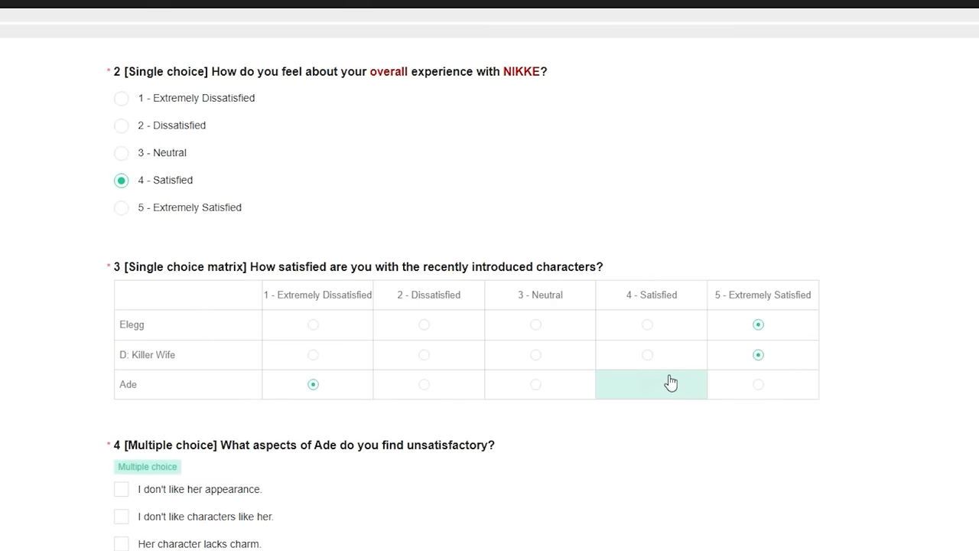
- In Q4, leave only 'Her skill values lack appeal' ticked for Ade
scroll(down, 3)
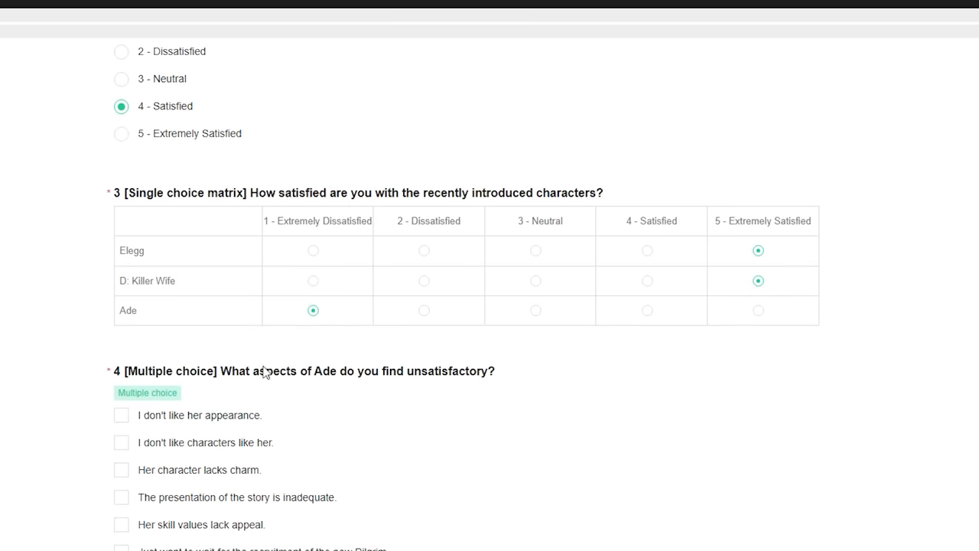
mouse_move(518, 375)
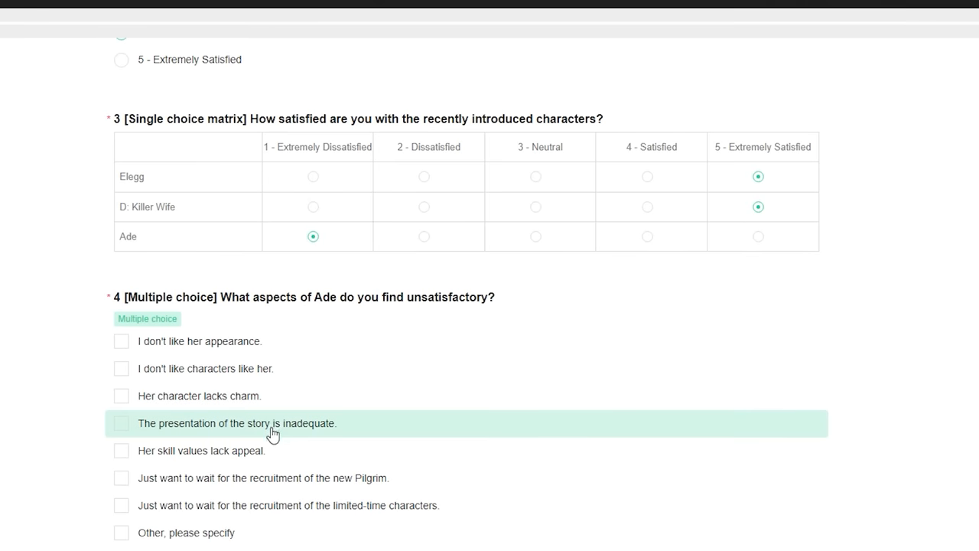
click(121, 451)
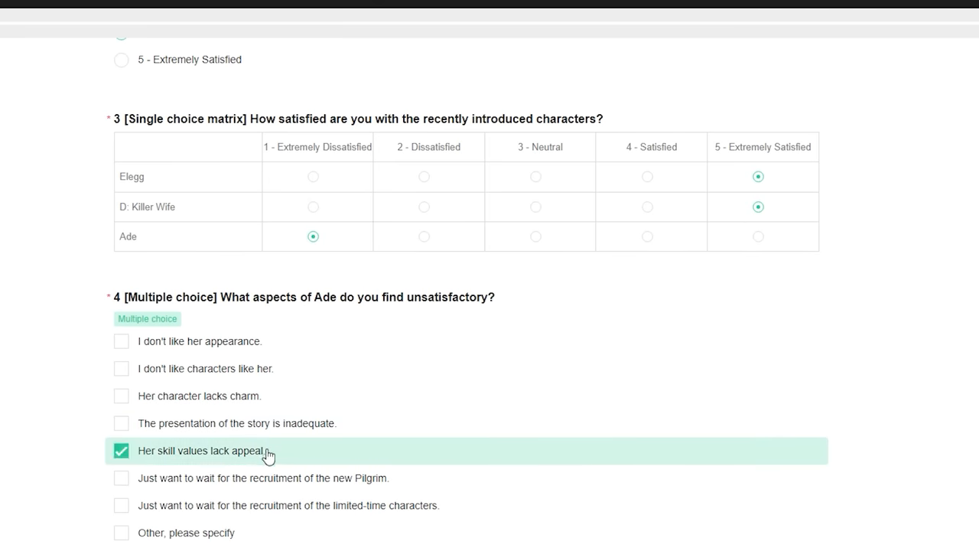
click(121, 477)
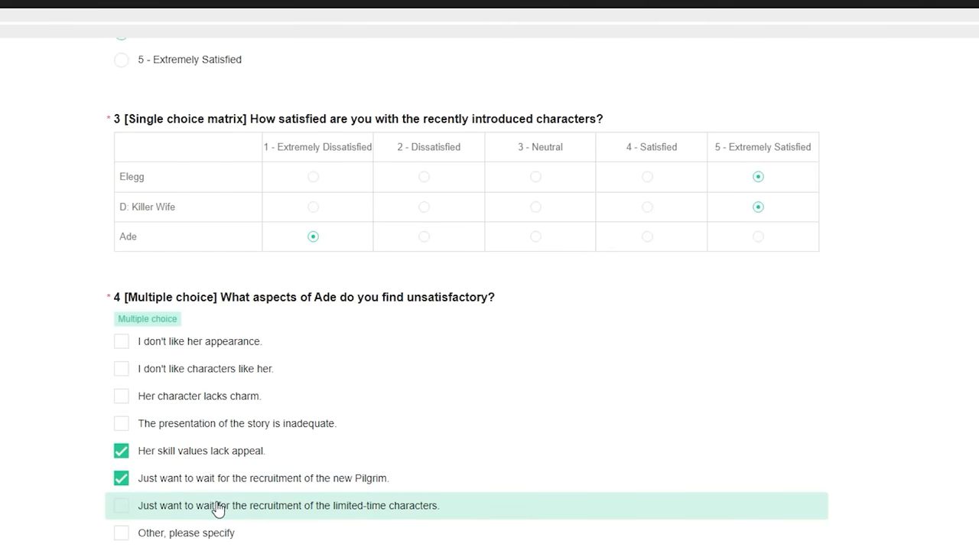
click(121, 505)
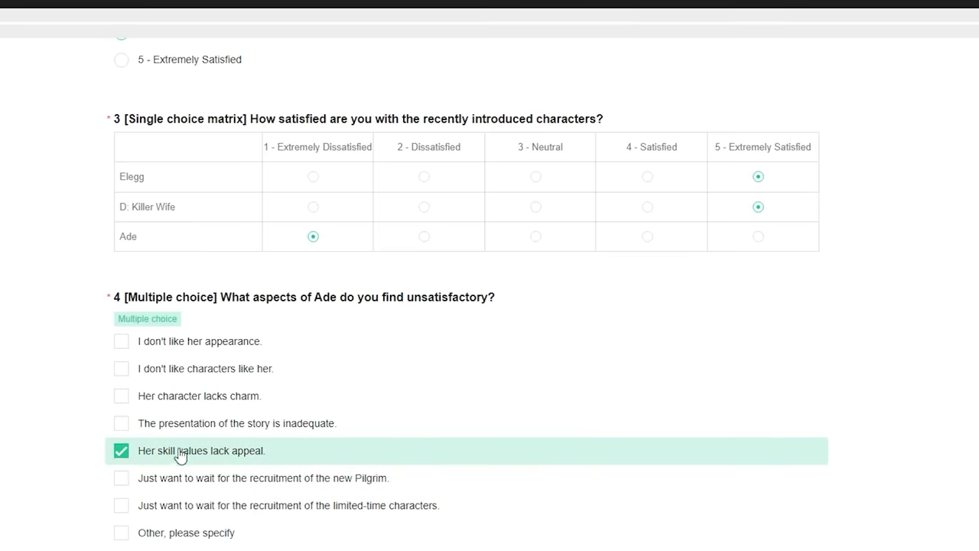
click(121, 450)
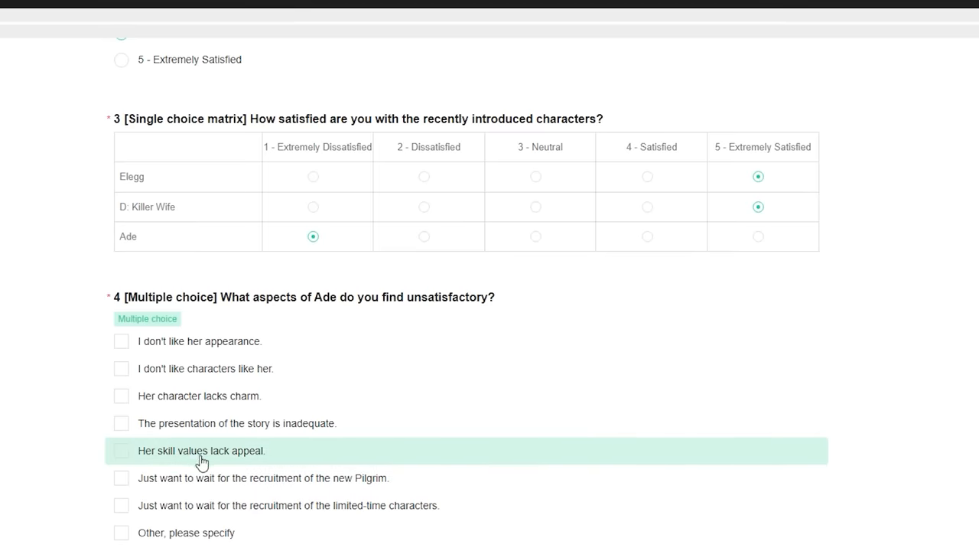
click(121, 450)
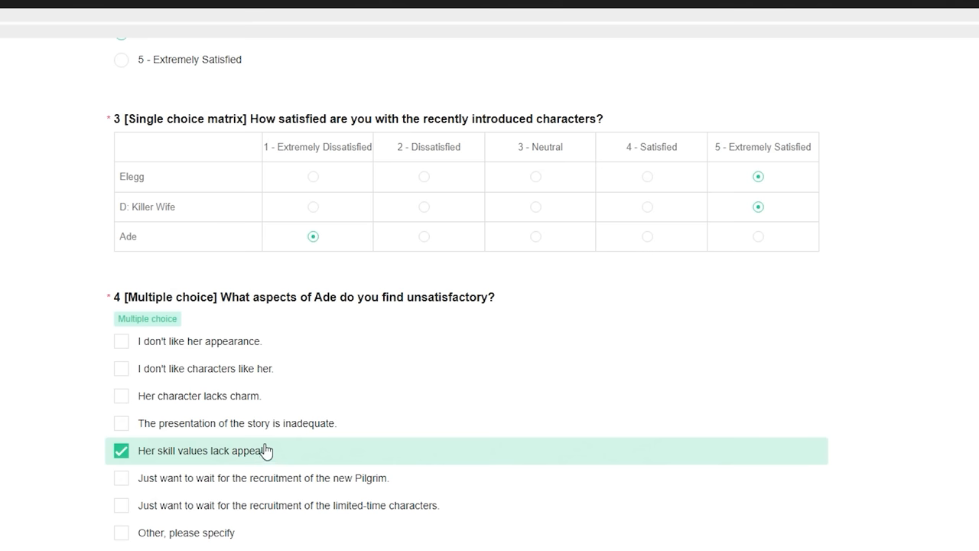
mouse_move(266, 450)
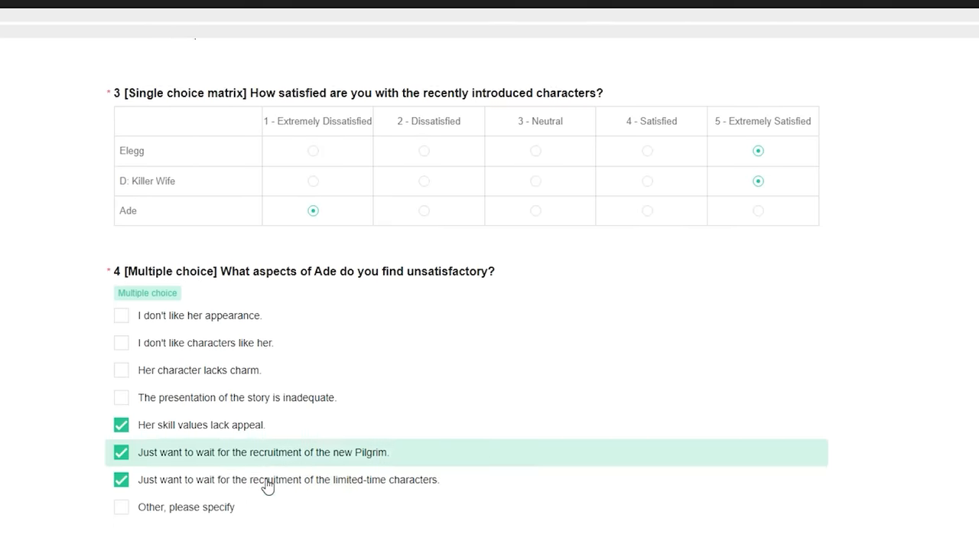
scroll(down, 3)
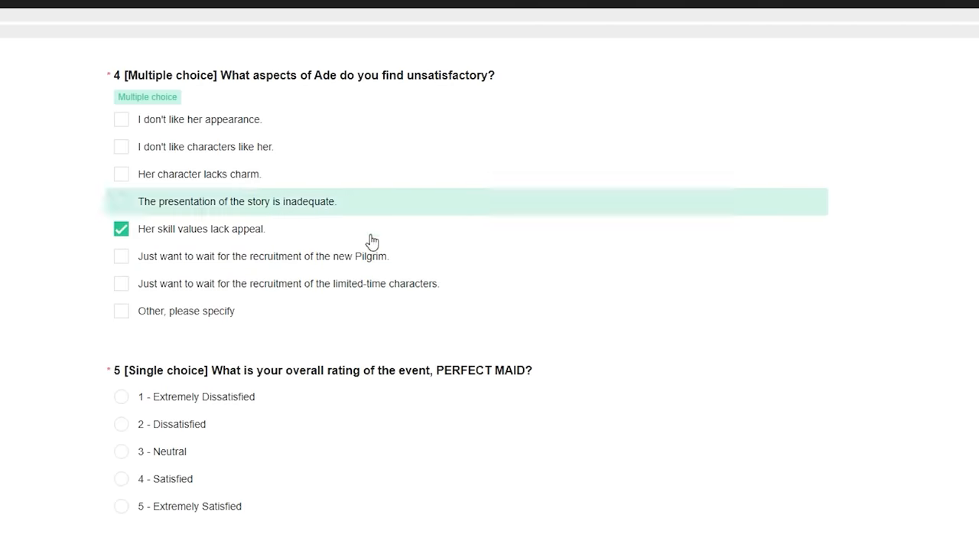
scroll(down, 3)
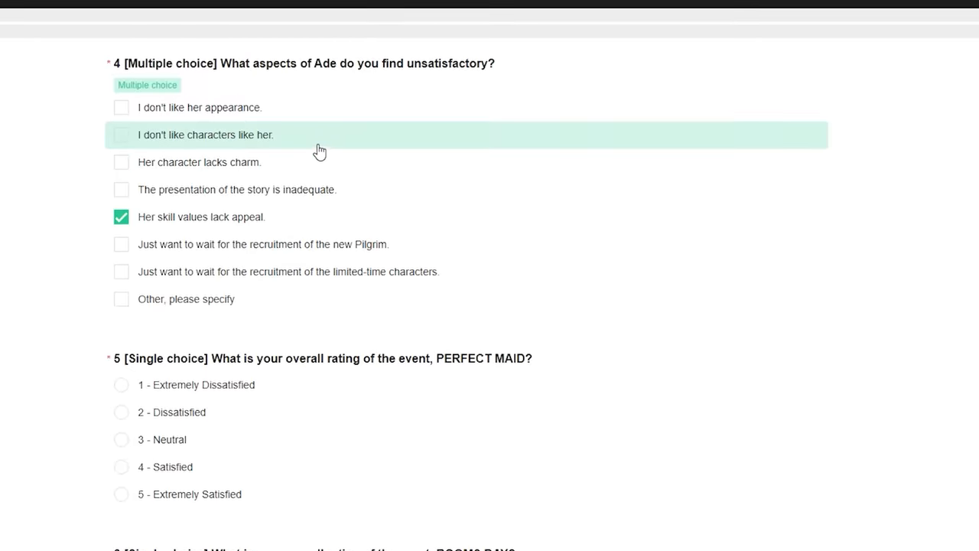
- Rate PERFECT MAID 1 and answer Q6 'Other': 'you hurt my waifu thanks guys'
scroll(down, 3)
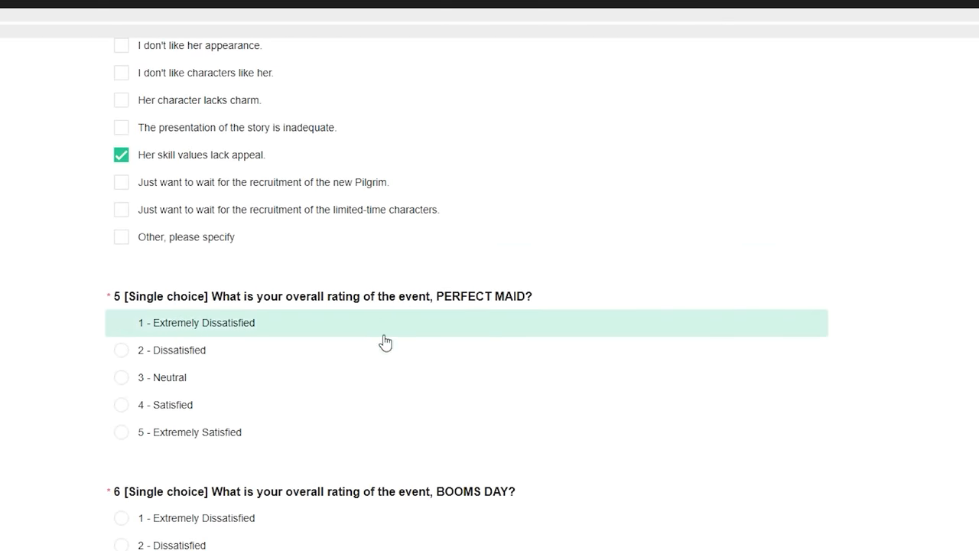
click(121, 322)
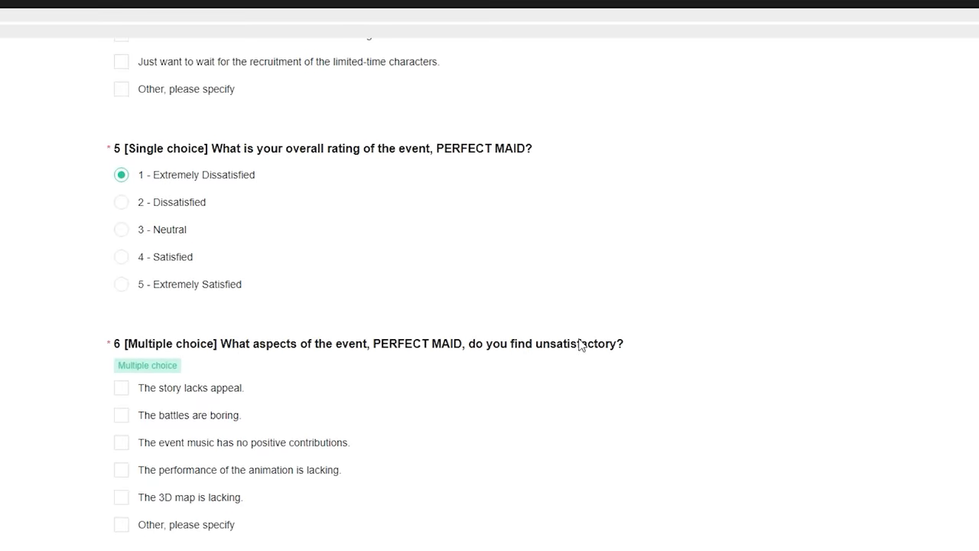
mouse_move(595, 346)
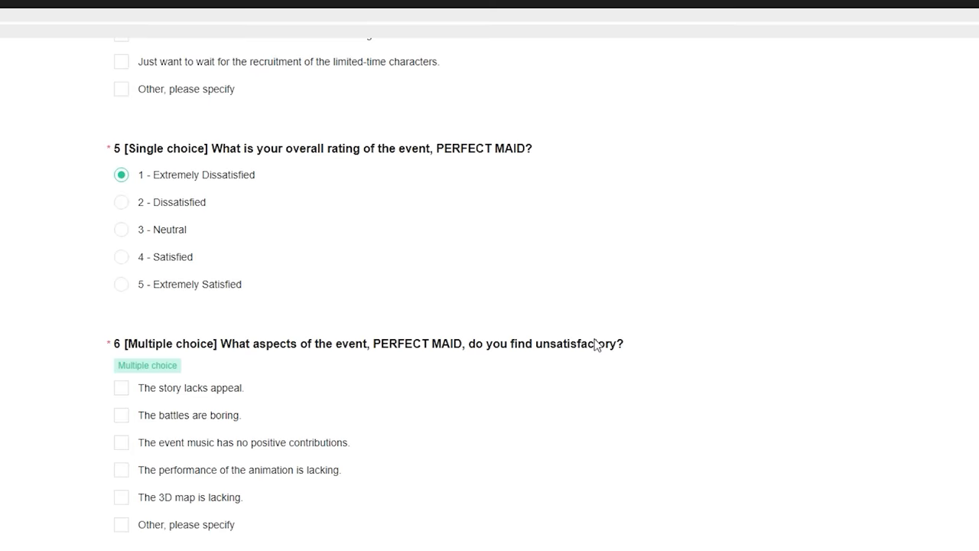
click(121, 524)
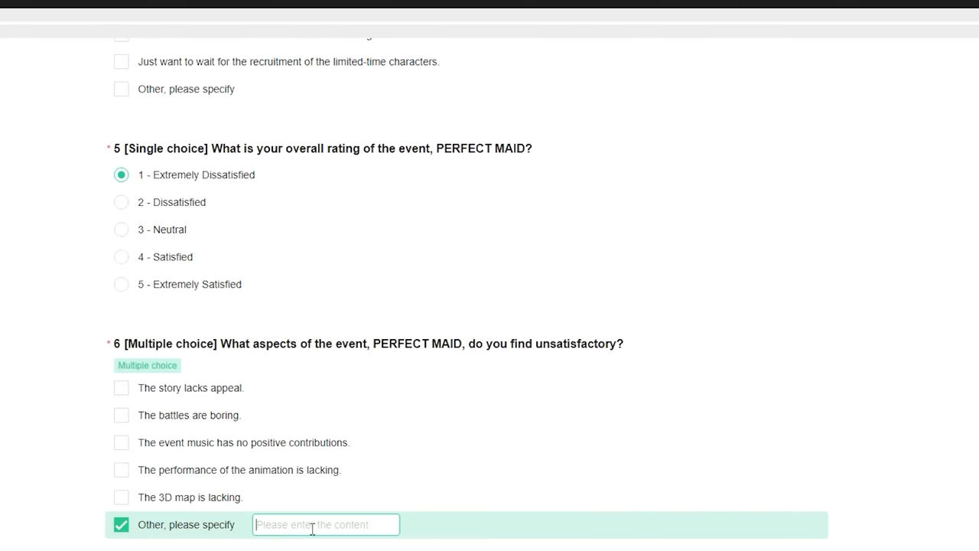
text(you hurt my waifu thanks guys)
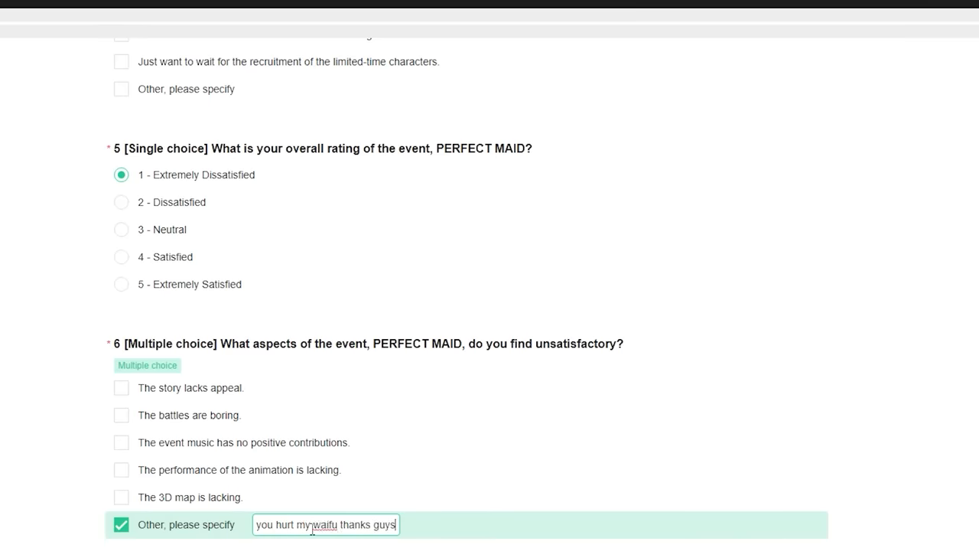
scroll(down, 3)
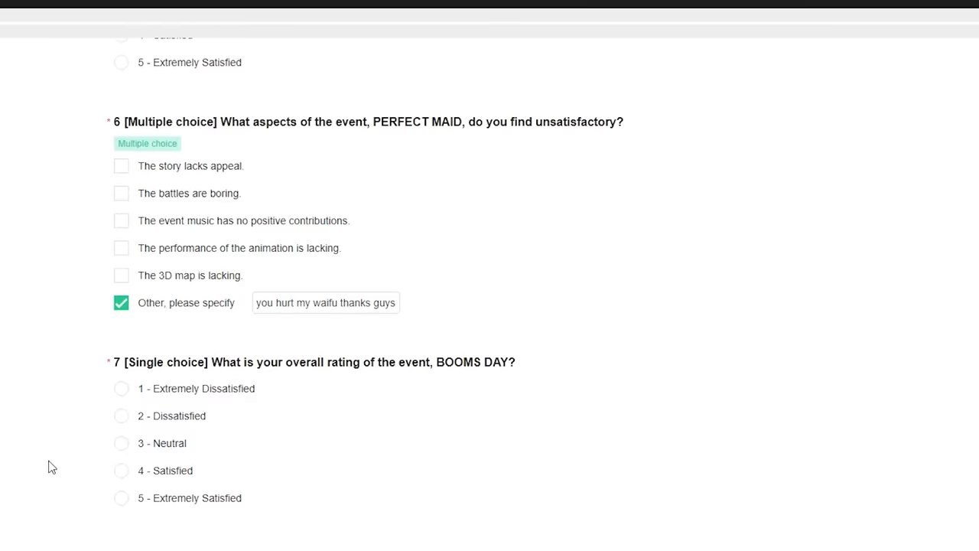
mouse_move(44, 450)
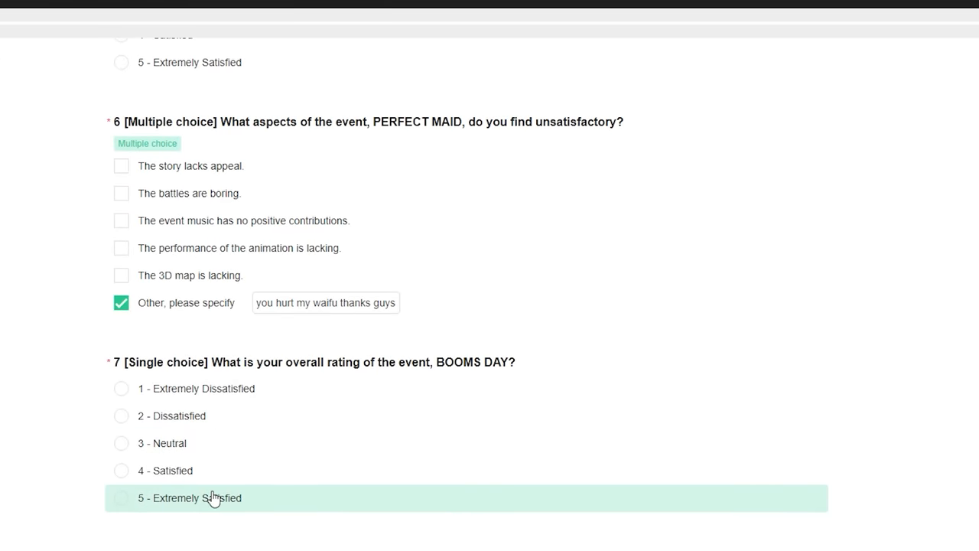
- Rate BOOMS DAY 5 - Extremely Satisfied and Exia: Gamer costume 2 - Dissatisfied
click(121, 498)
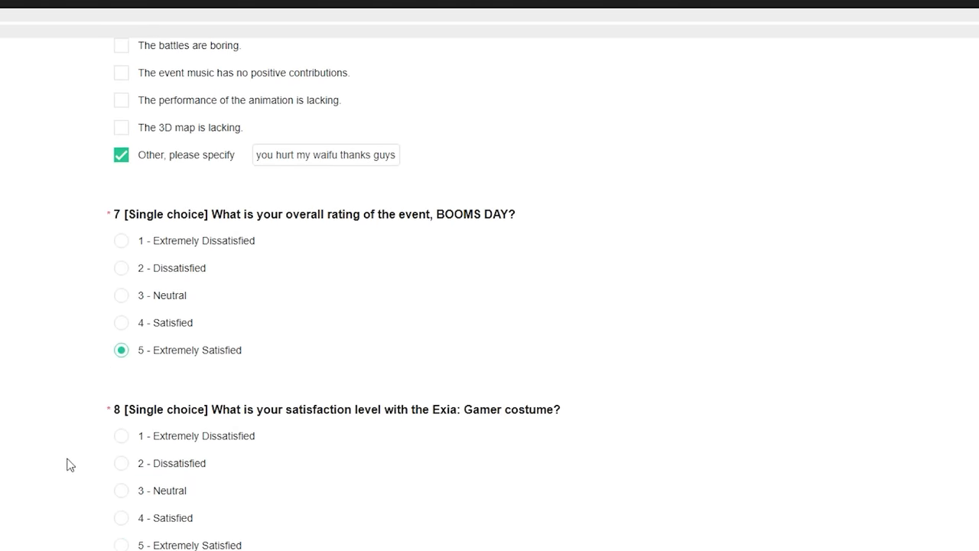
mouse_move(48, 474)
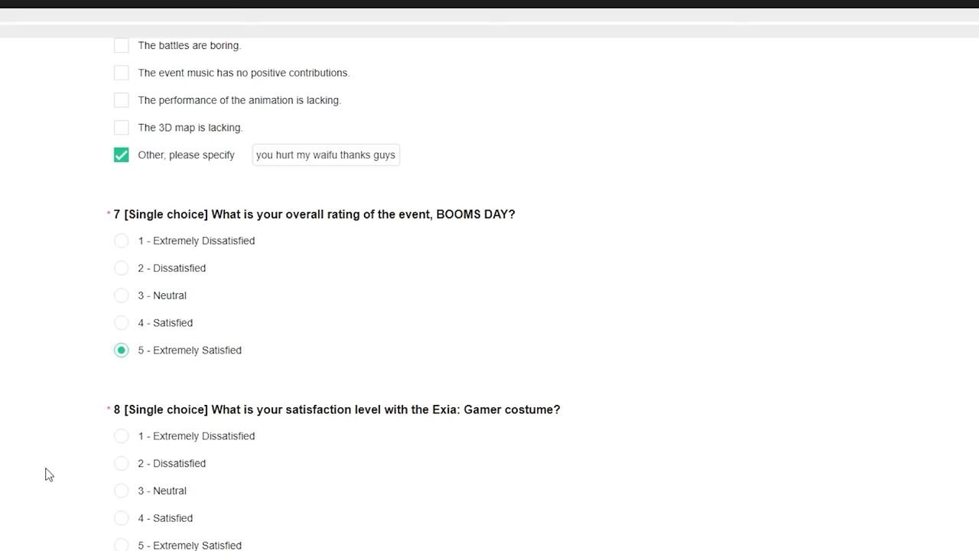
scroll(down, 3)
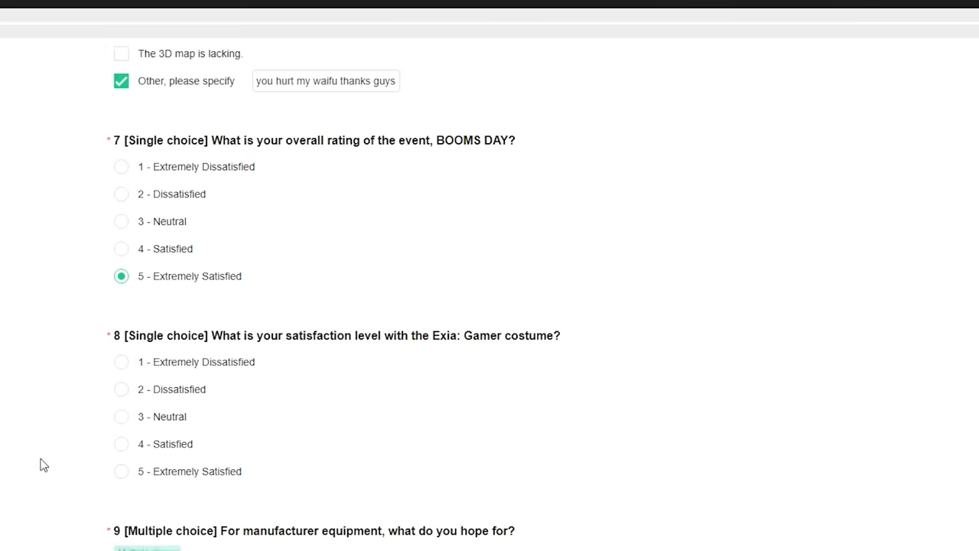
mouse_move(48, 466)
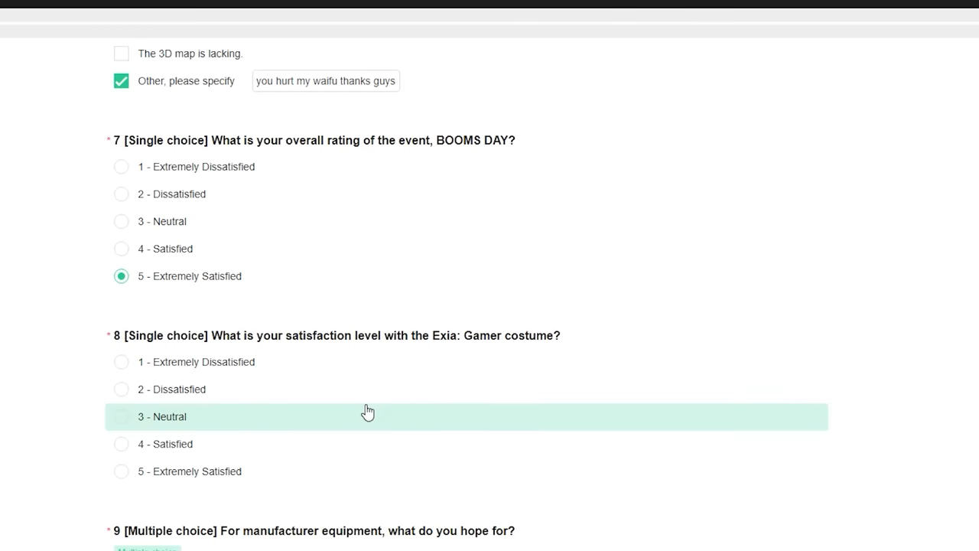
click(120, 389)
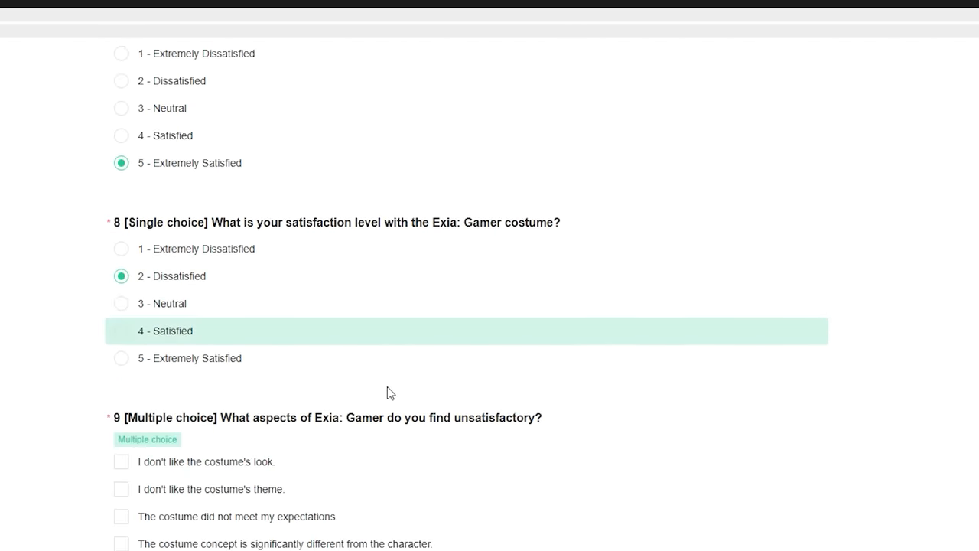
- Mark the costume as missing expectations and tick three manufacturer equipment wishes
scroll(down, 3)
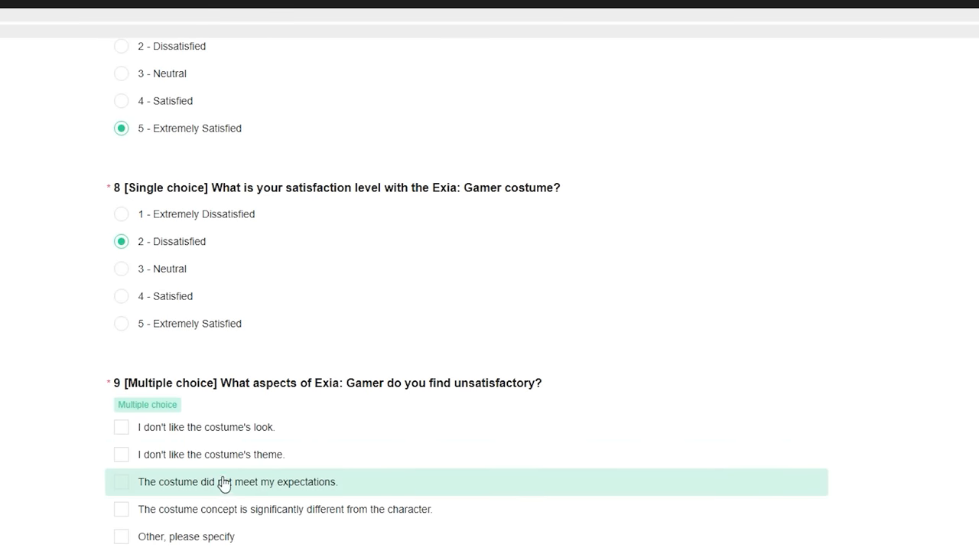
click(121, 481)
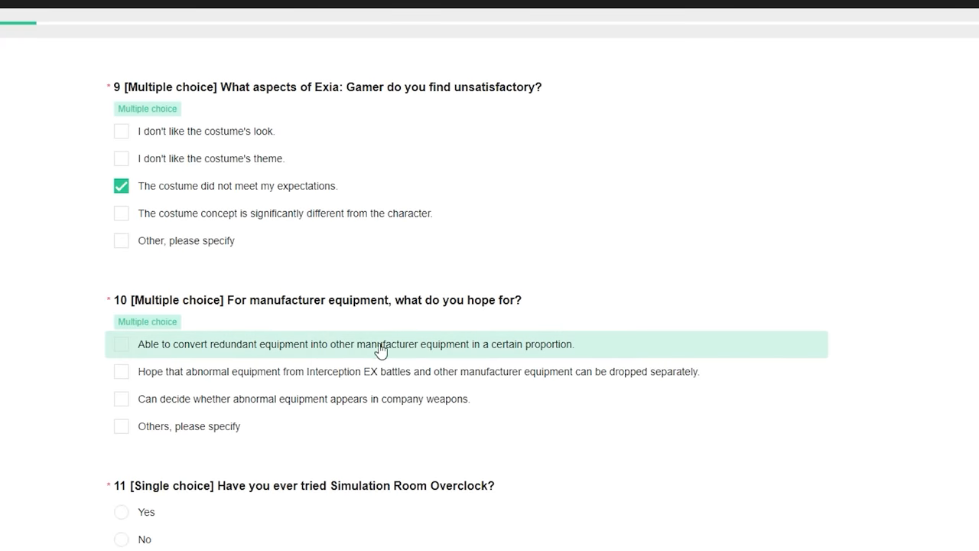
click(121, 344)
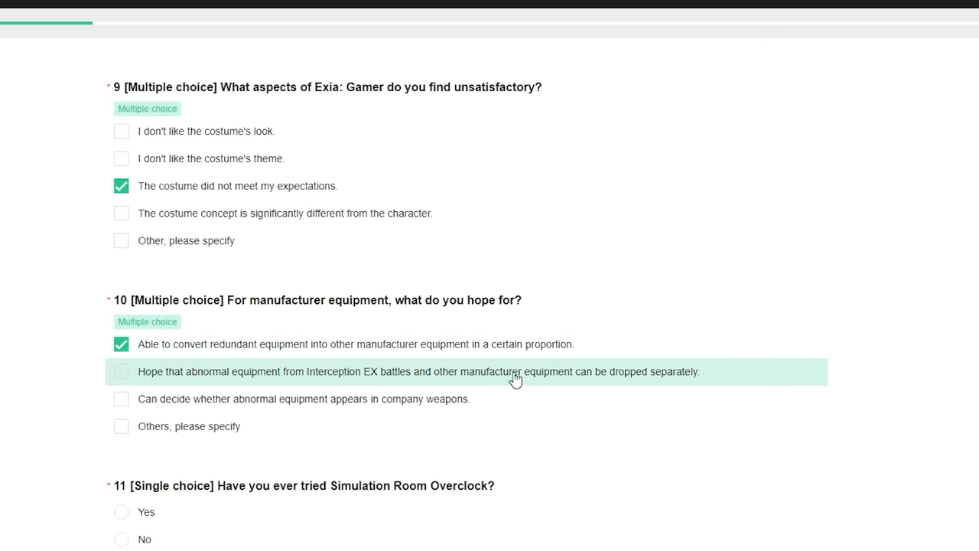
mouse_move(669, 383)
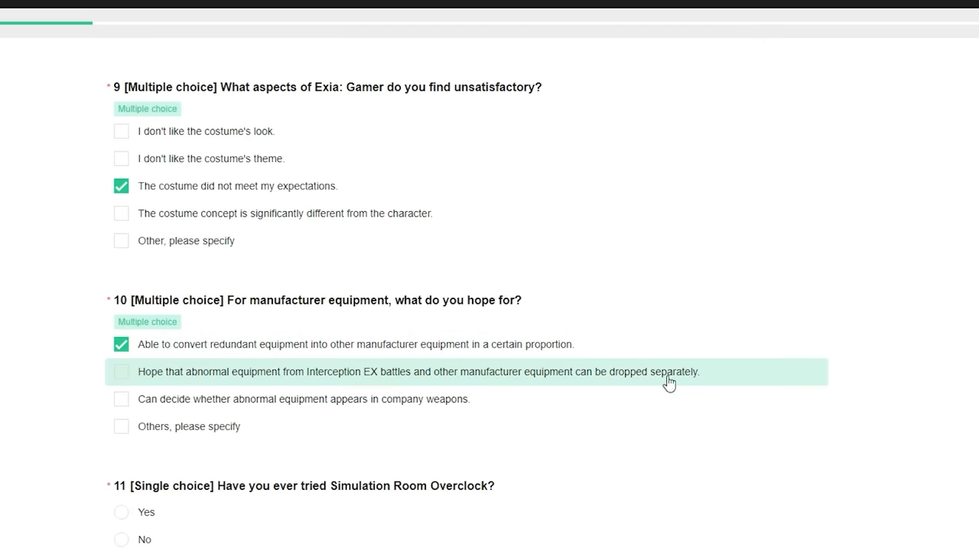
click(121, 371)
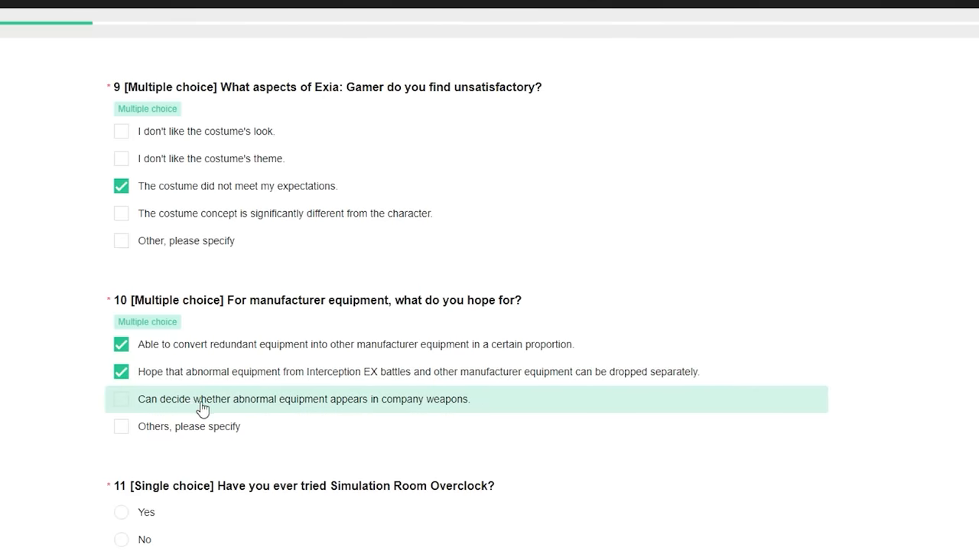
click(120, 399)
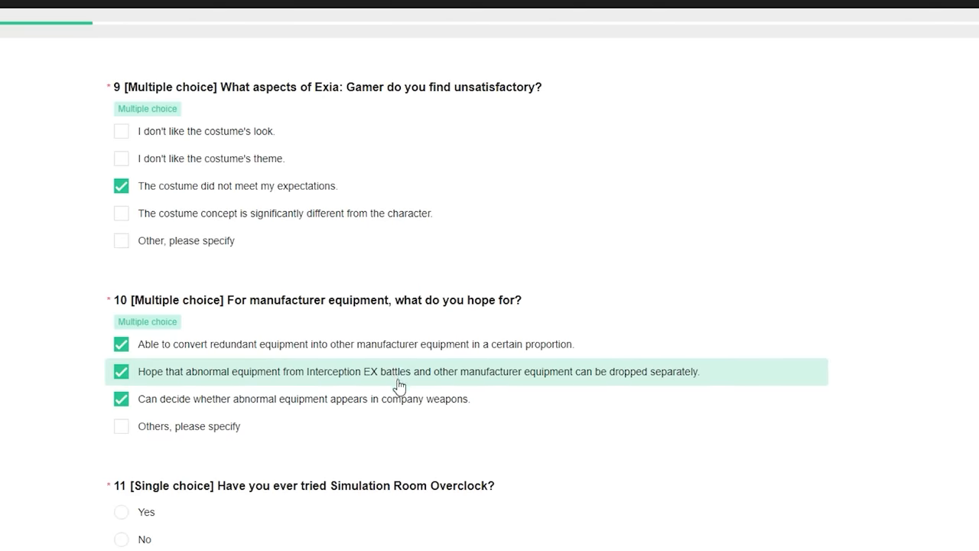
mouse_move(396, 377)
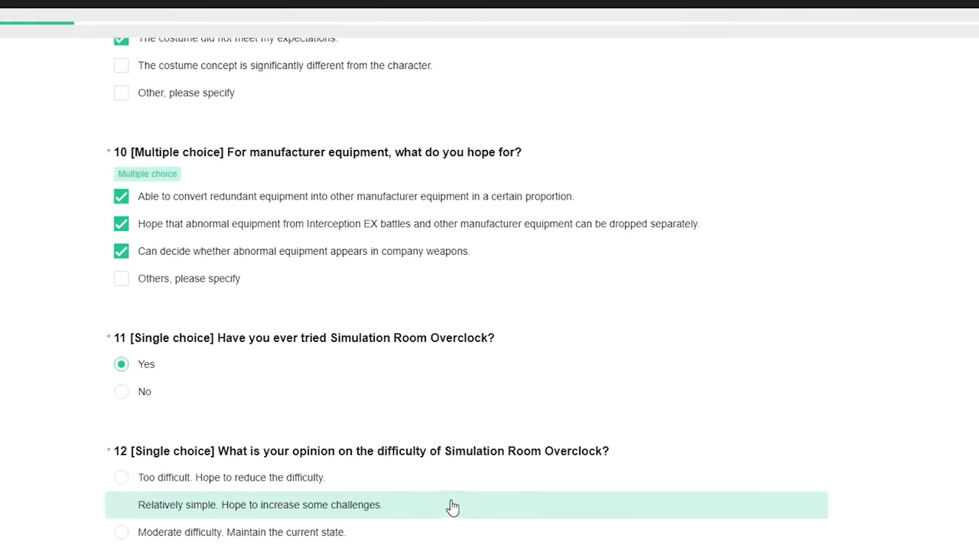
mouse_move(444, 507)
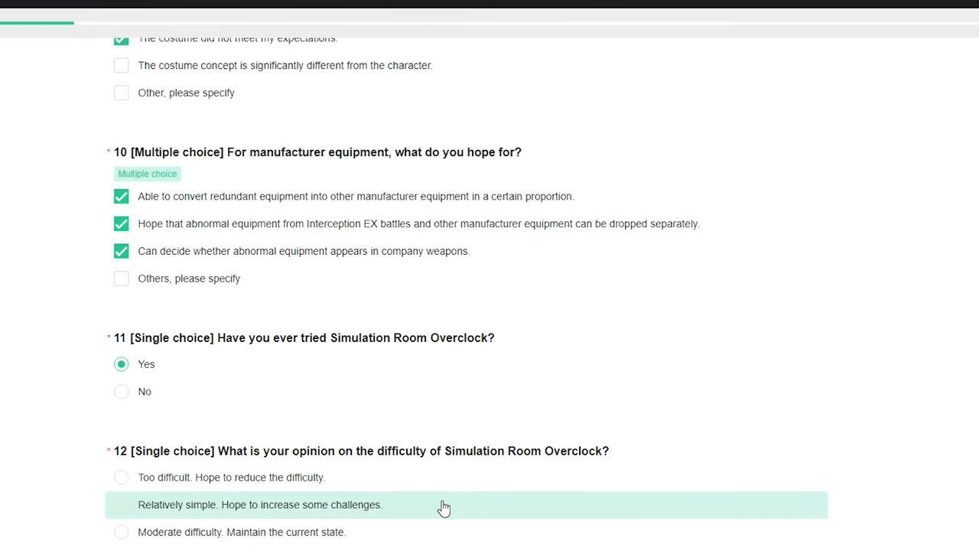
- Rate Overclock difficulty moderate, the two-week cycle too long, and play frequency every 1-3 days
click(121, 532)
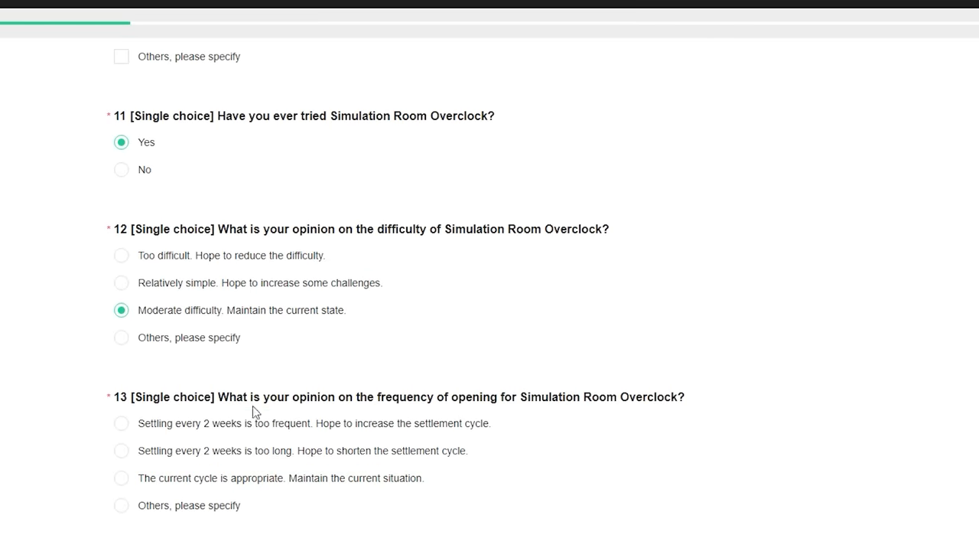
mouse_move(463, 404)
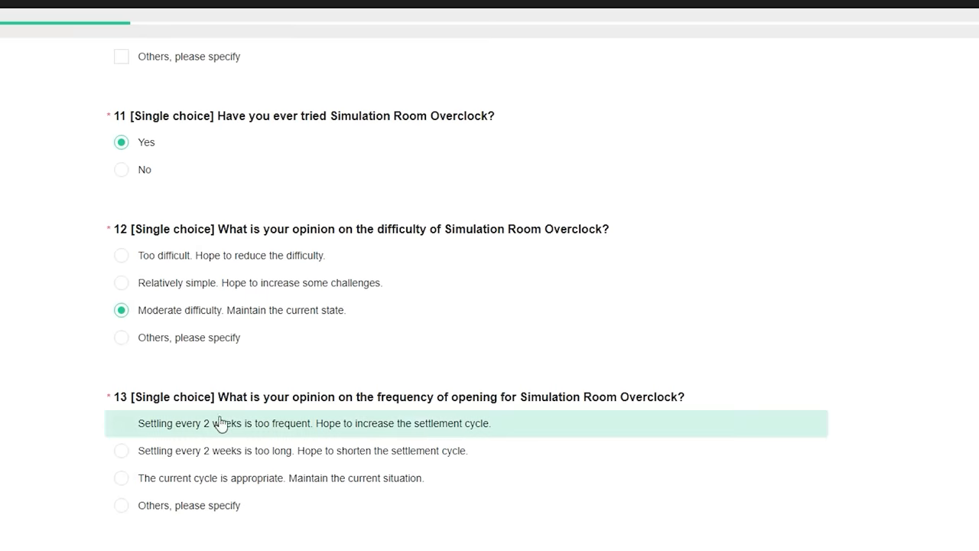
mouse_move(289, 451)
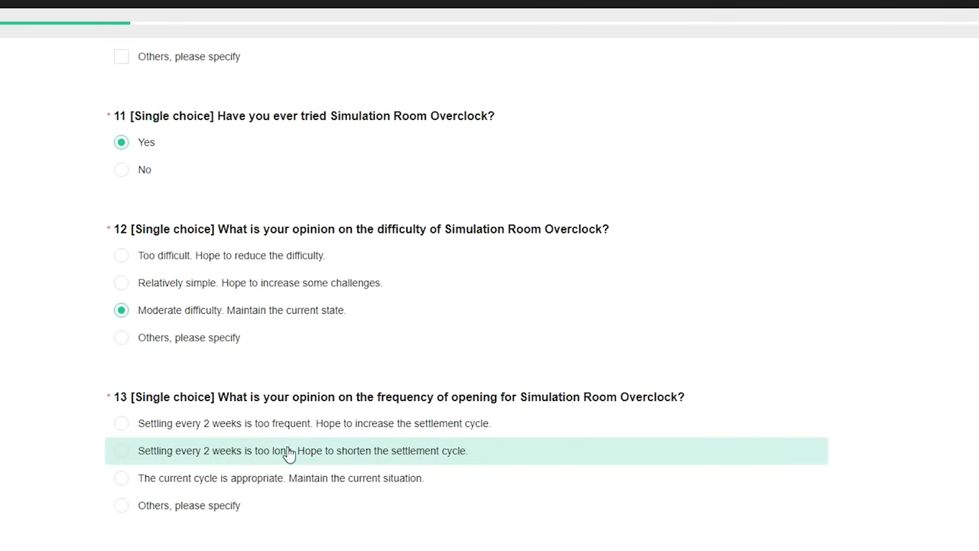
click(121, 450)
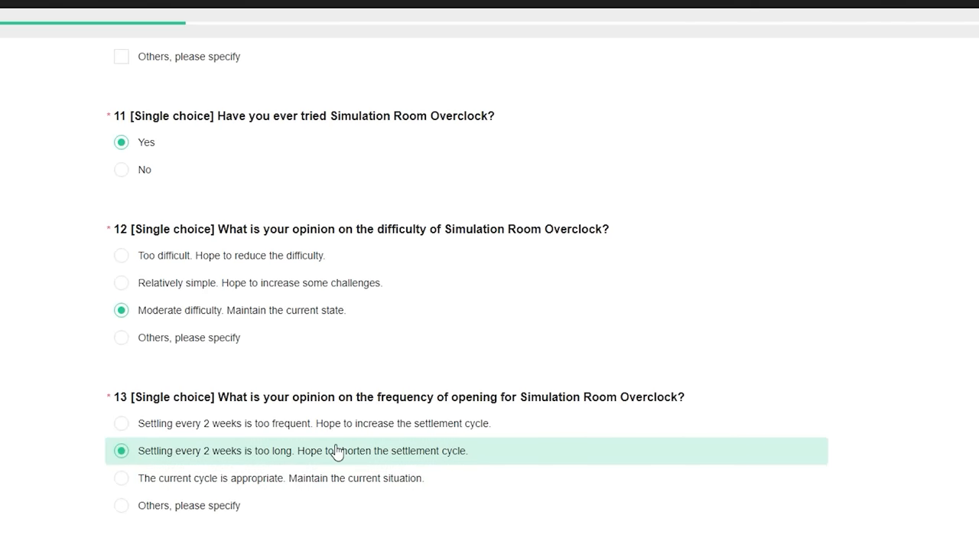
scroll(down, 3)
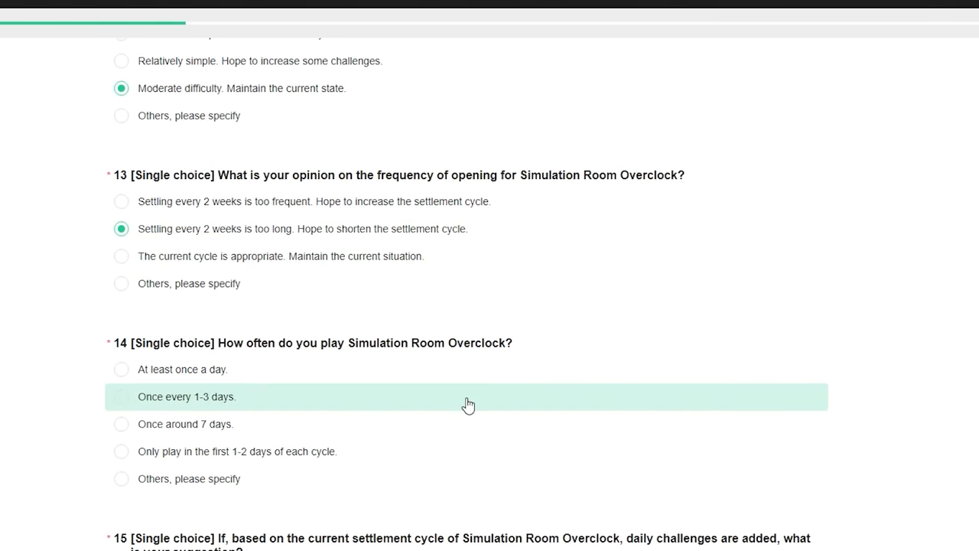
mouse_move(459, 391)
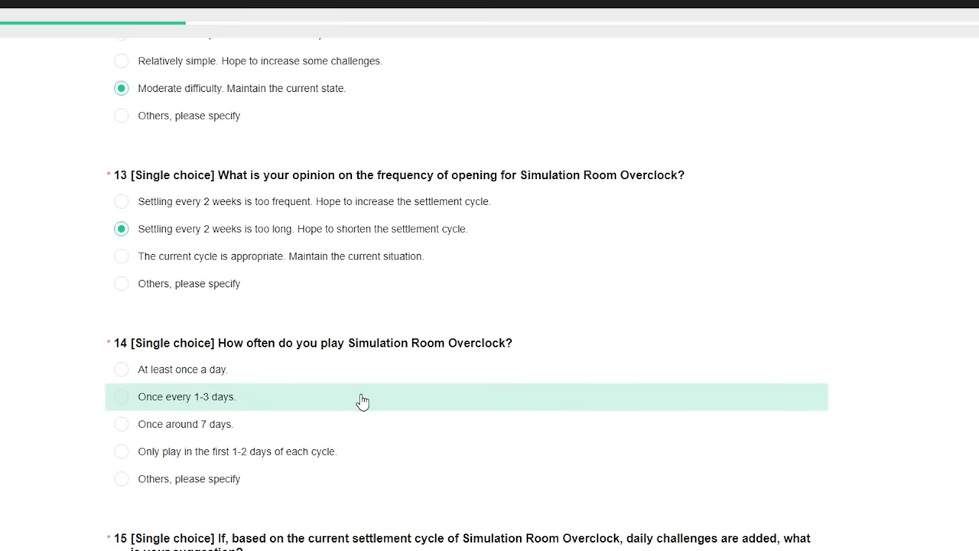
mouse_move(362, 424)
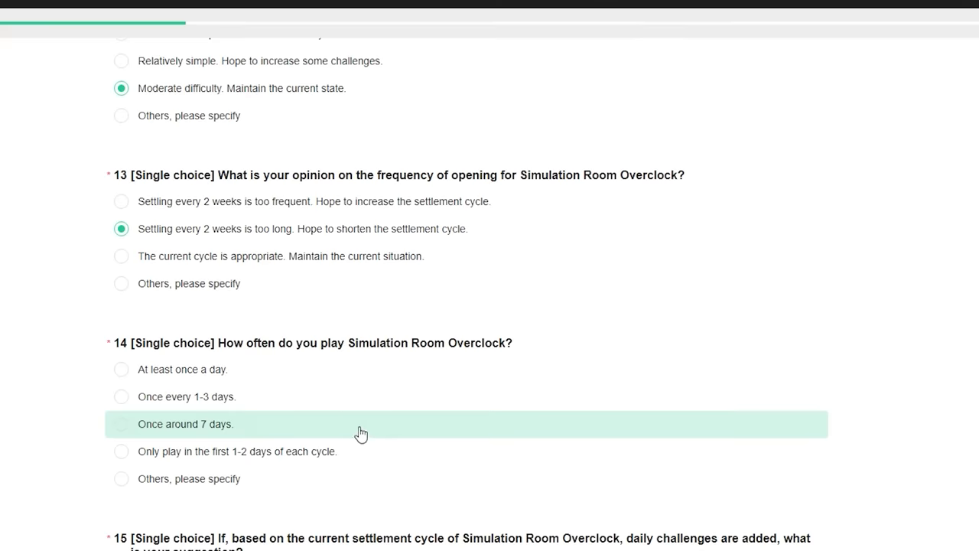
click(122, 396)
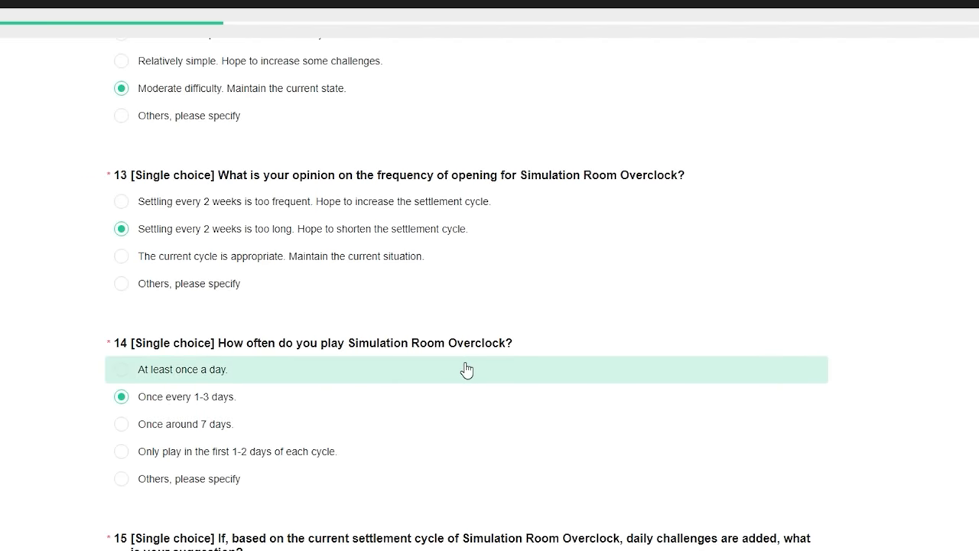
scroll(down, 3)
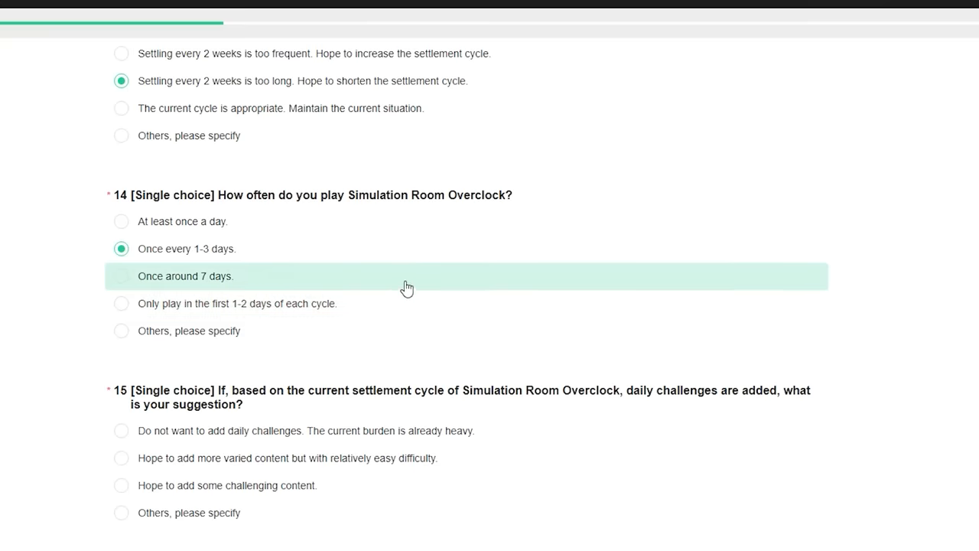
scroll(down, 3)
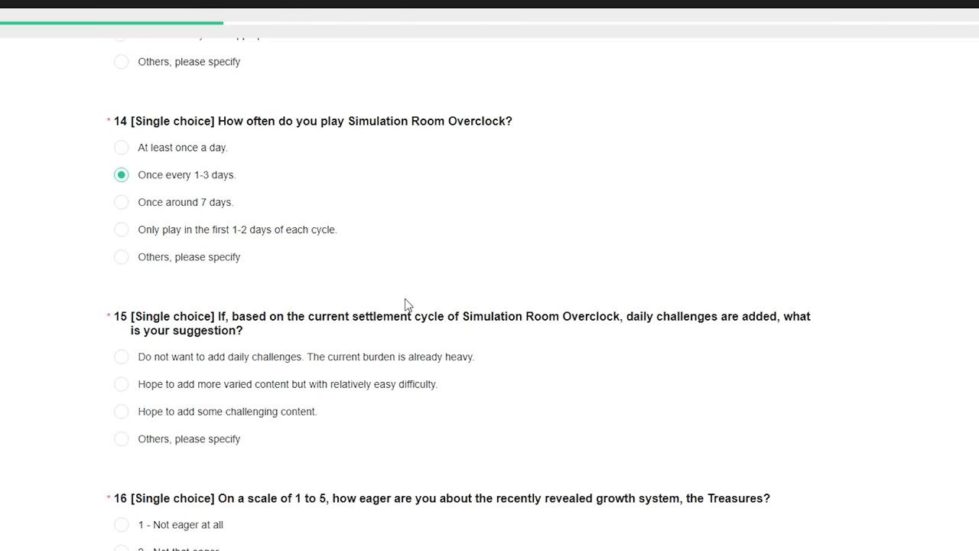
mouse_move(404, 312)
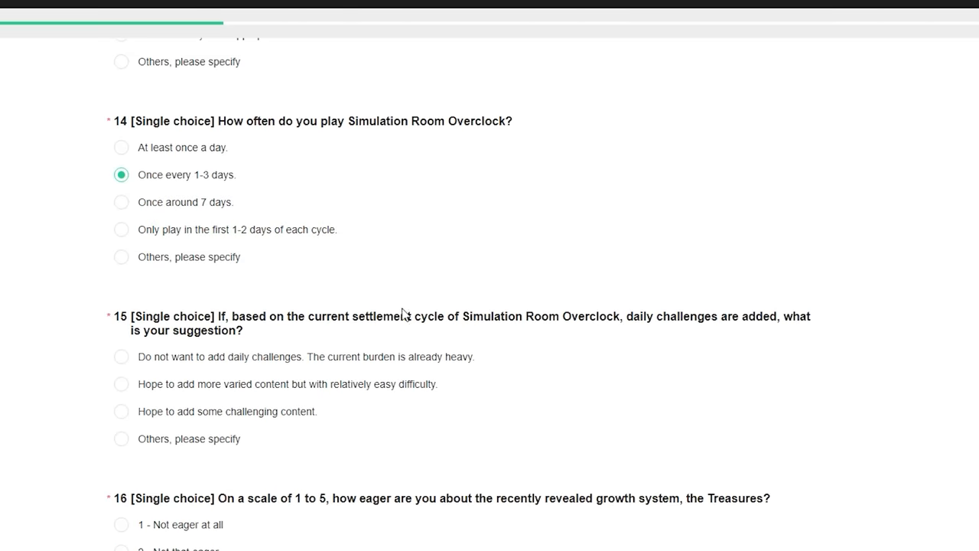
mouse_move(392, 318)
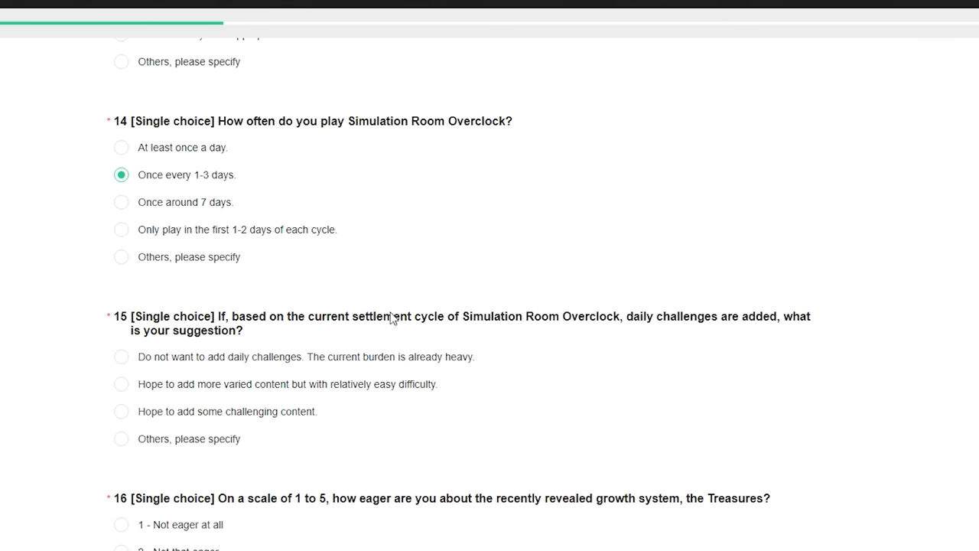
mouse_move(240, 324)
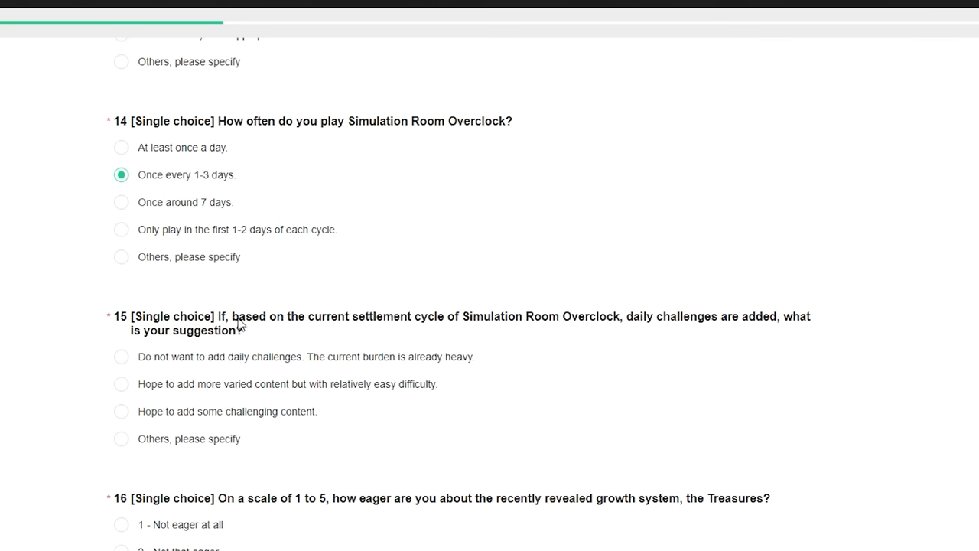
mouse_move(424, 323)
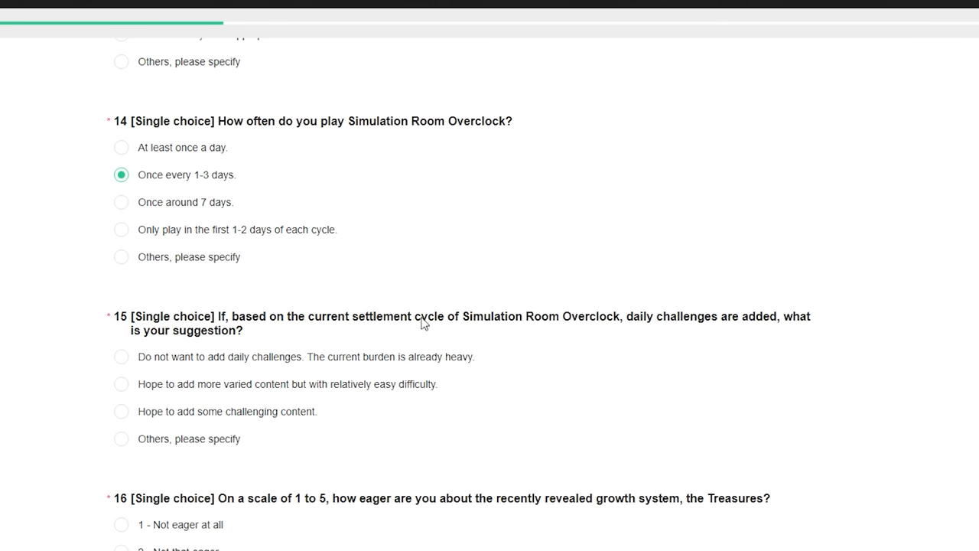
mouse_move(642, 321)
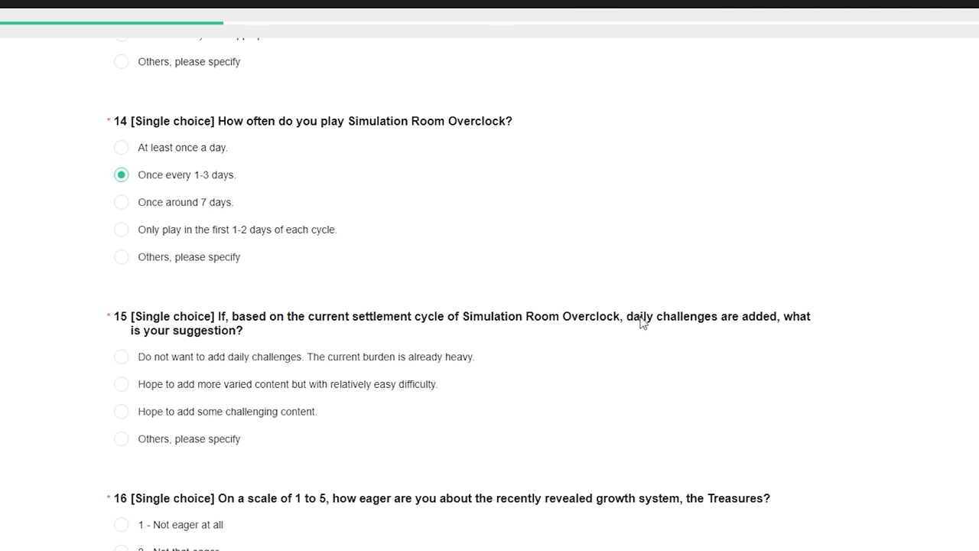
mouse_move(275, 336)
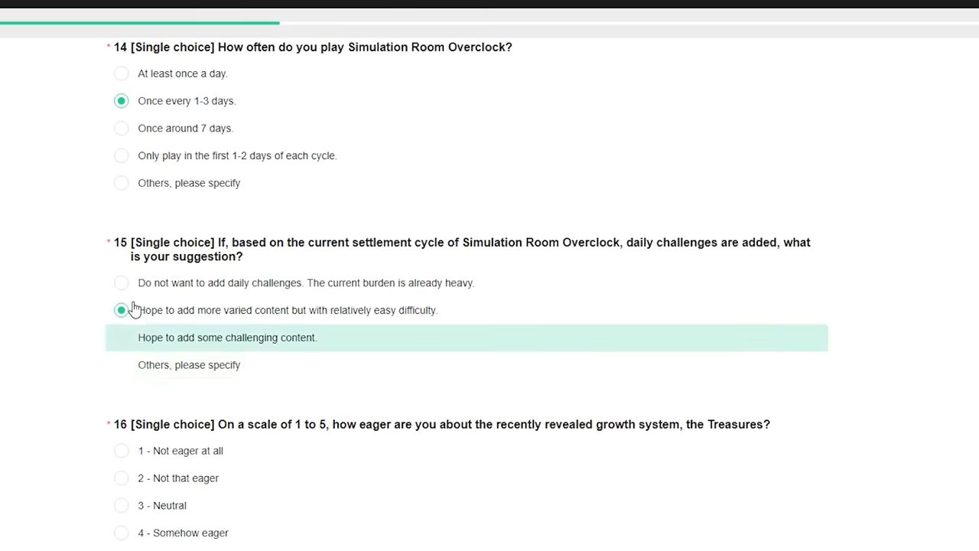
- Rate eagerness for Treasures in Q16 as 4 - Somehow eager
scroll(down, 3)
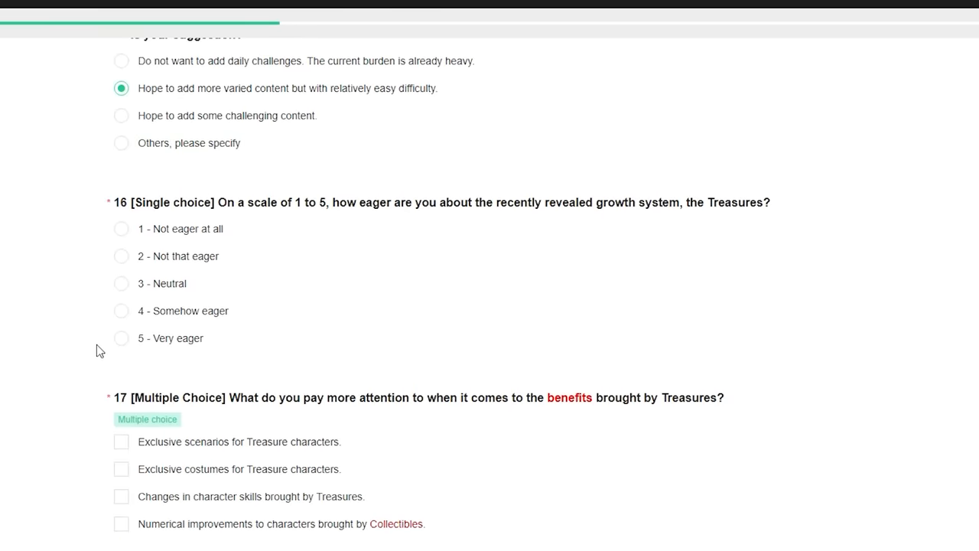
click(121, 310)
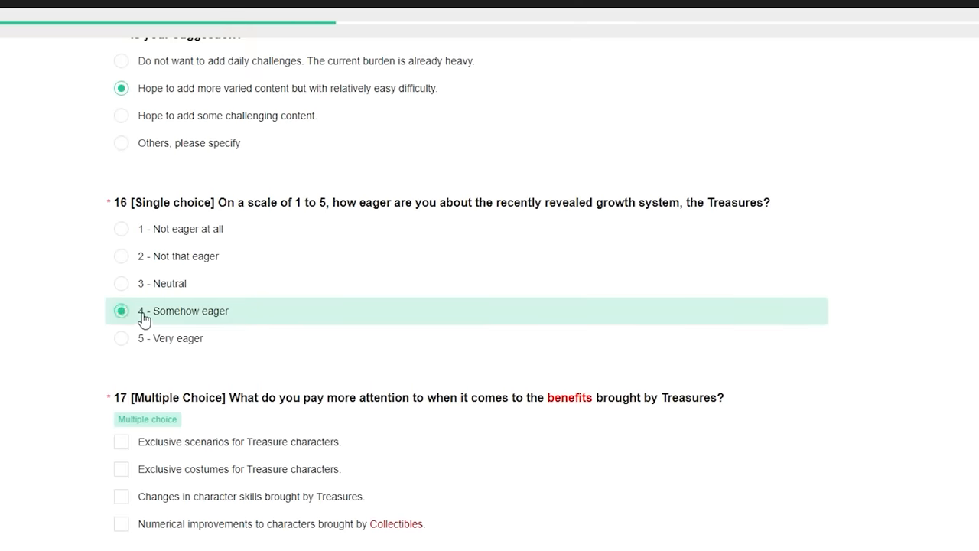
mouse_move(269, 309)
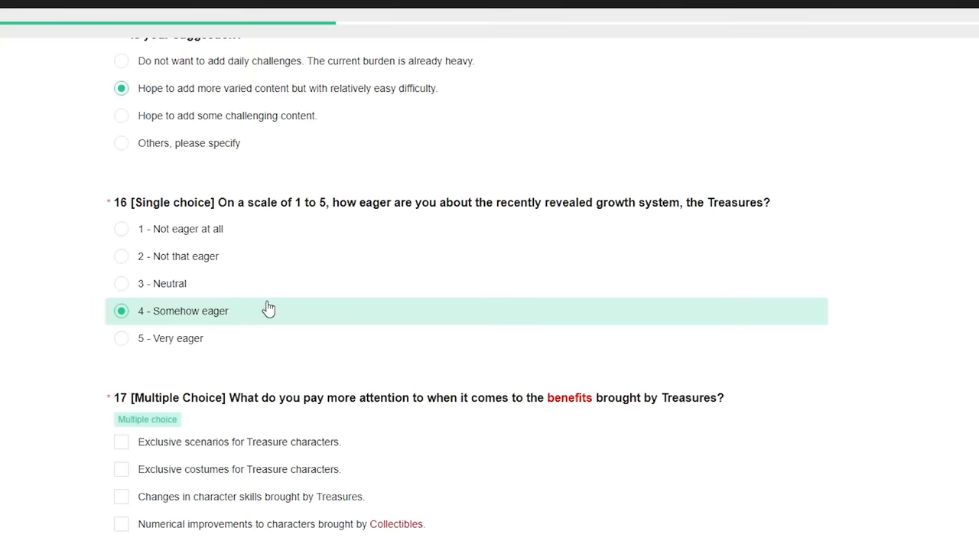
scroll(down, 3)
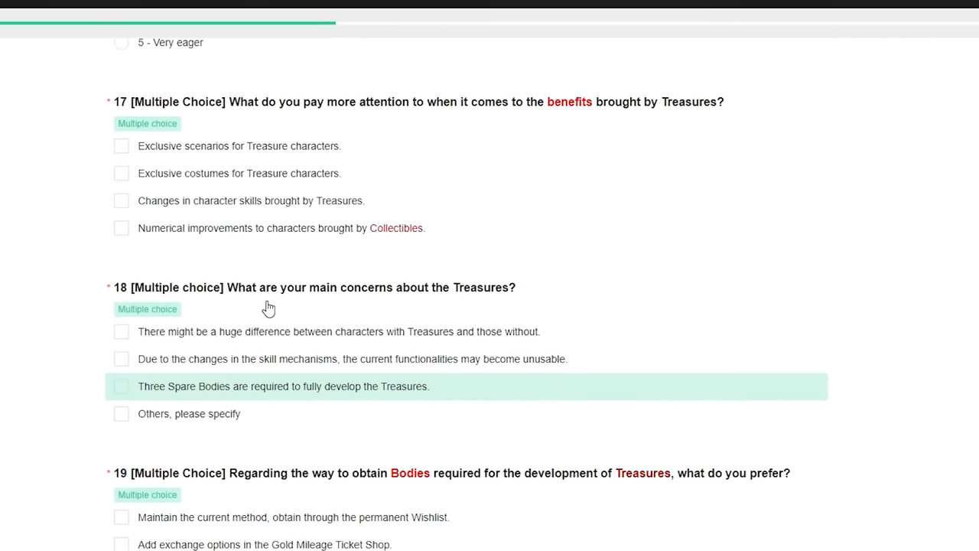
mouse_move(268, 308)
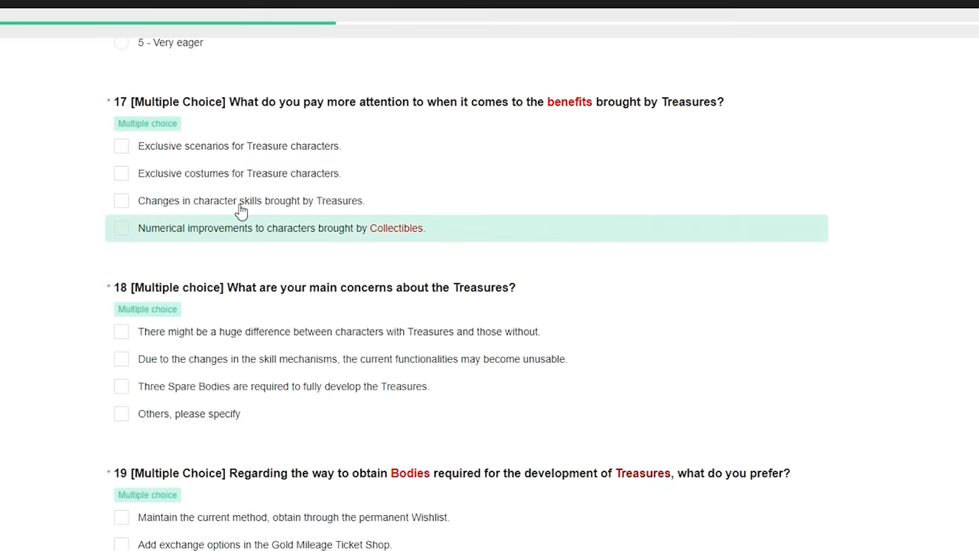
mouse_move(262, 146)
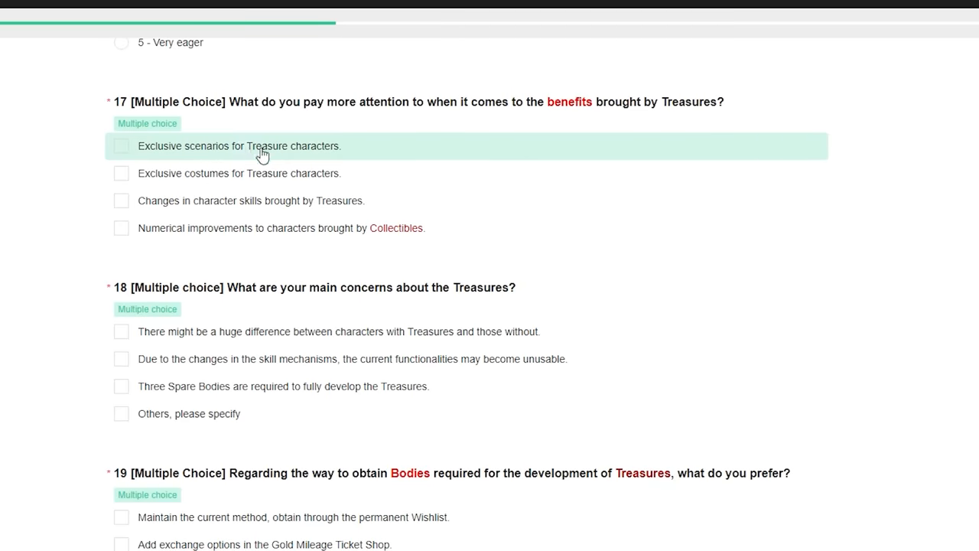
- Tick costumes, skill changes, Collectibles and scenarios in Q17; flag character gaps and Spare Bodies in Q18
click(121, 172)
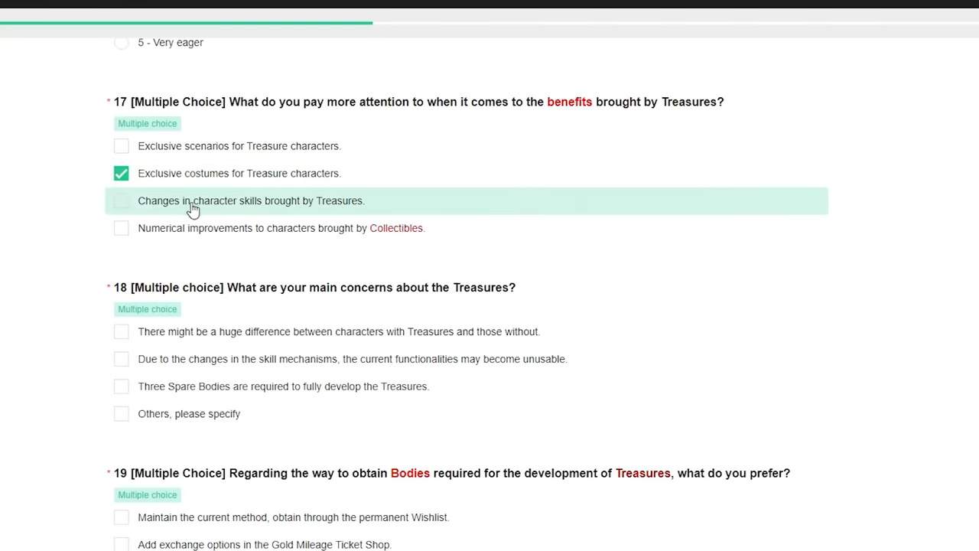
click(121, 200)
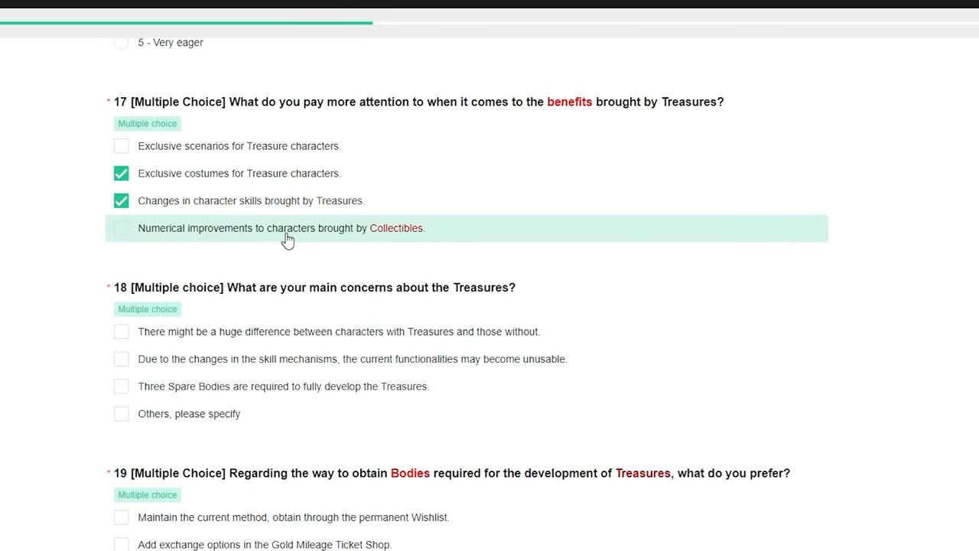
mouse_move(329, 239)
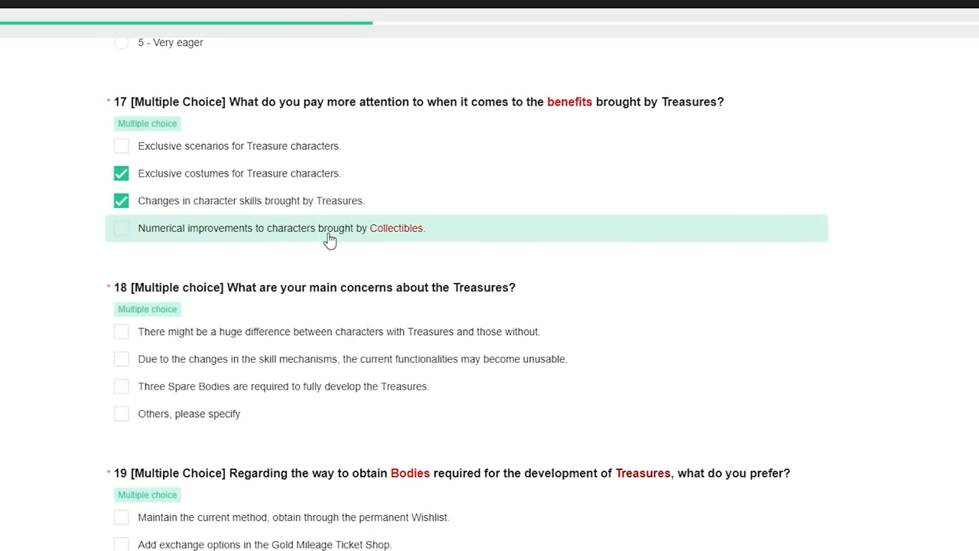
click(121, 228)
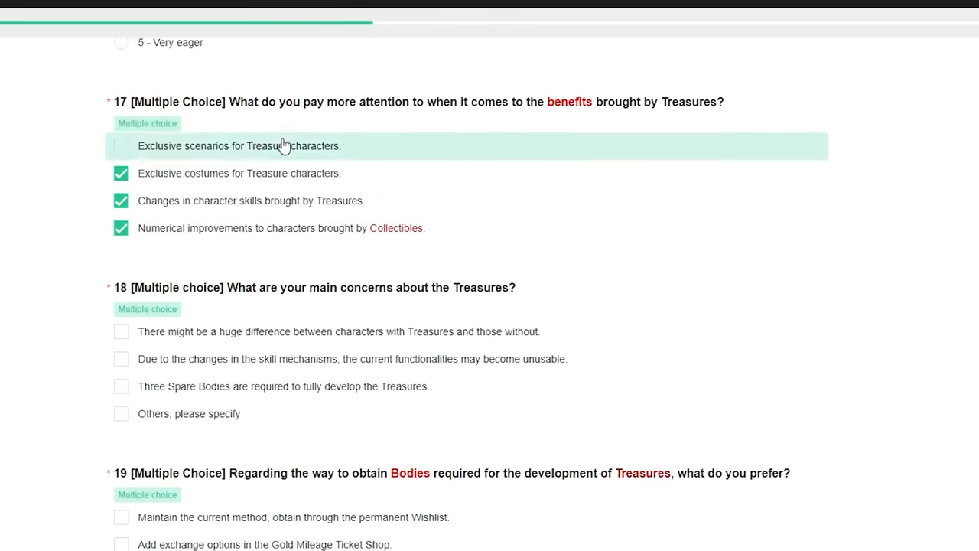
click(121, 145)
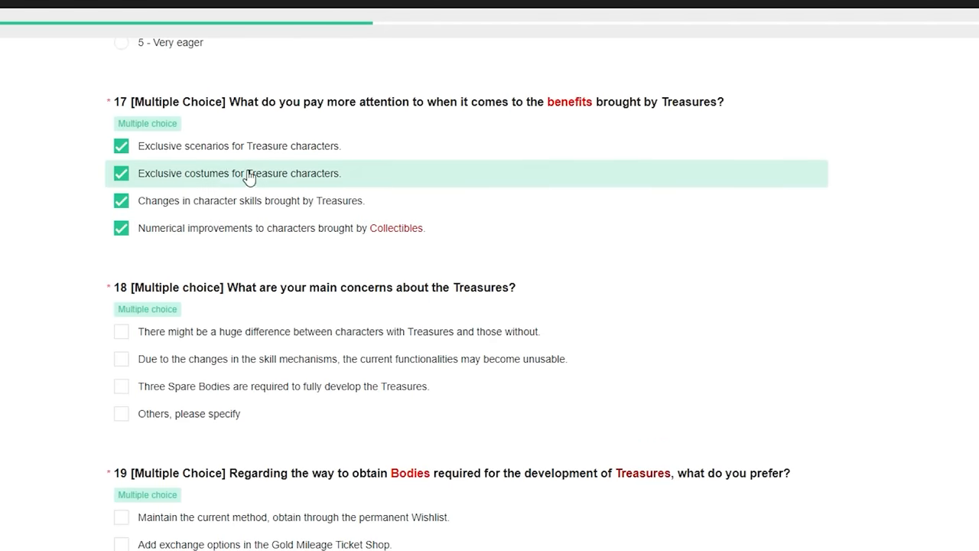
mouse_move(282, 176)
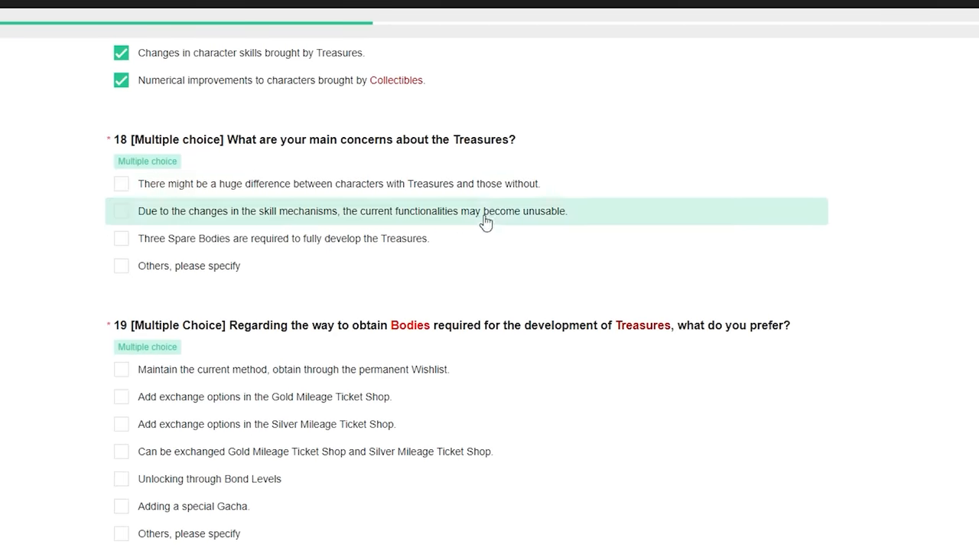
mouse_move(428, 196)
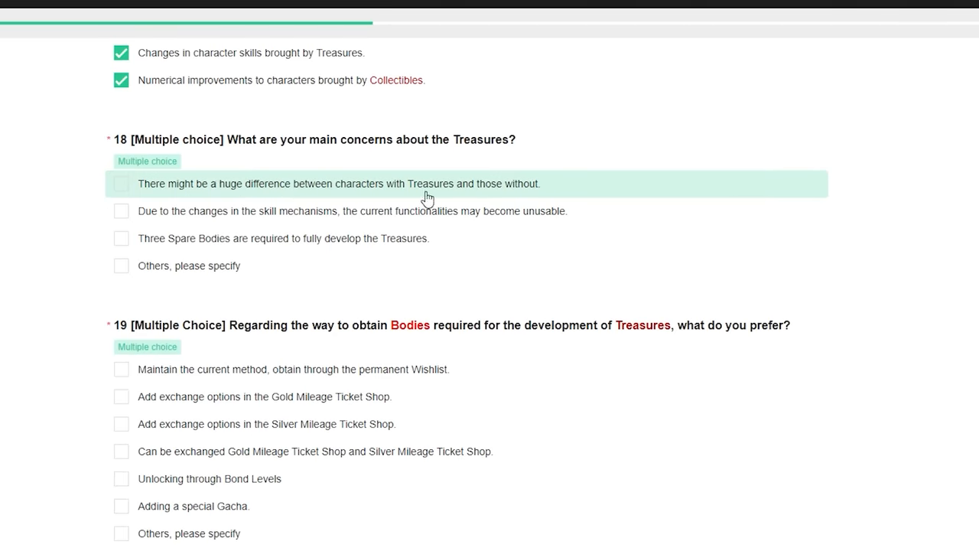
click(120, 183)
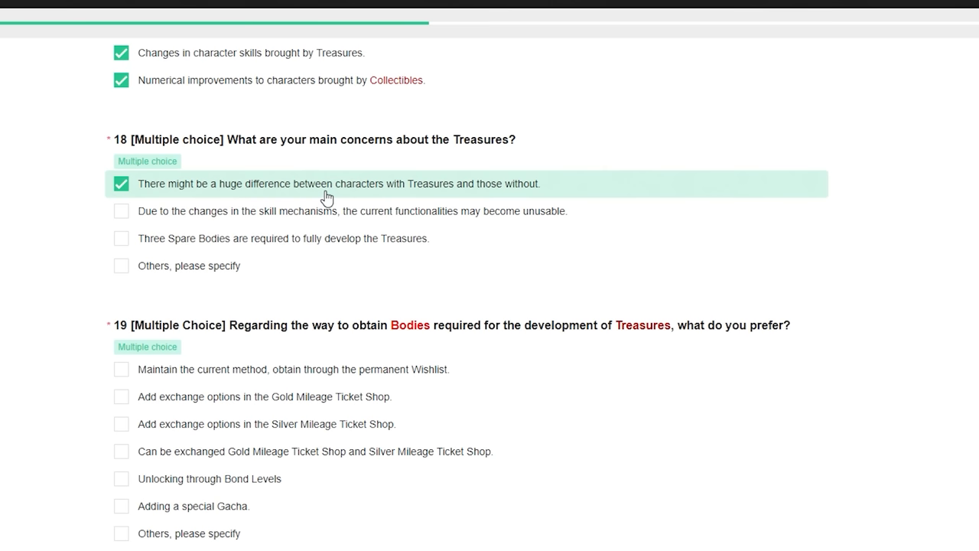
click(121, 238)
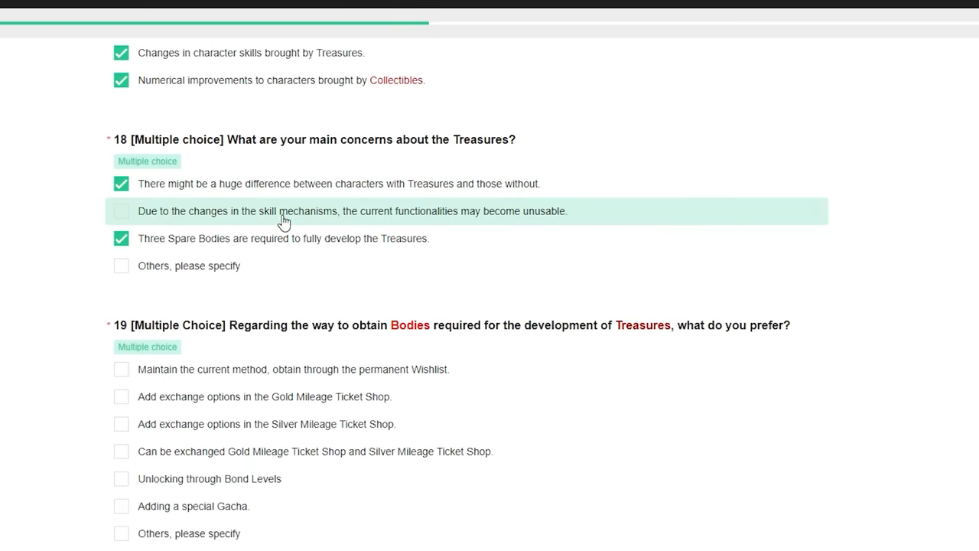
mouse_move(525, 224)
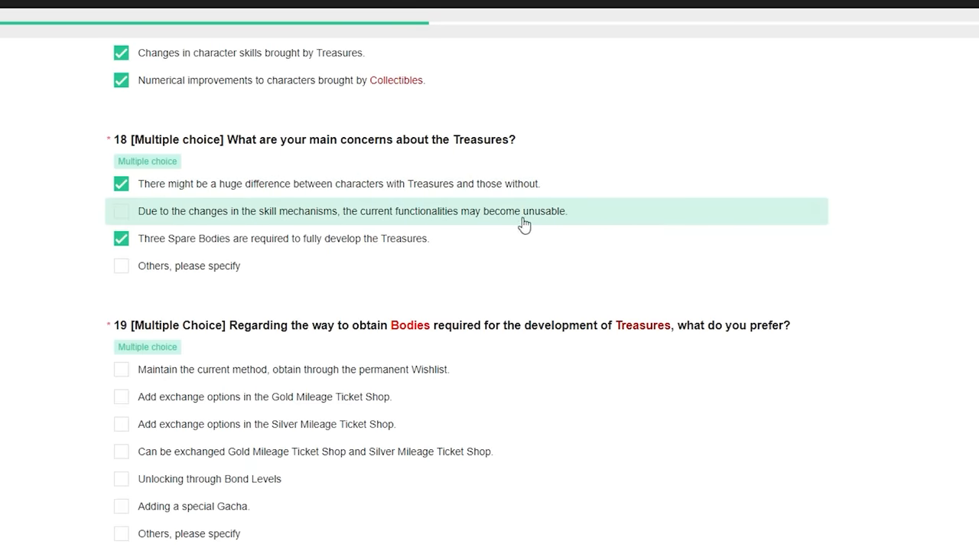
mouse_move(579, 225)
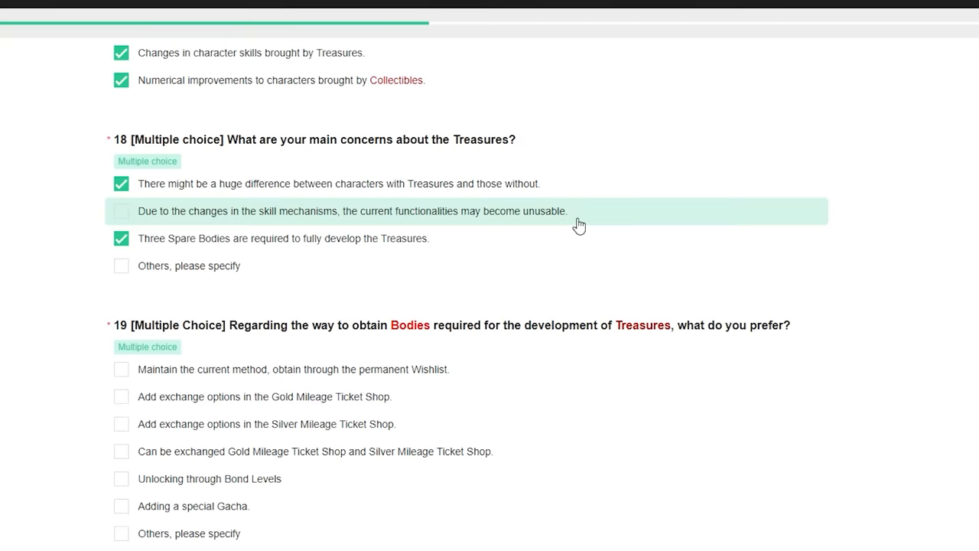
- In Q19, tick Silver Mileage Ticket Shop exchange as a way to obtain Bodies
scroll(down, 3)
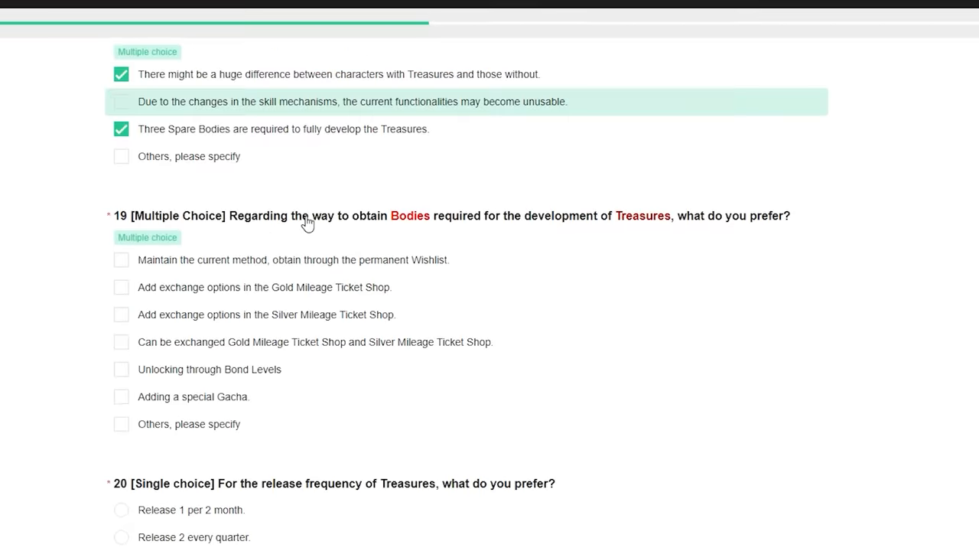
scroll(down, 3)
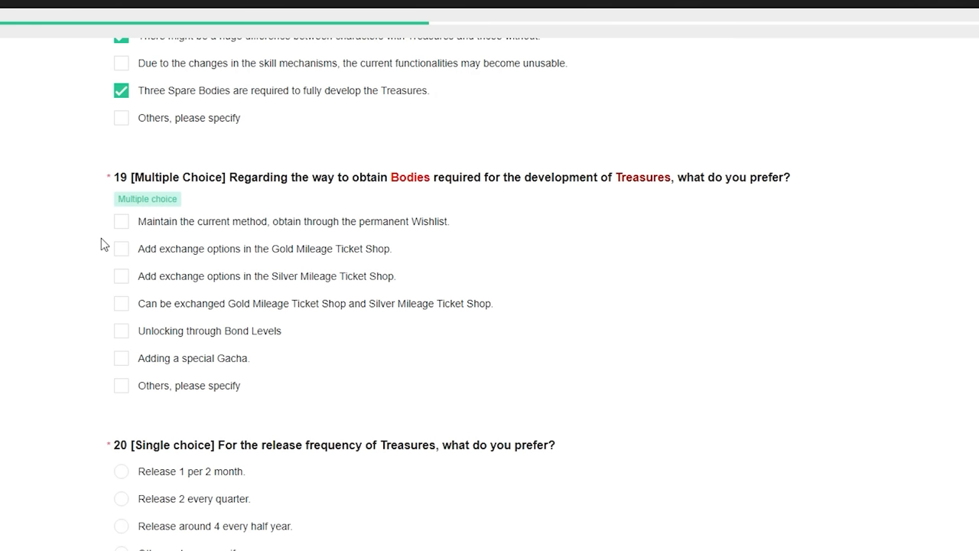
click(121, 276)
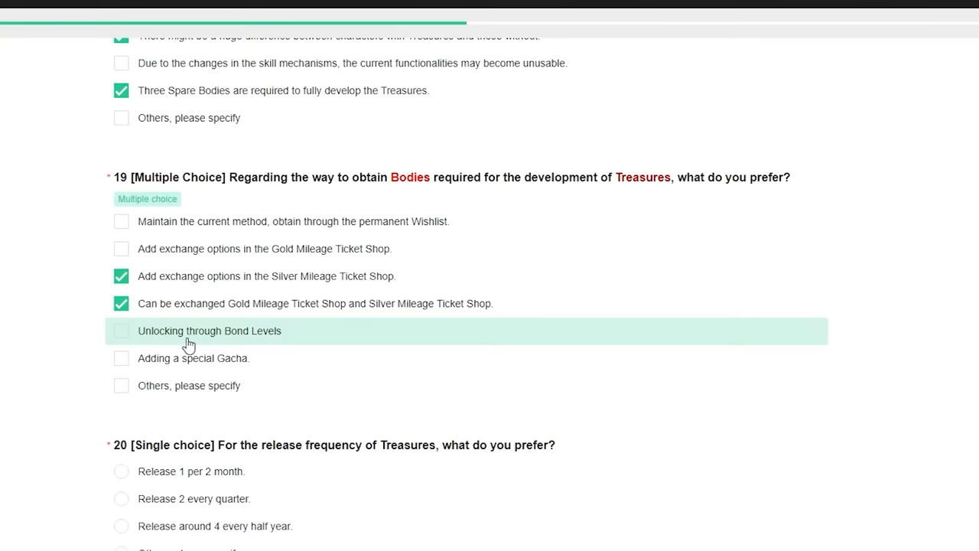
mouse_move(255, 340)
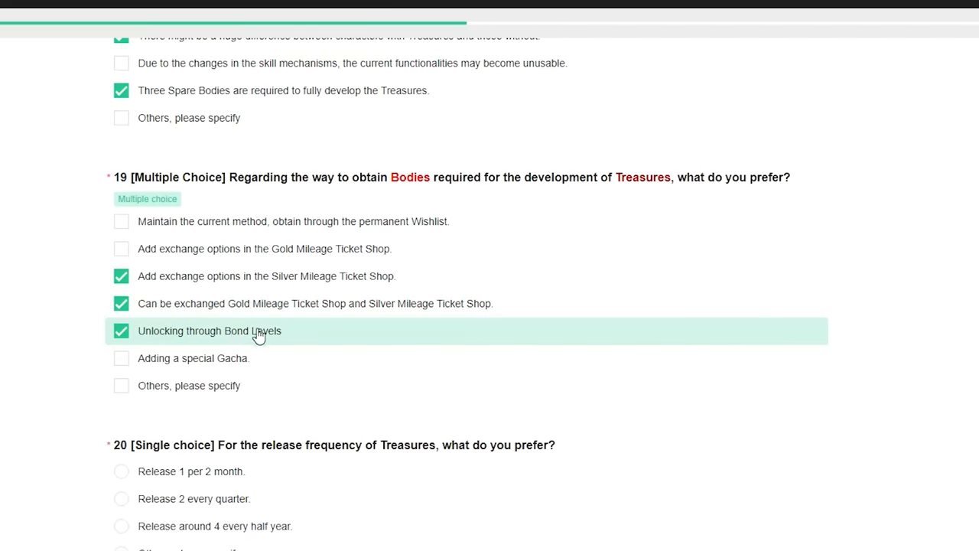
mouse_move(244, 303)
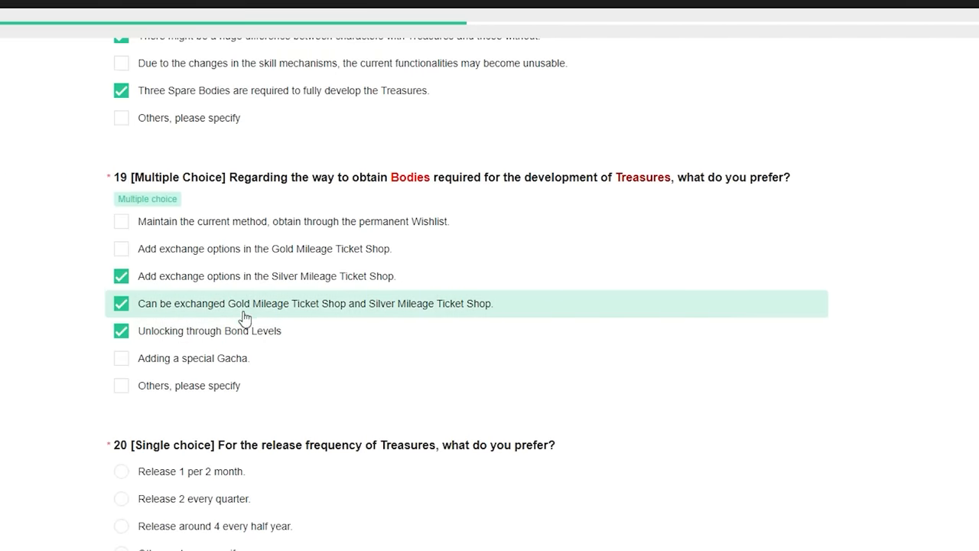
- Answer question 20 with 'Release 1 per 2 month.'
scroll(down, 3)
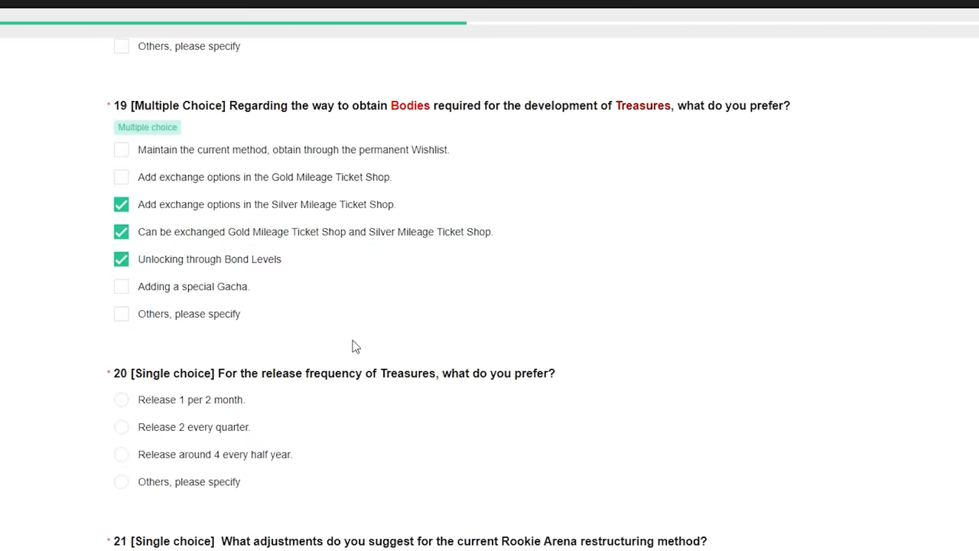
scroll(down, 3)
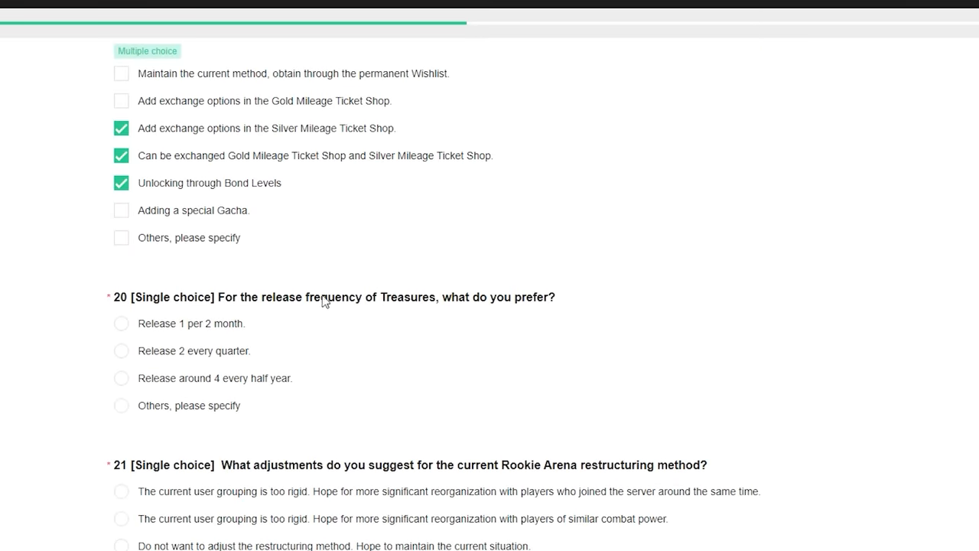
mouse_move(354, 222)
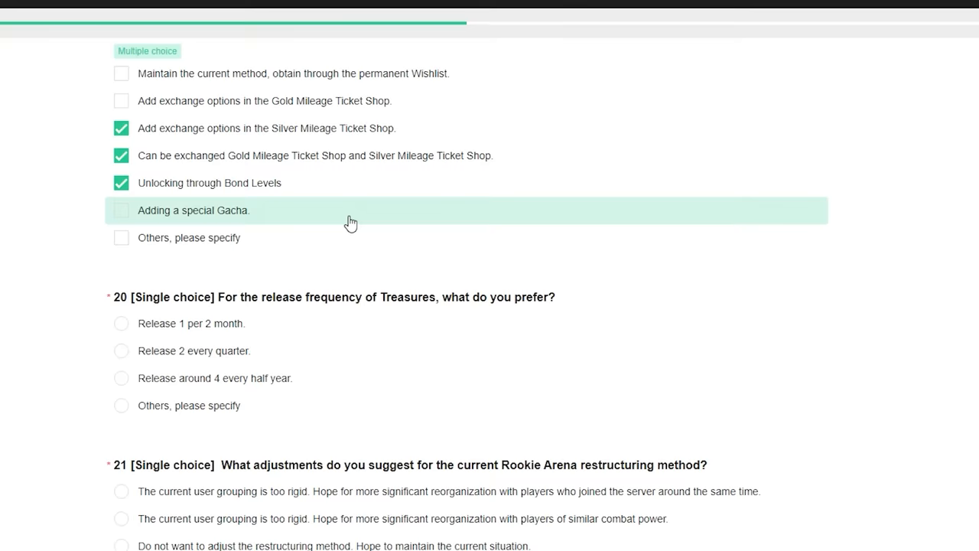
click(121, 323)
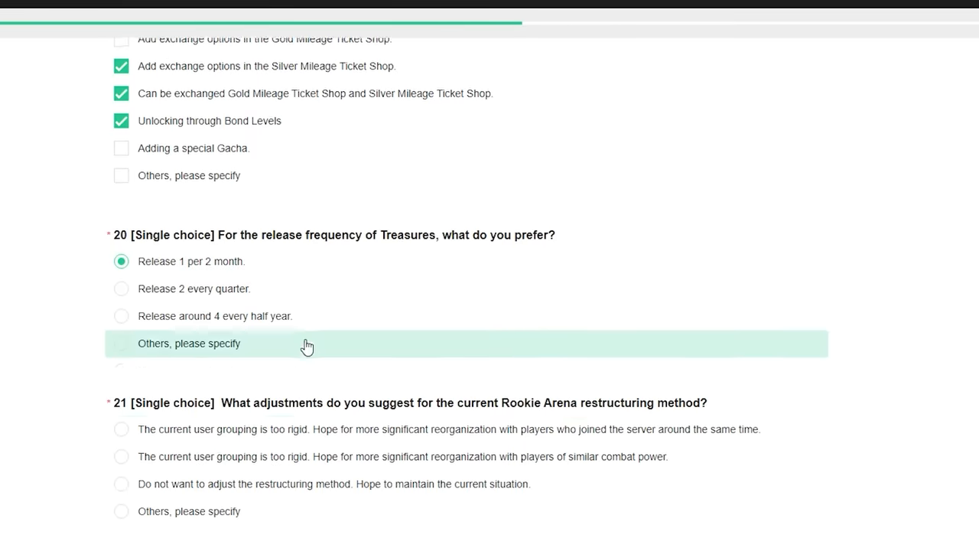
- Answer question 21 with regrouping alongside players who joined the server at the same time
scroll(down, 3)
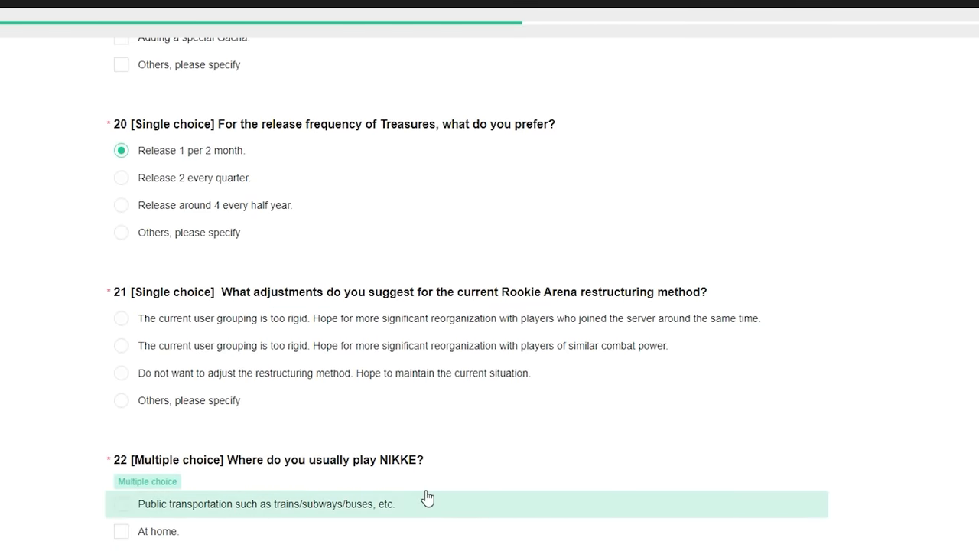
mouse_move(593, 304)
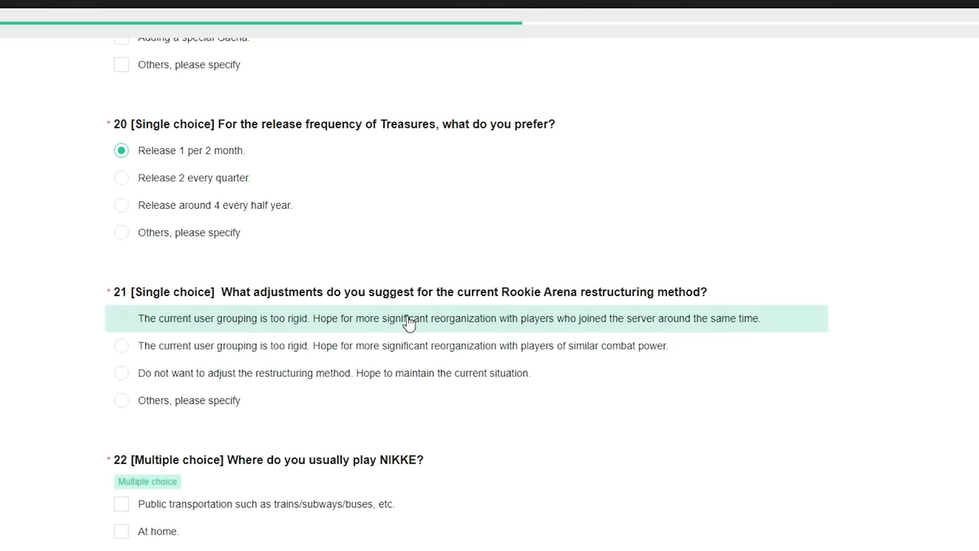
click(121, 319)
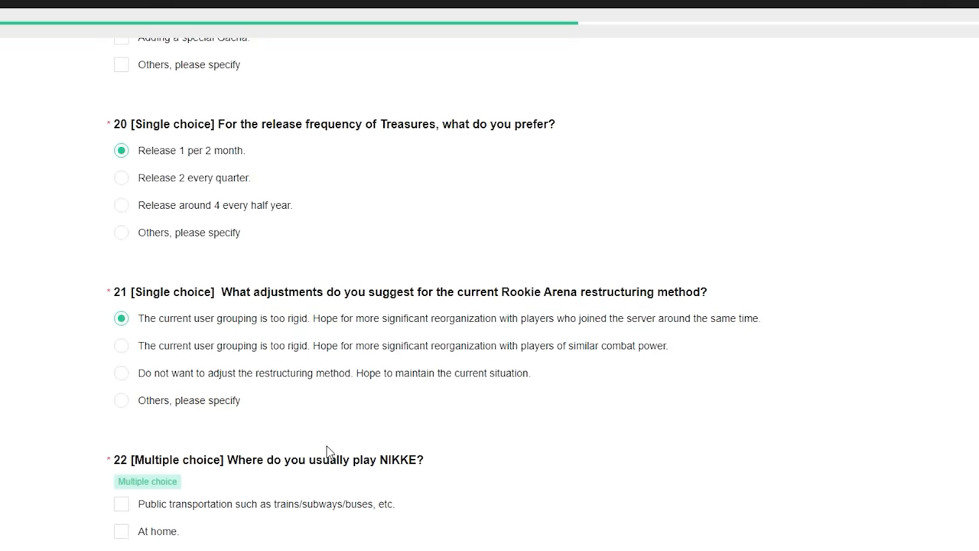
mouse_move(397, 465)
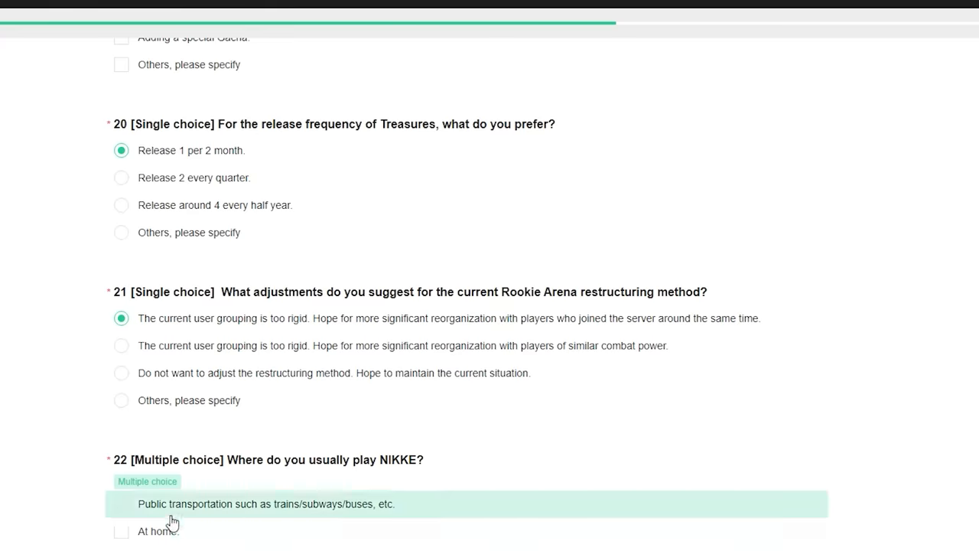
- Answer Q22 'At home.' and tick YouTube Influencers' Video Content and Cosplayer Contents in Q23
click(121, 531)
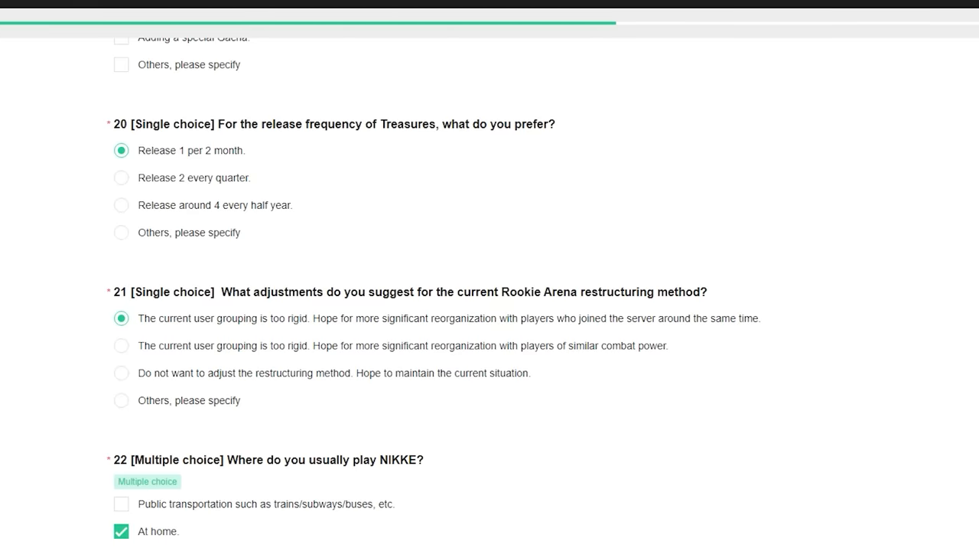
scroll(down, 3)
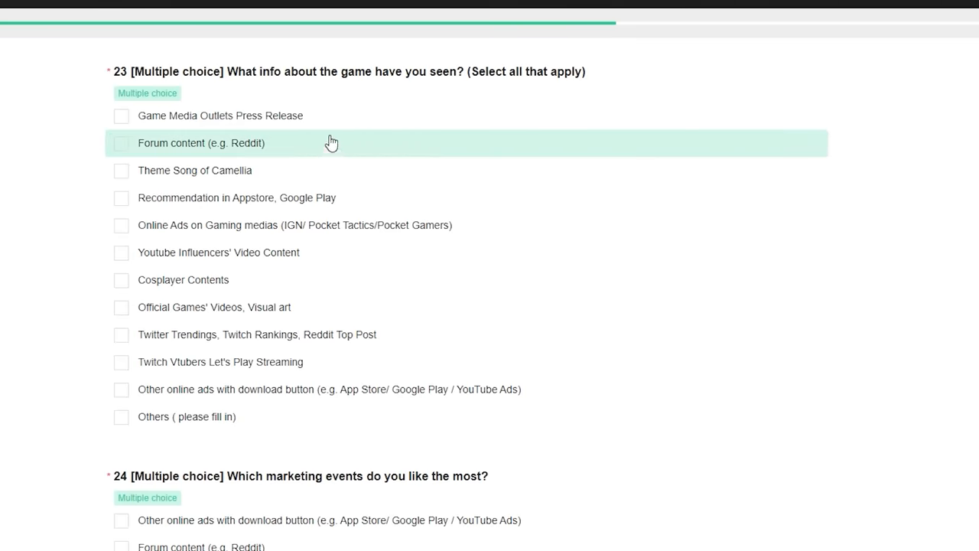
mouse_move(248, 76)
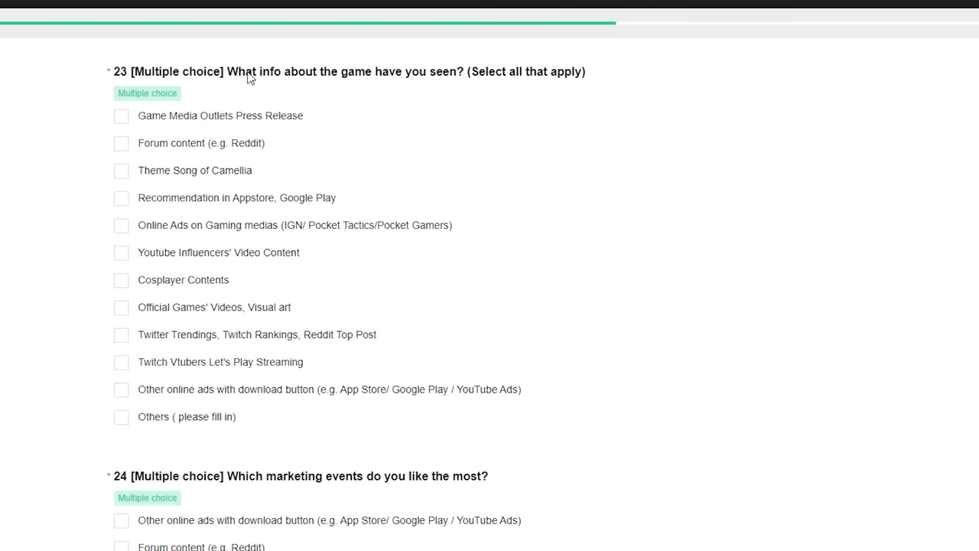
mouse_move(434, 75)
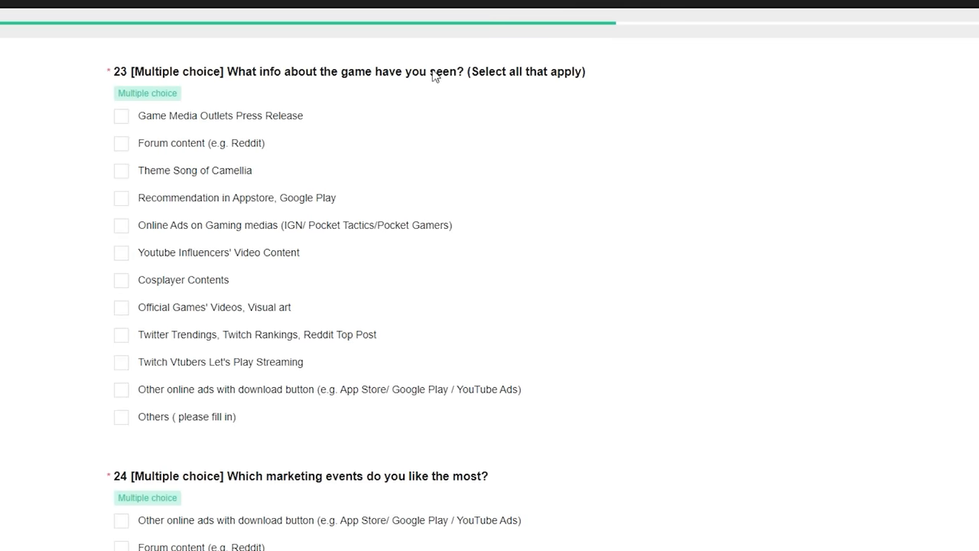
mouse_move(201, 143)
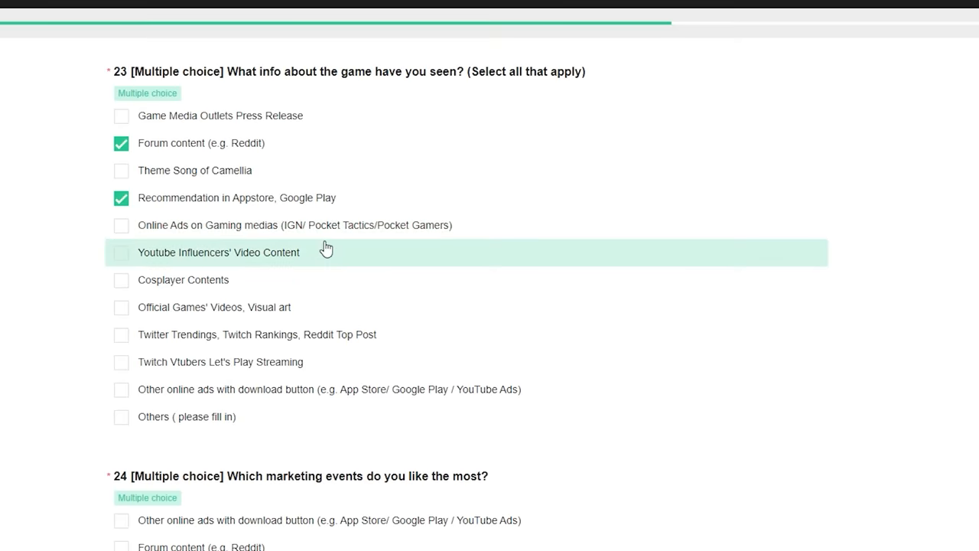
click(120, 253)
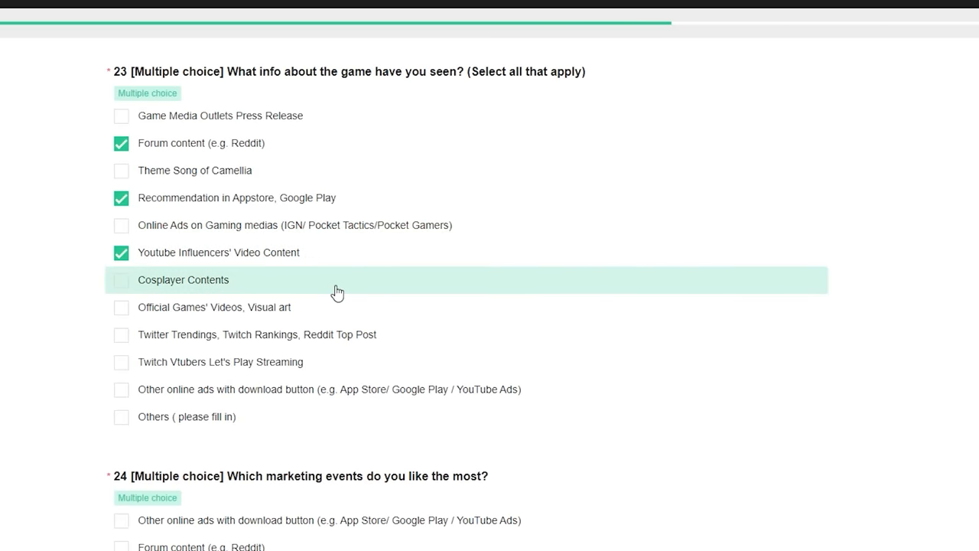
mouse_move(327, 296)
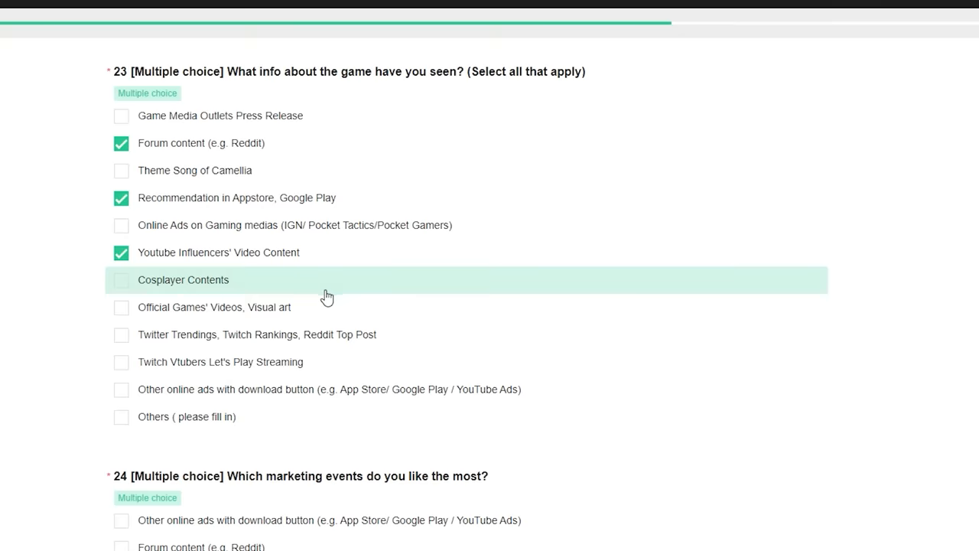
click(120, 279)
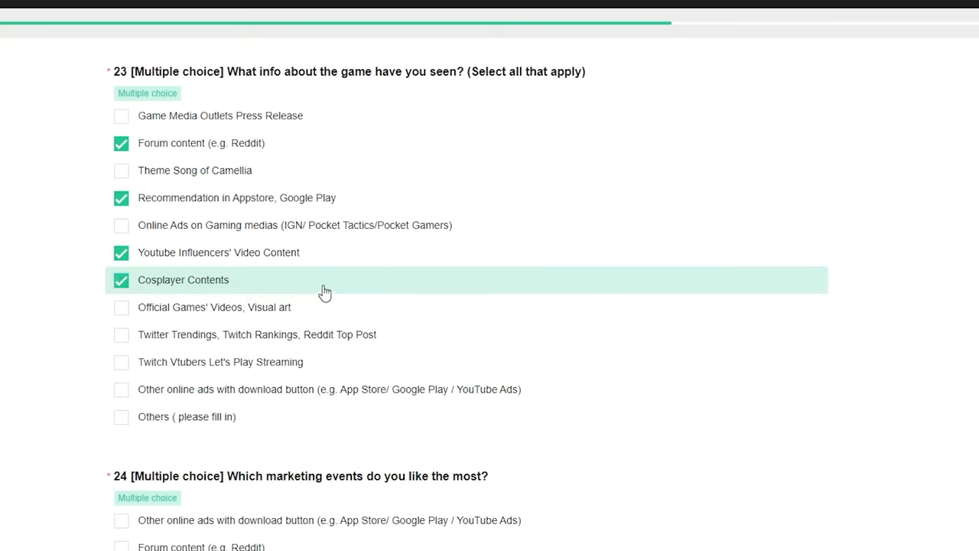
scroll(down, 3)
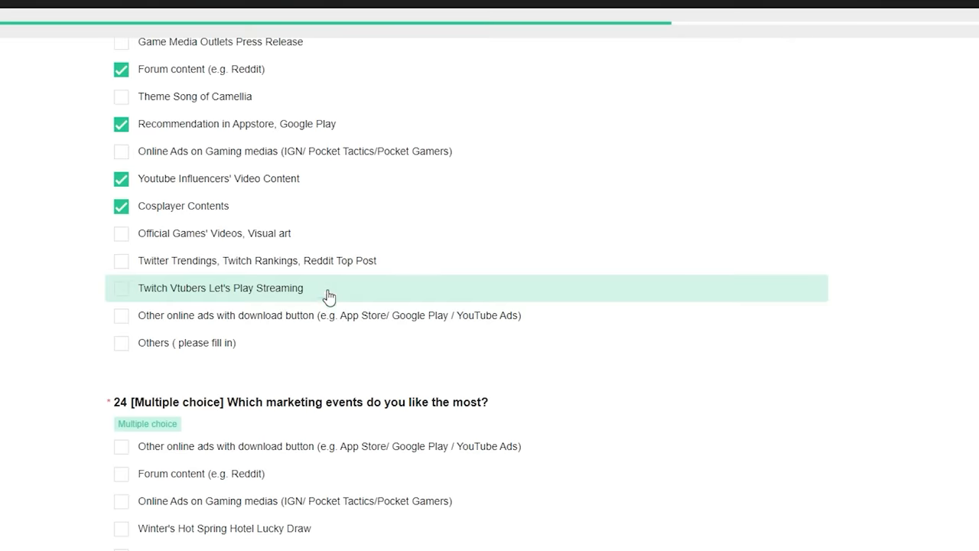
mouse_move(367, 260)
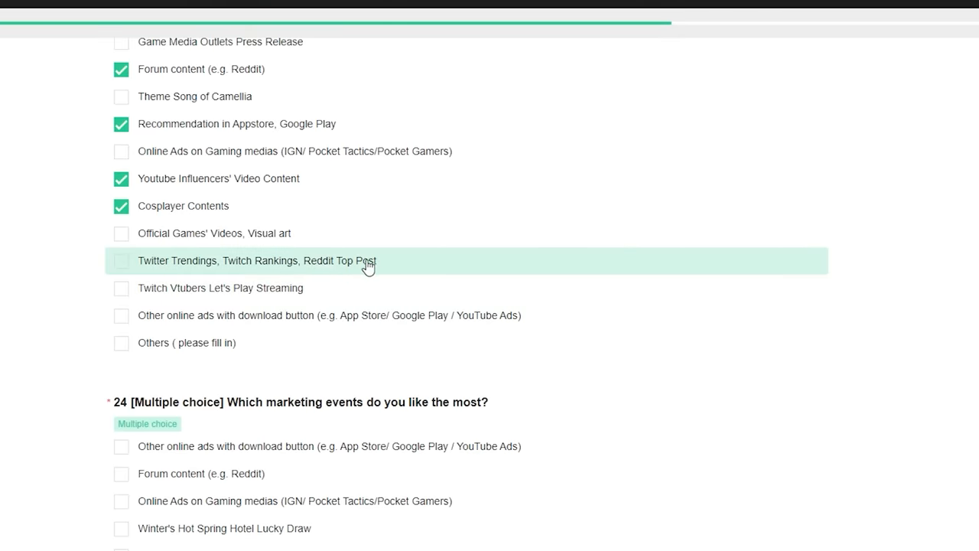
mouse_move(375, 270)
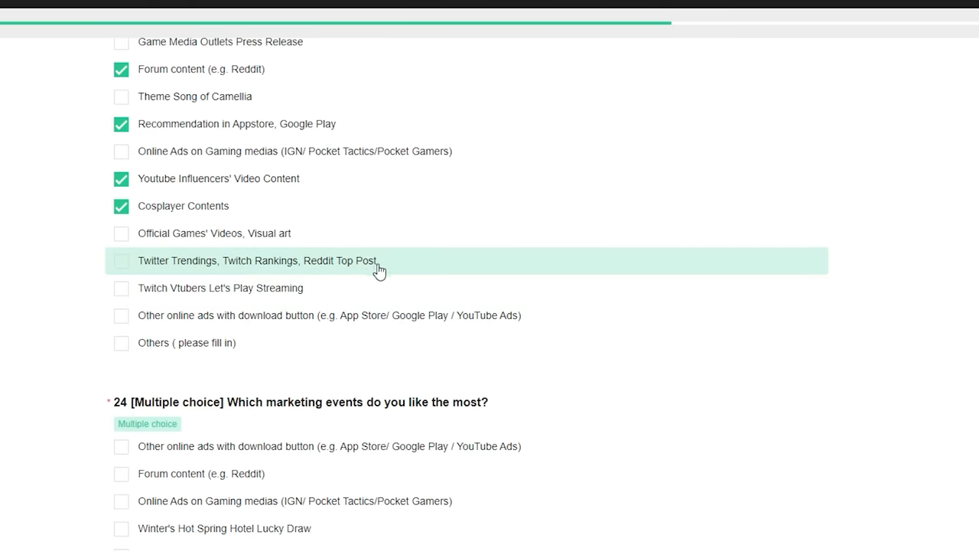
scroll(down, 3)
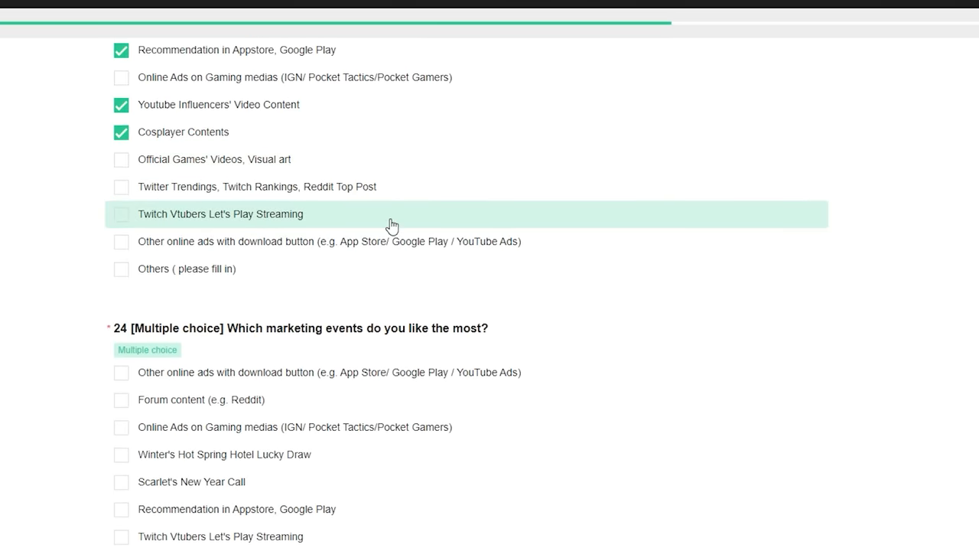
mouse_move(157, 208)
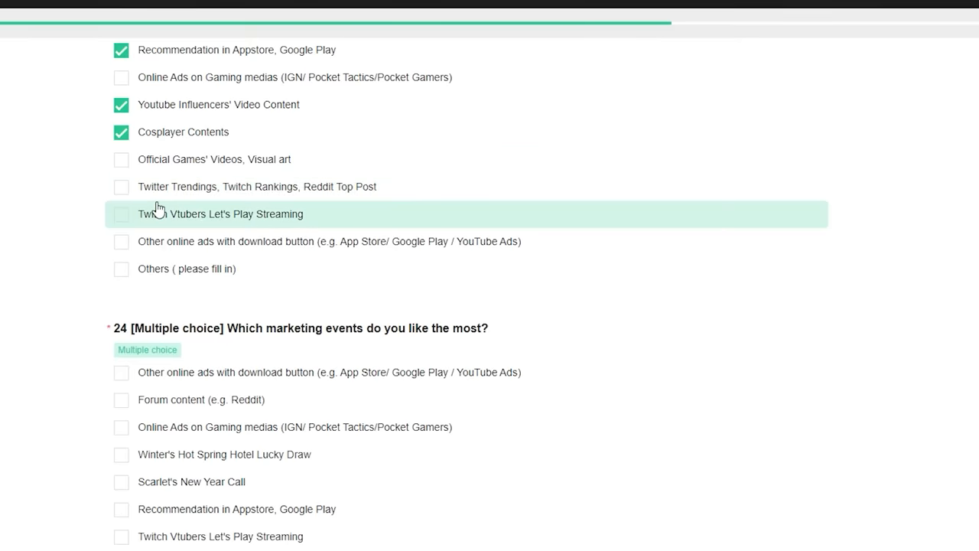
mouse_move(174, 241)
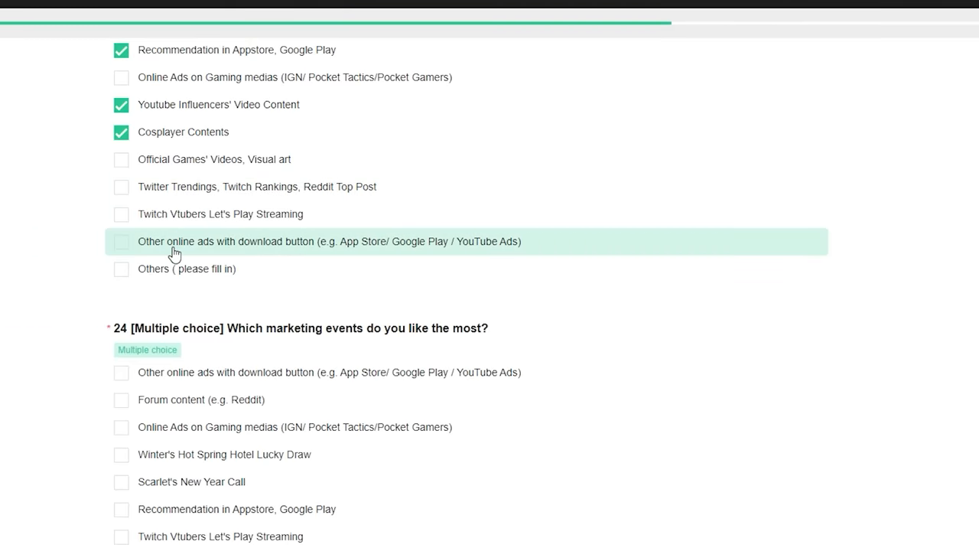
mouse_move(214, 234)
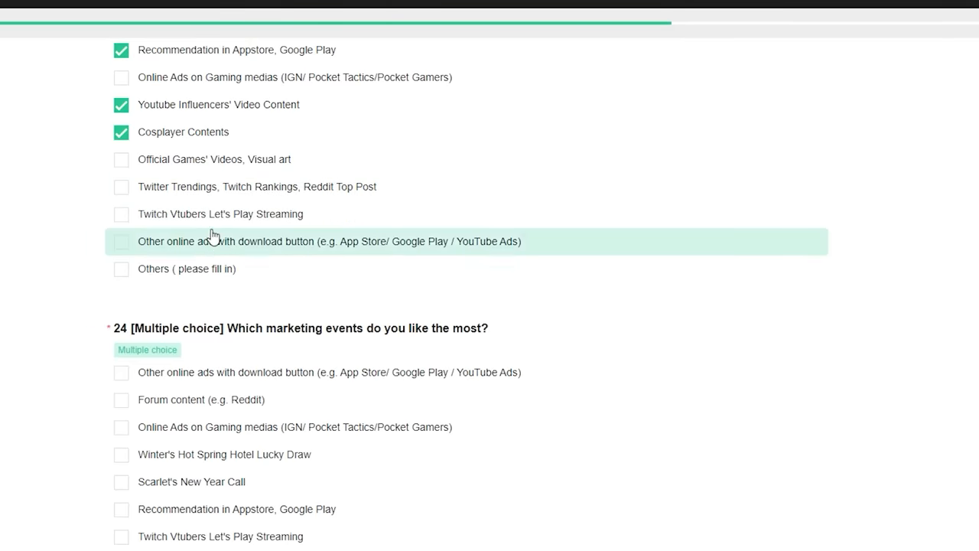
scroll(down, 3)
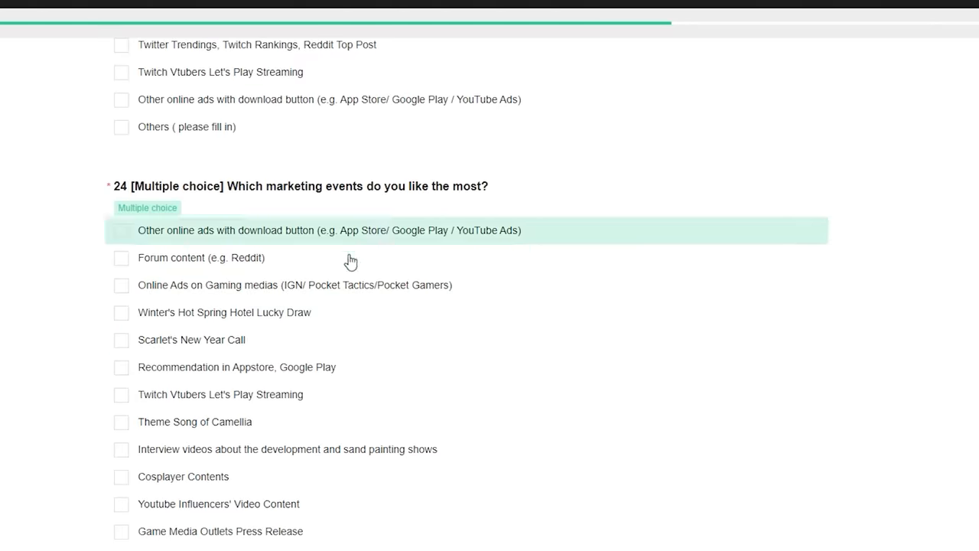
mouse_move(309, 312)
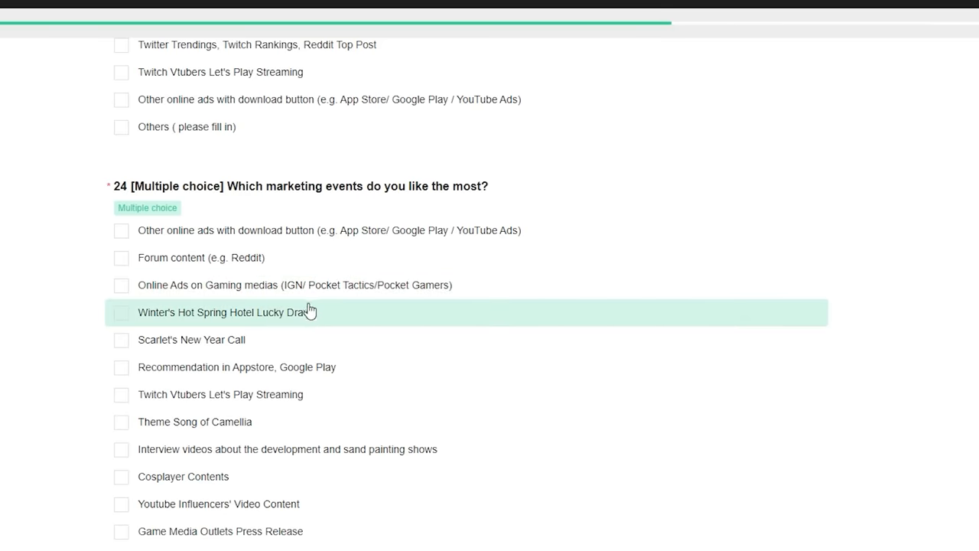
mouse_move(338, 321)
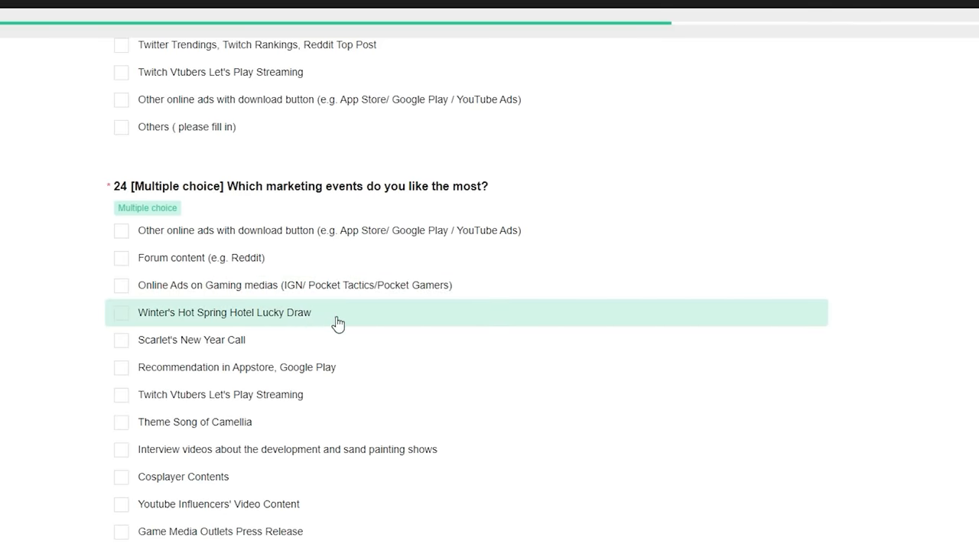
- Tick Scarlet's New Year Call and Youtube Influencers' Video Content in question 24
click(121, 340)
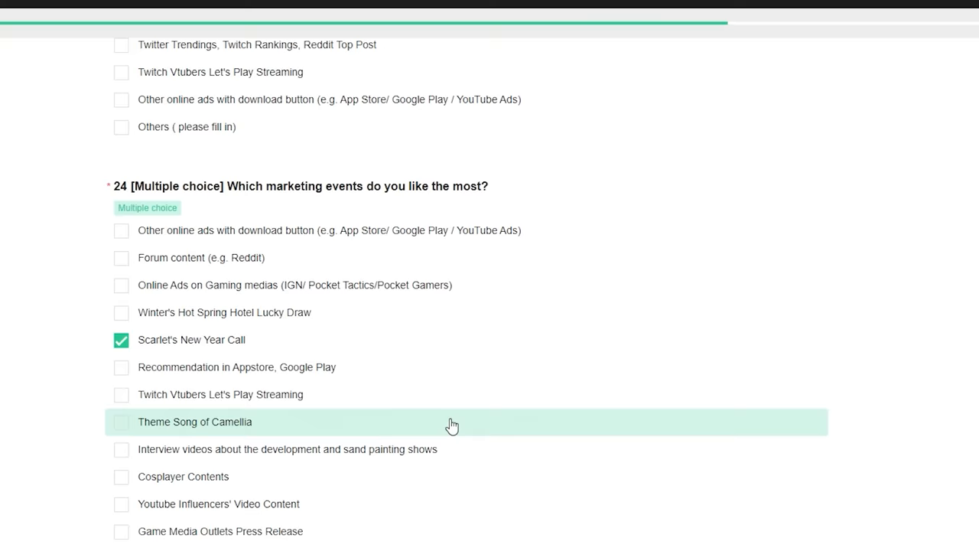
mouse_move(434, 482)
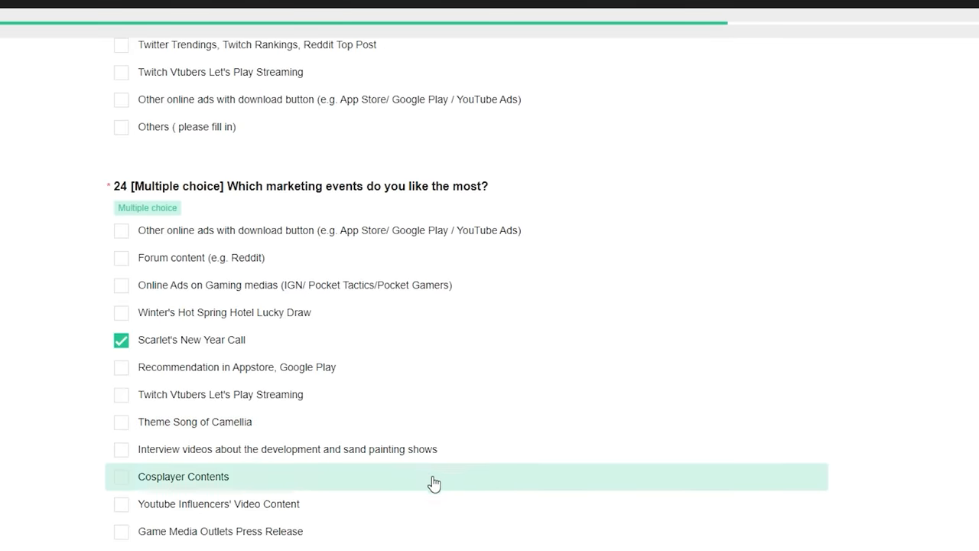
click(121, 503)
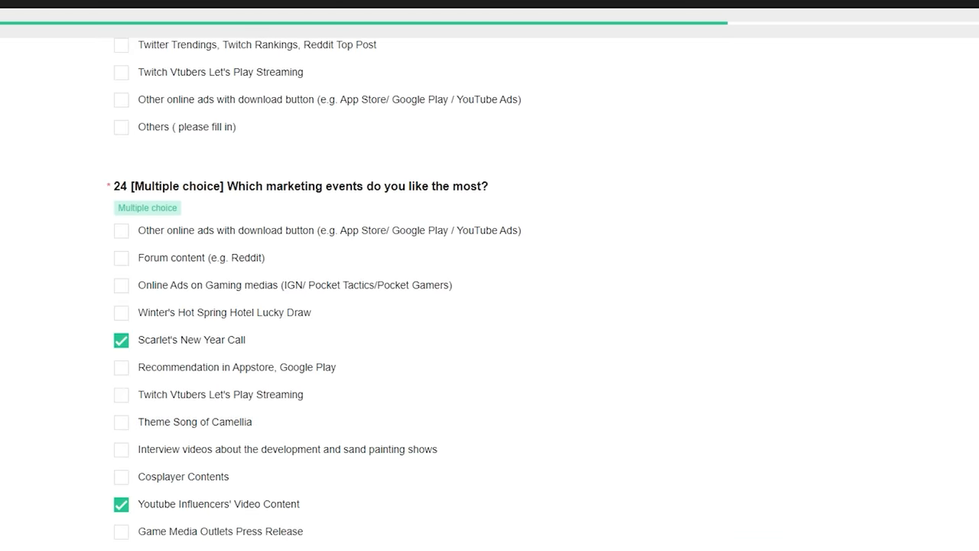
scroll(down, 3)
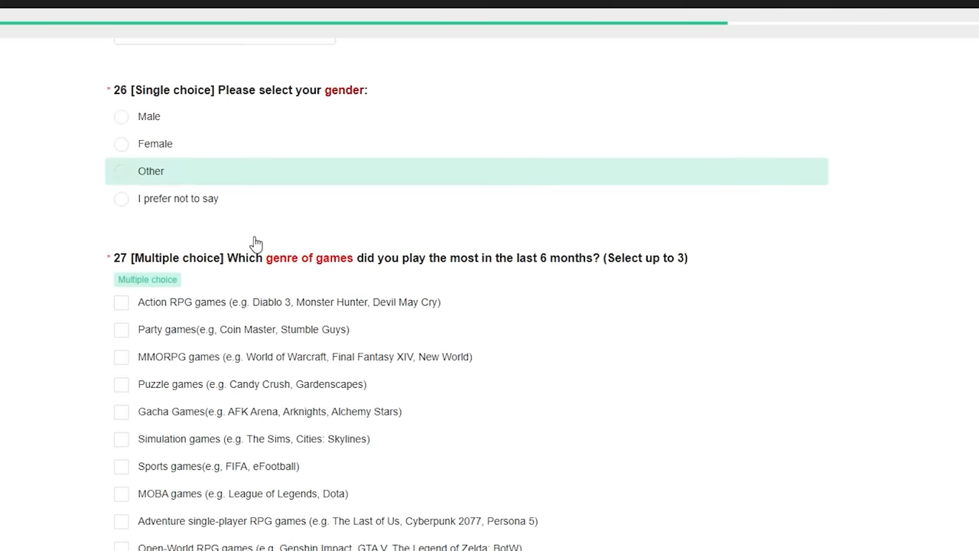
- Tick 'Collaboration with IP characters of other animes and games' in question 36
scroll(down, 3)
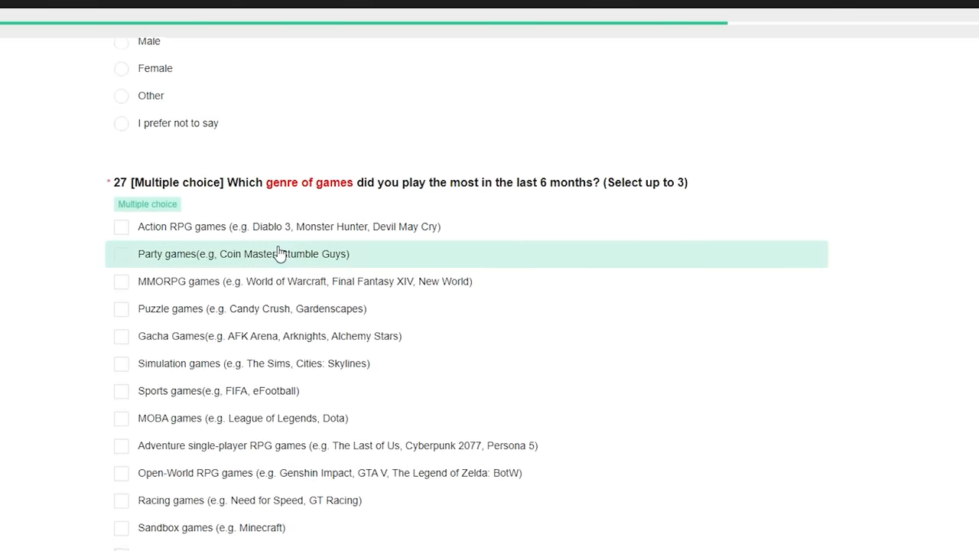
scroll(down, 3)
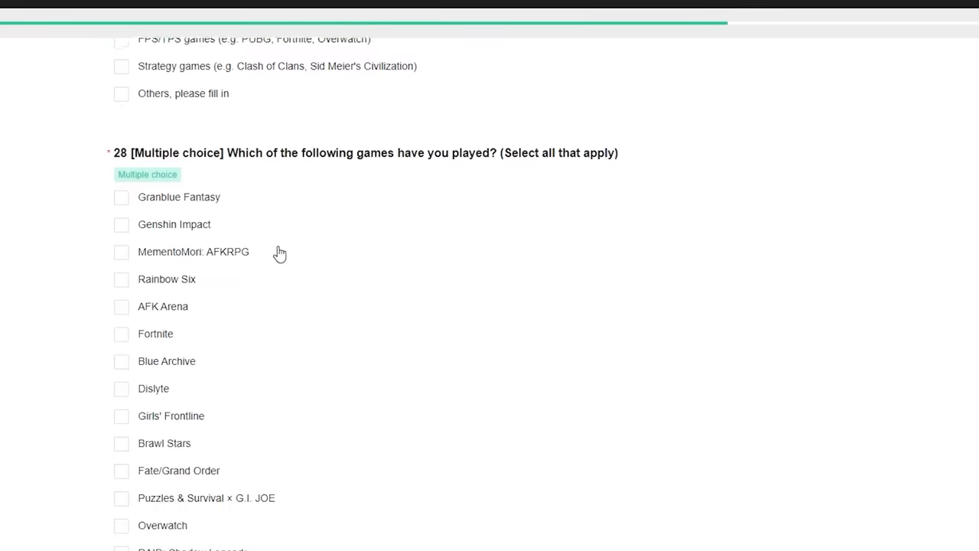
scroll(down, 3)
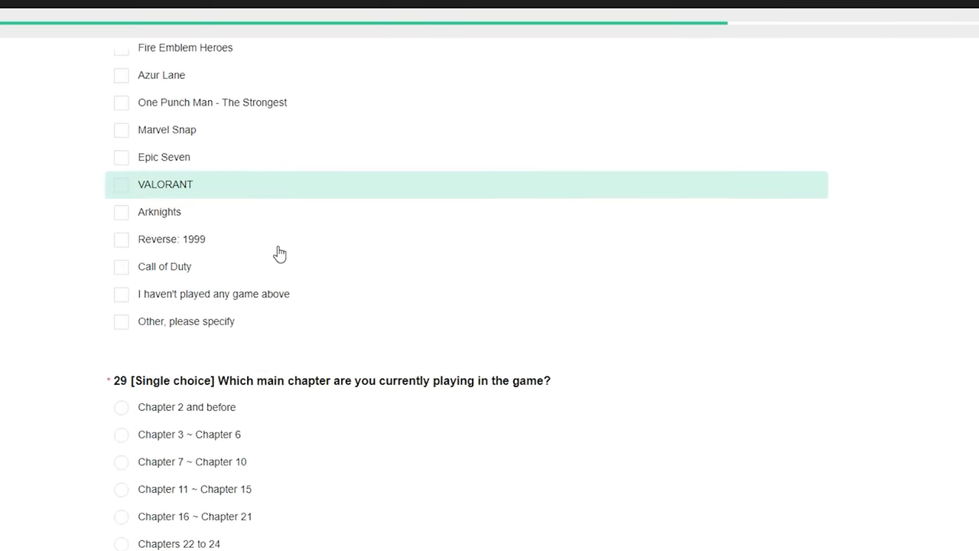
scroll(down, 3)
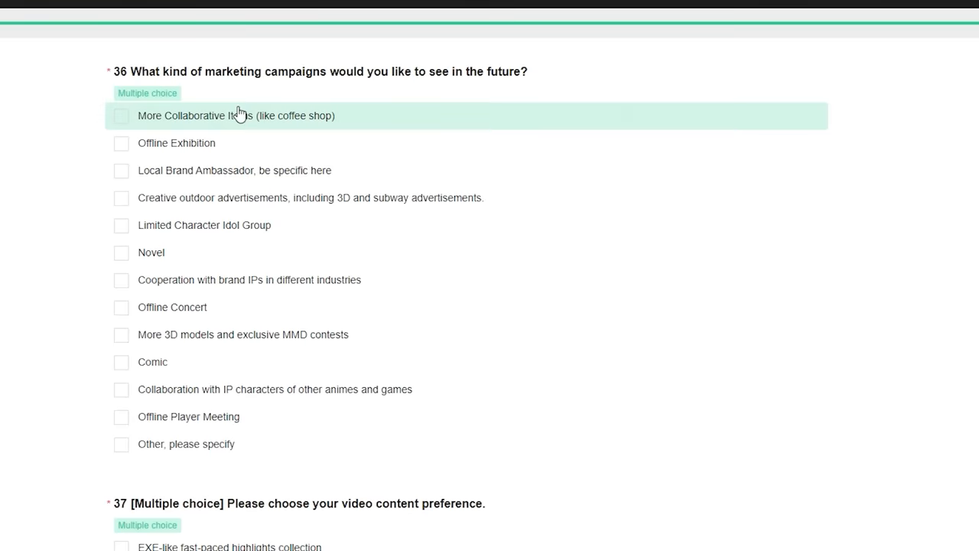
mouse_move(189, 143)
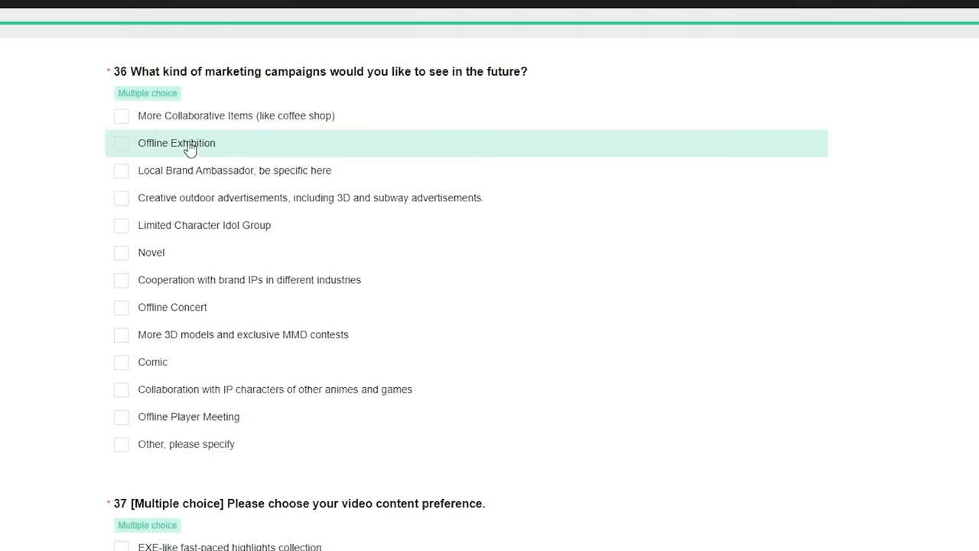
mouse_move(176, 197)
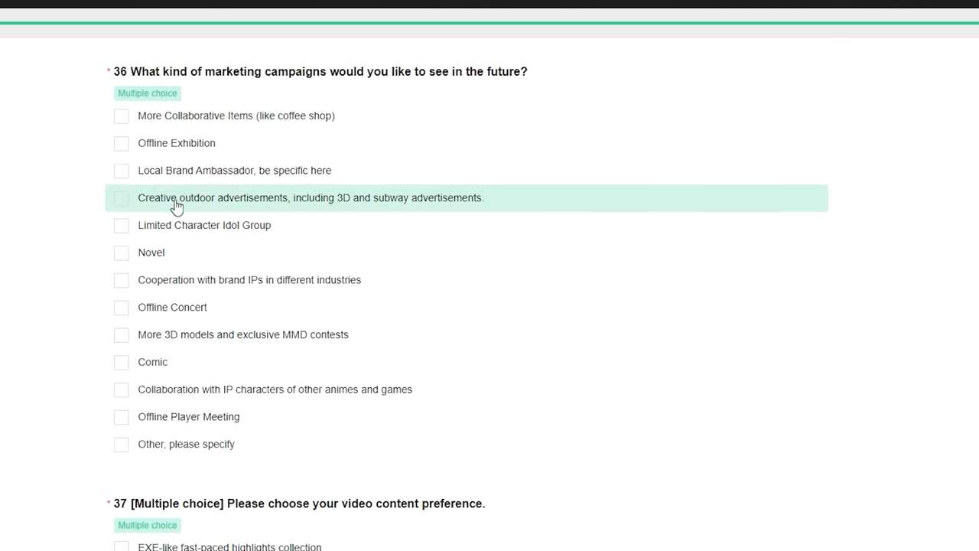
mouse_move(297, 225)
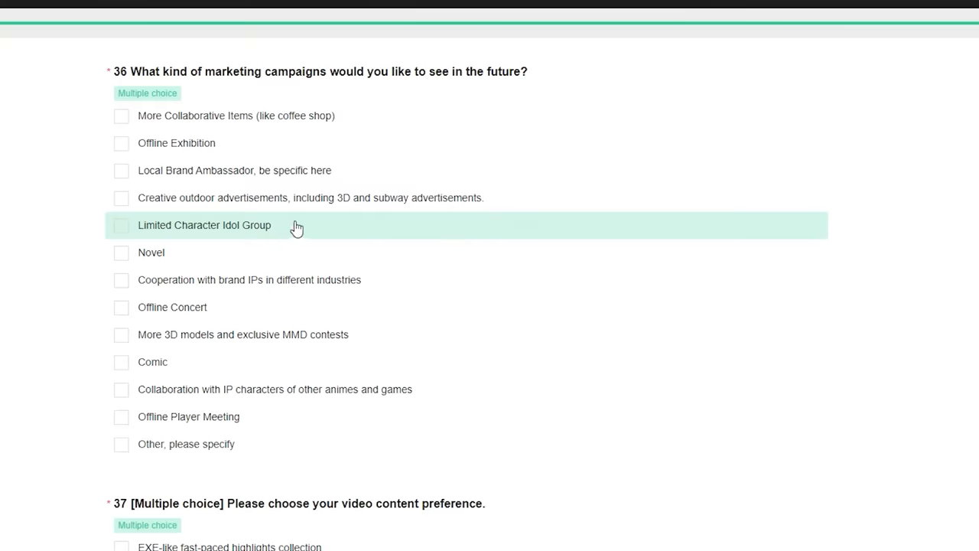
mouse_move(188, 252)
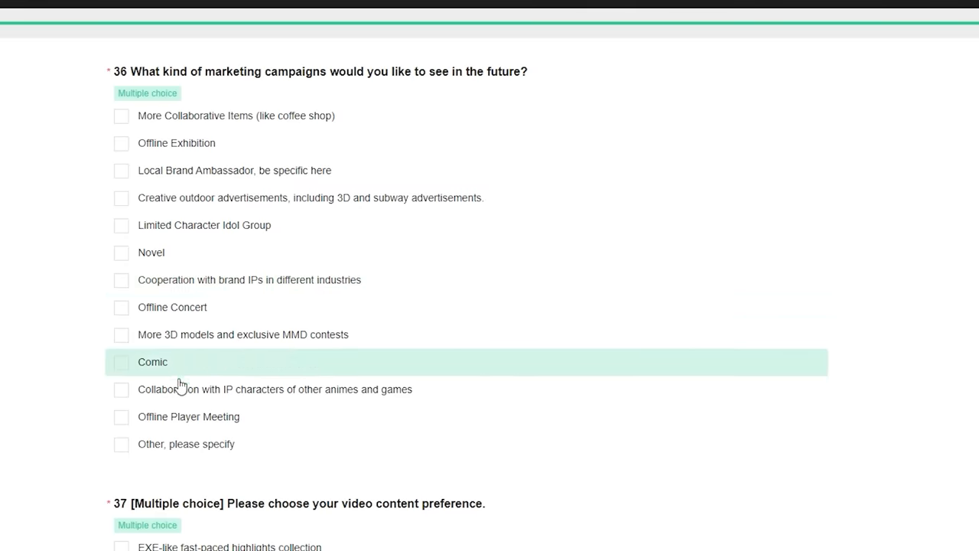
click(121, 390)
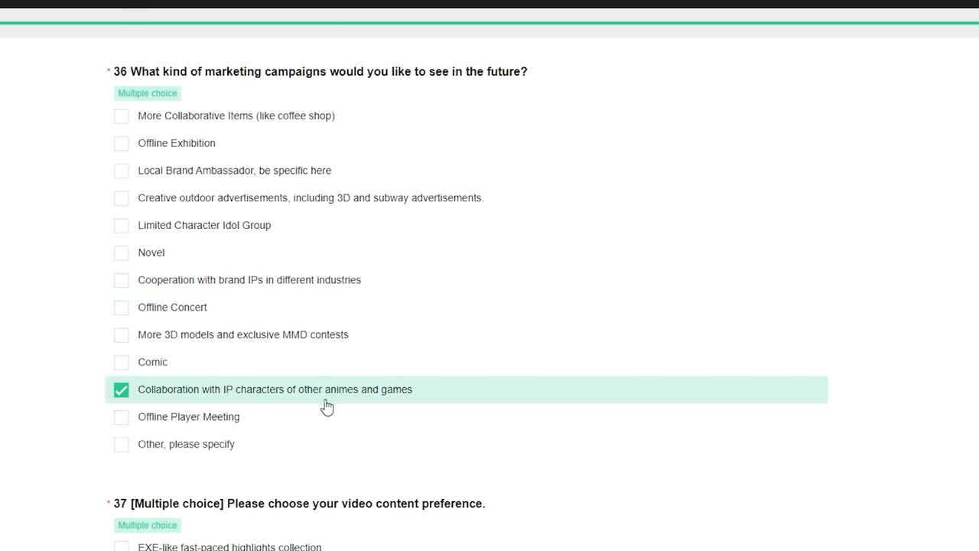
scroll(down, 3)
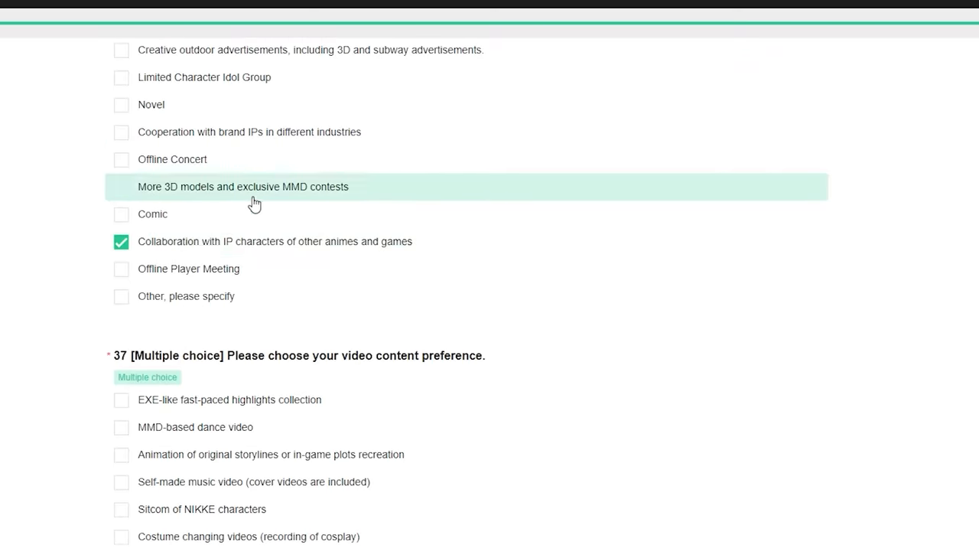
scroll(down, 3)
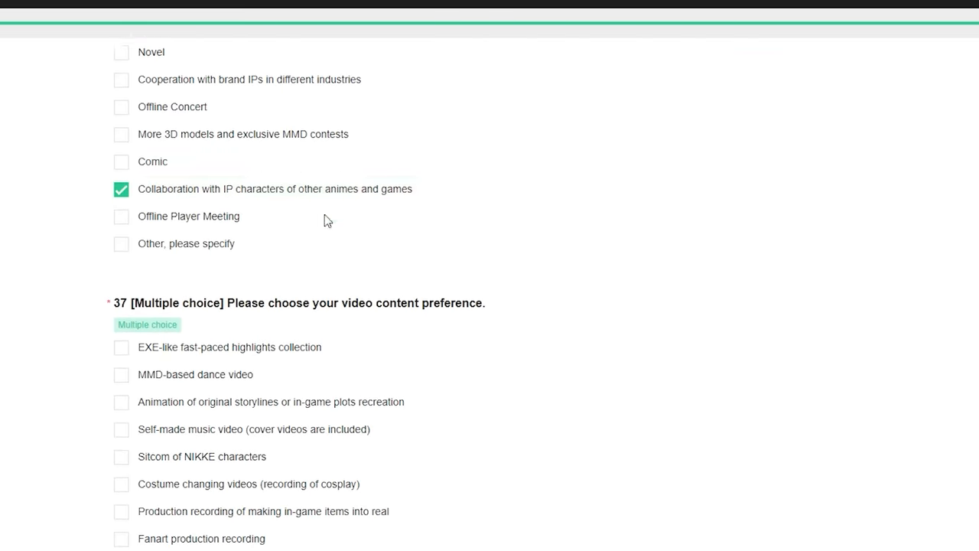
scroll(down, 3)
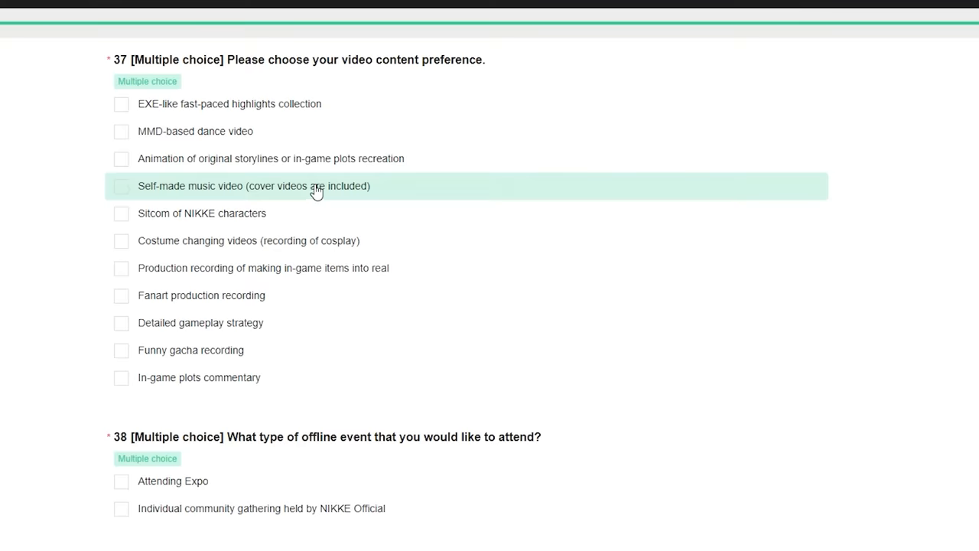
mouse_move(316, 210)
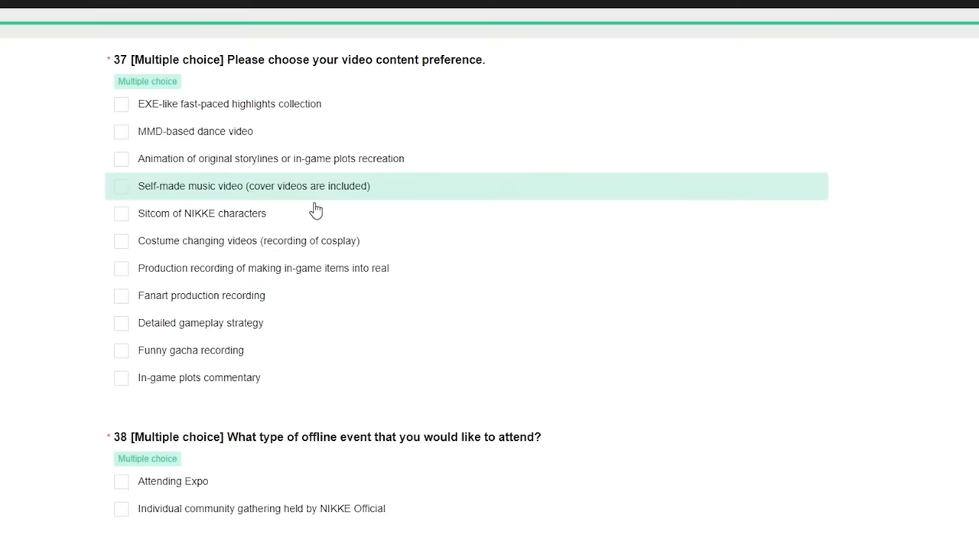
mouse_move(299, 252)
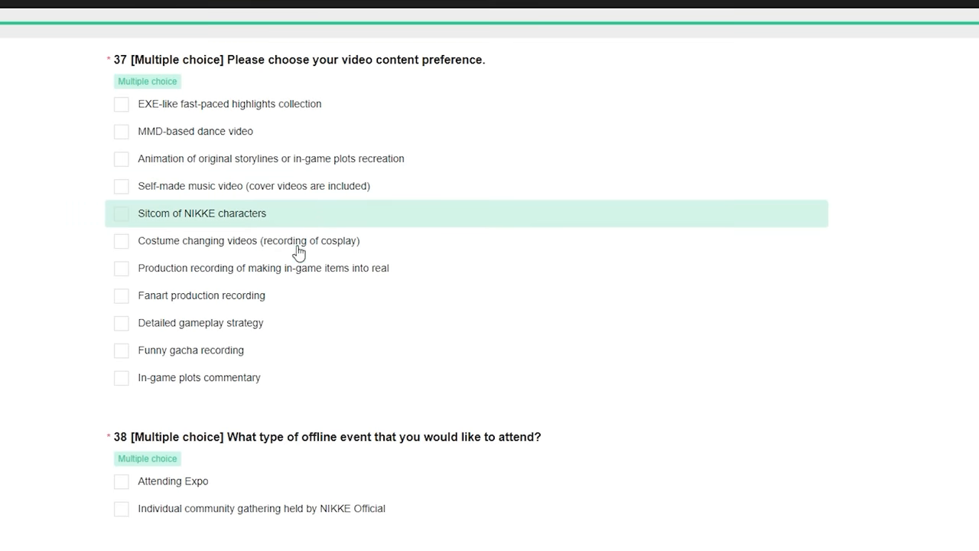
mouse_move(273, 382)
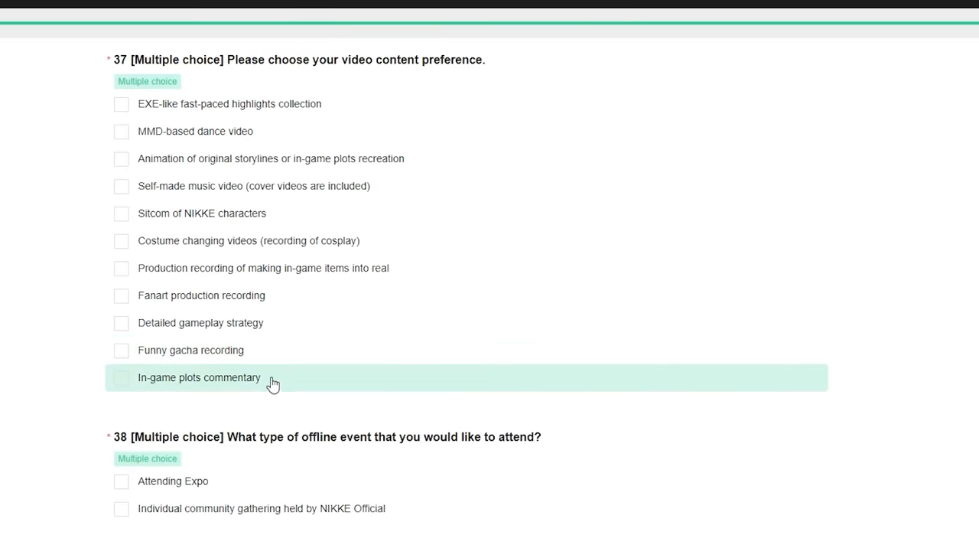
mouse_move(298, 325)
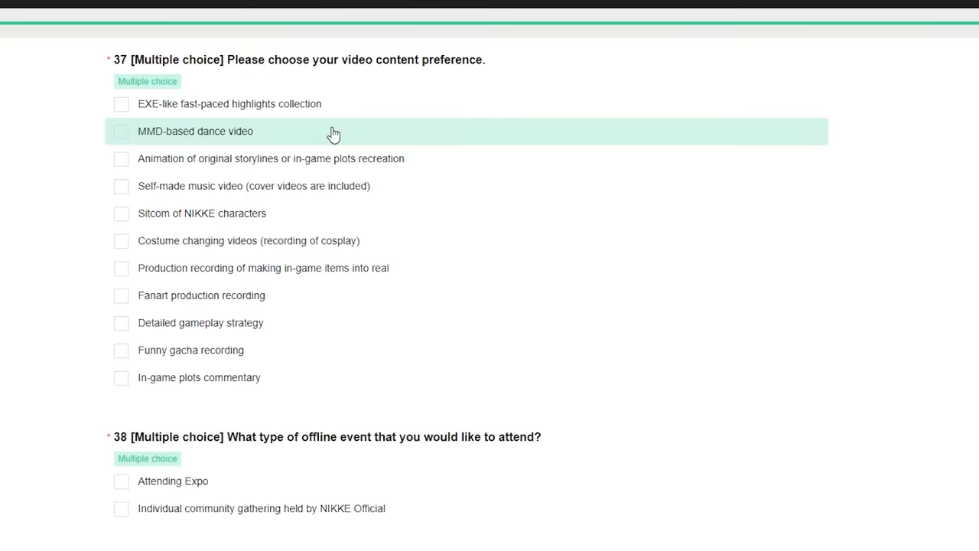
- Tick 'MMD-based dance video' in Q37 and the official NIKKE community gathering in Q38
click(121, 130)
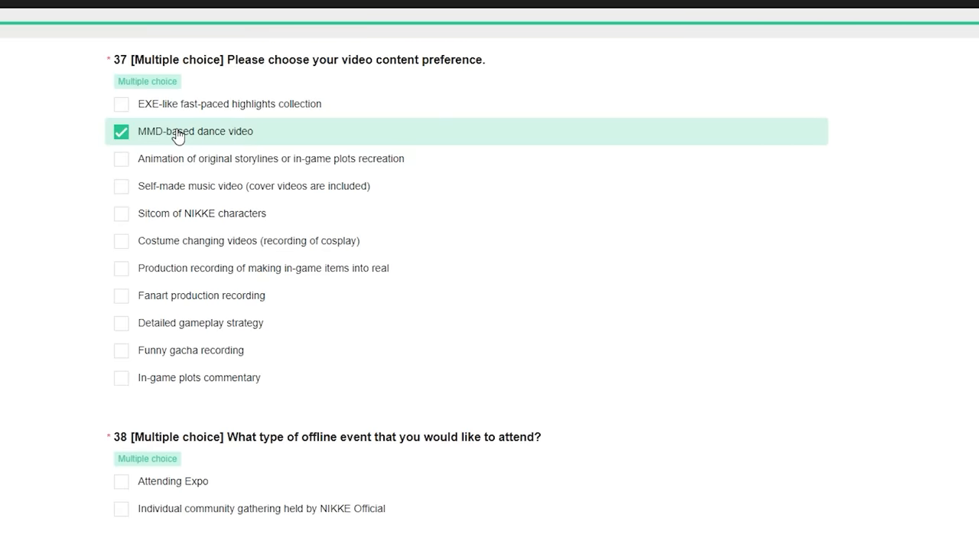
scroll(down, 3)
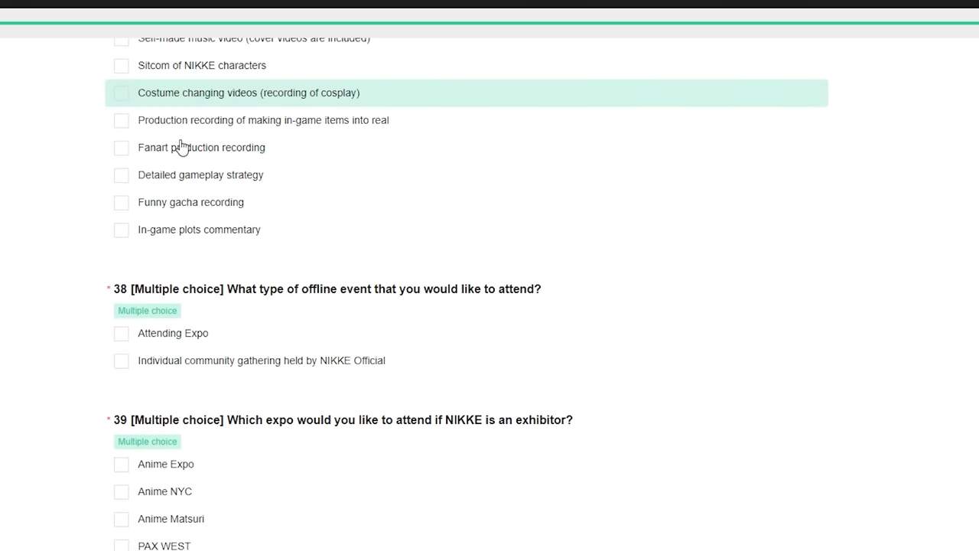
mouse_move(230, 340)
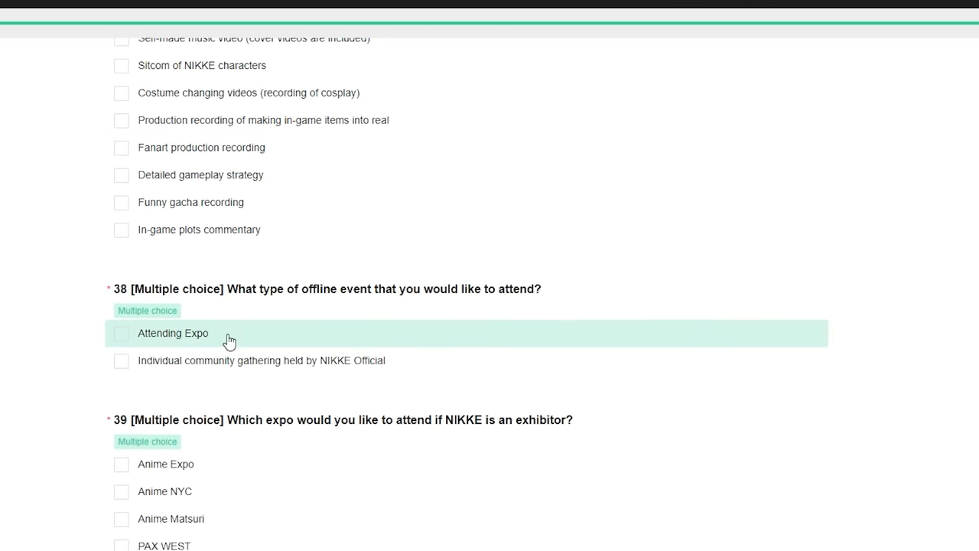
mouse_move(229, 360)
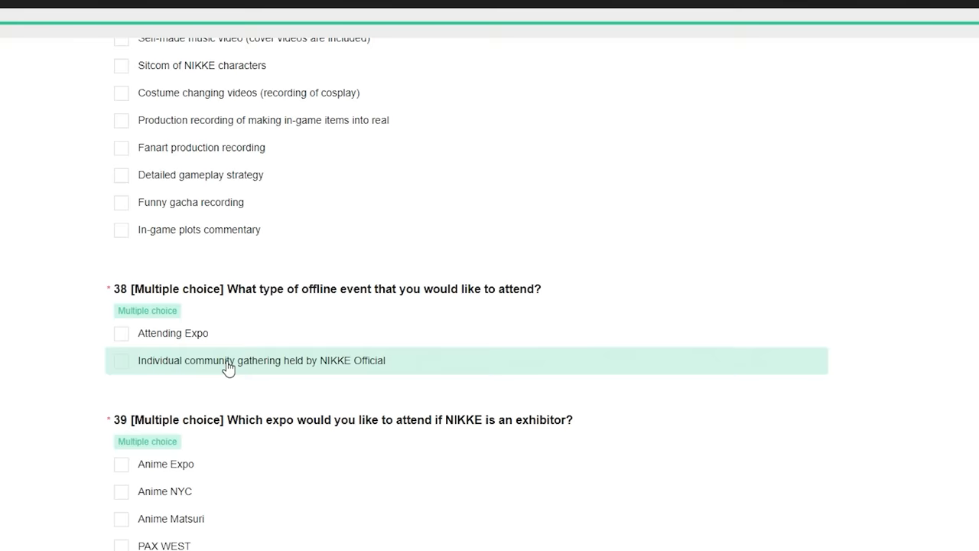
click(120, 360)
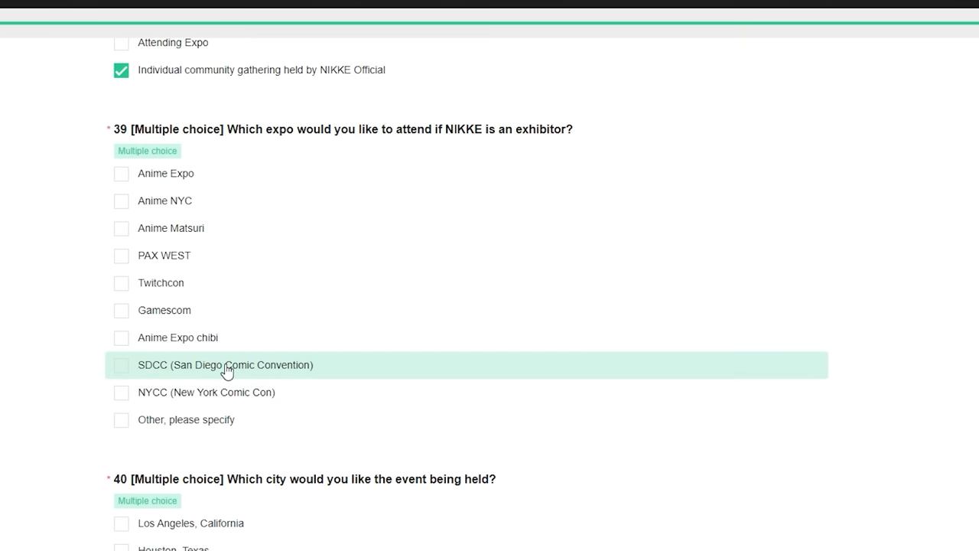
scroll(down, 3)
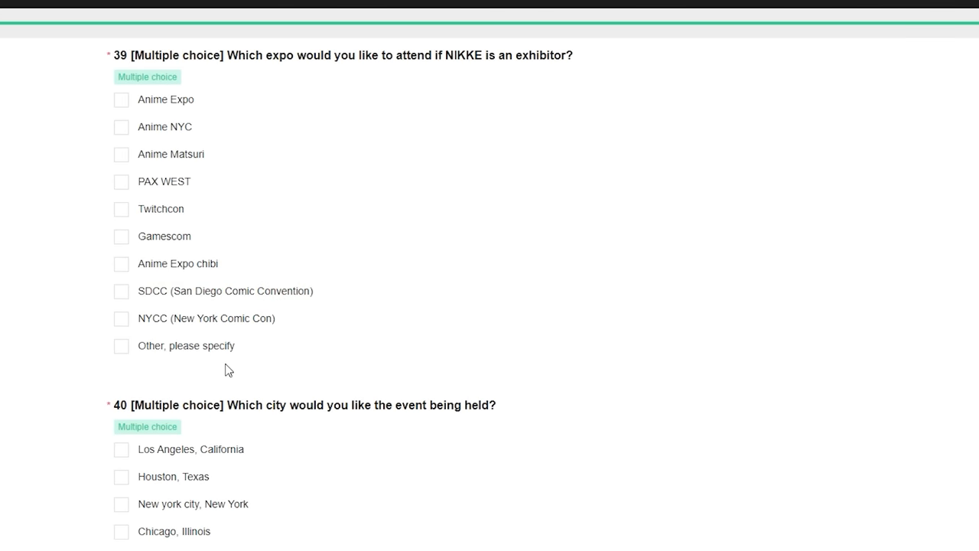